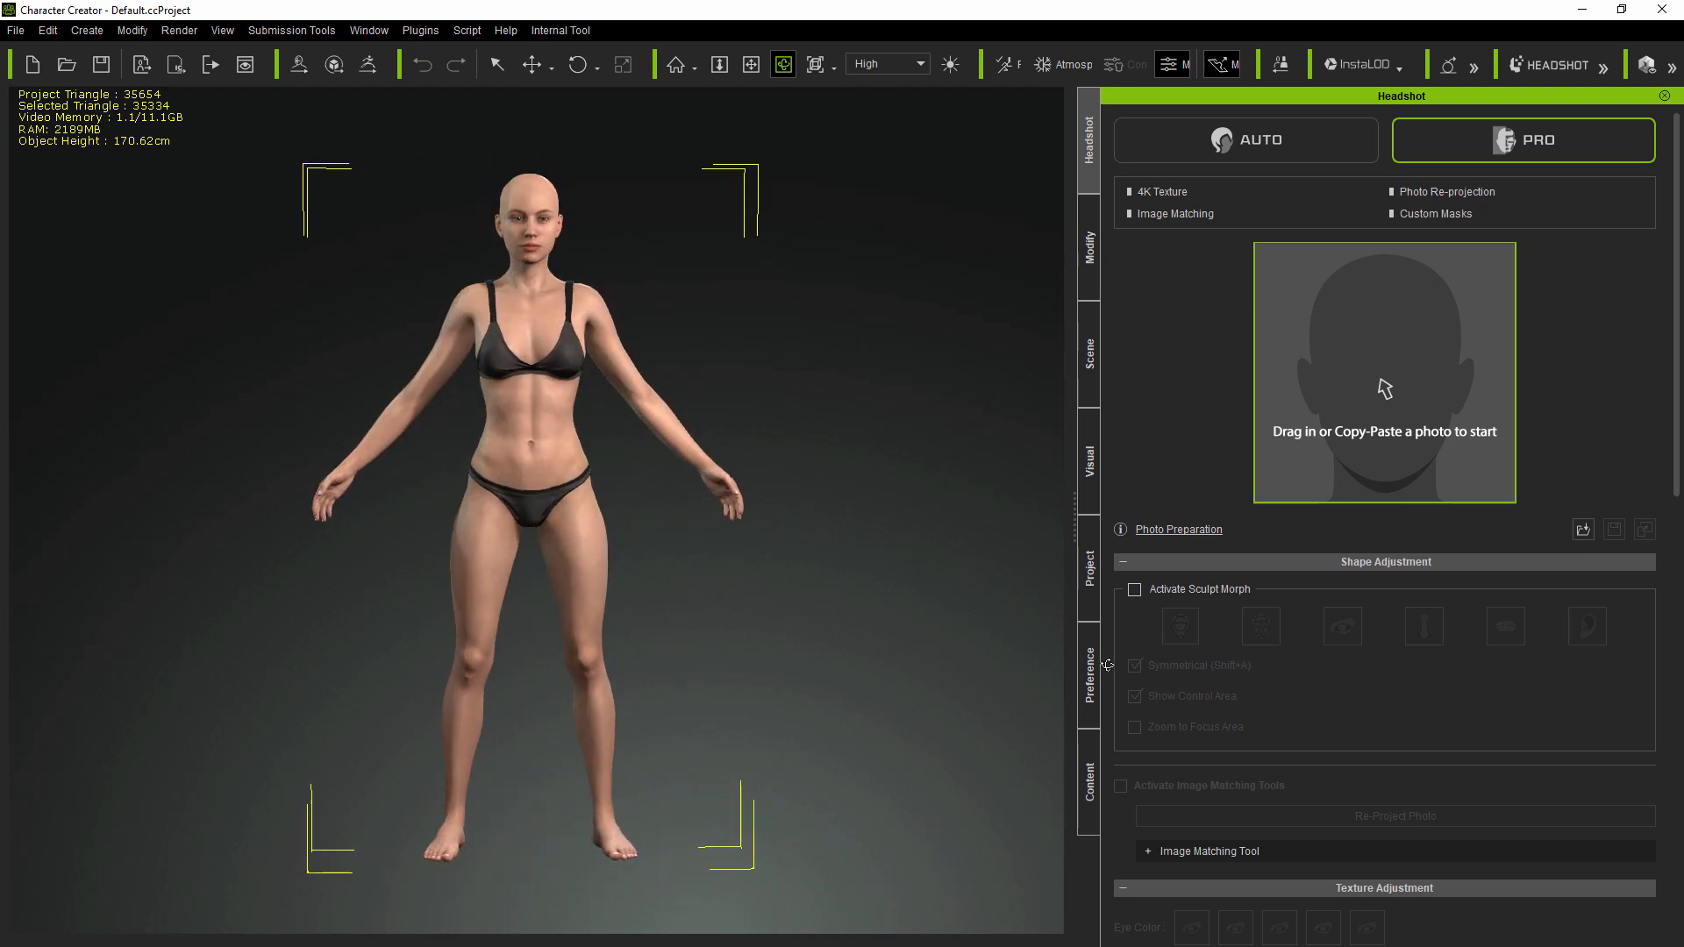
pyautogui.moveTo(1032, 663)
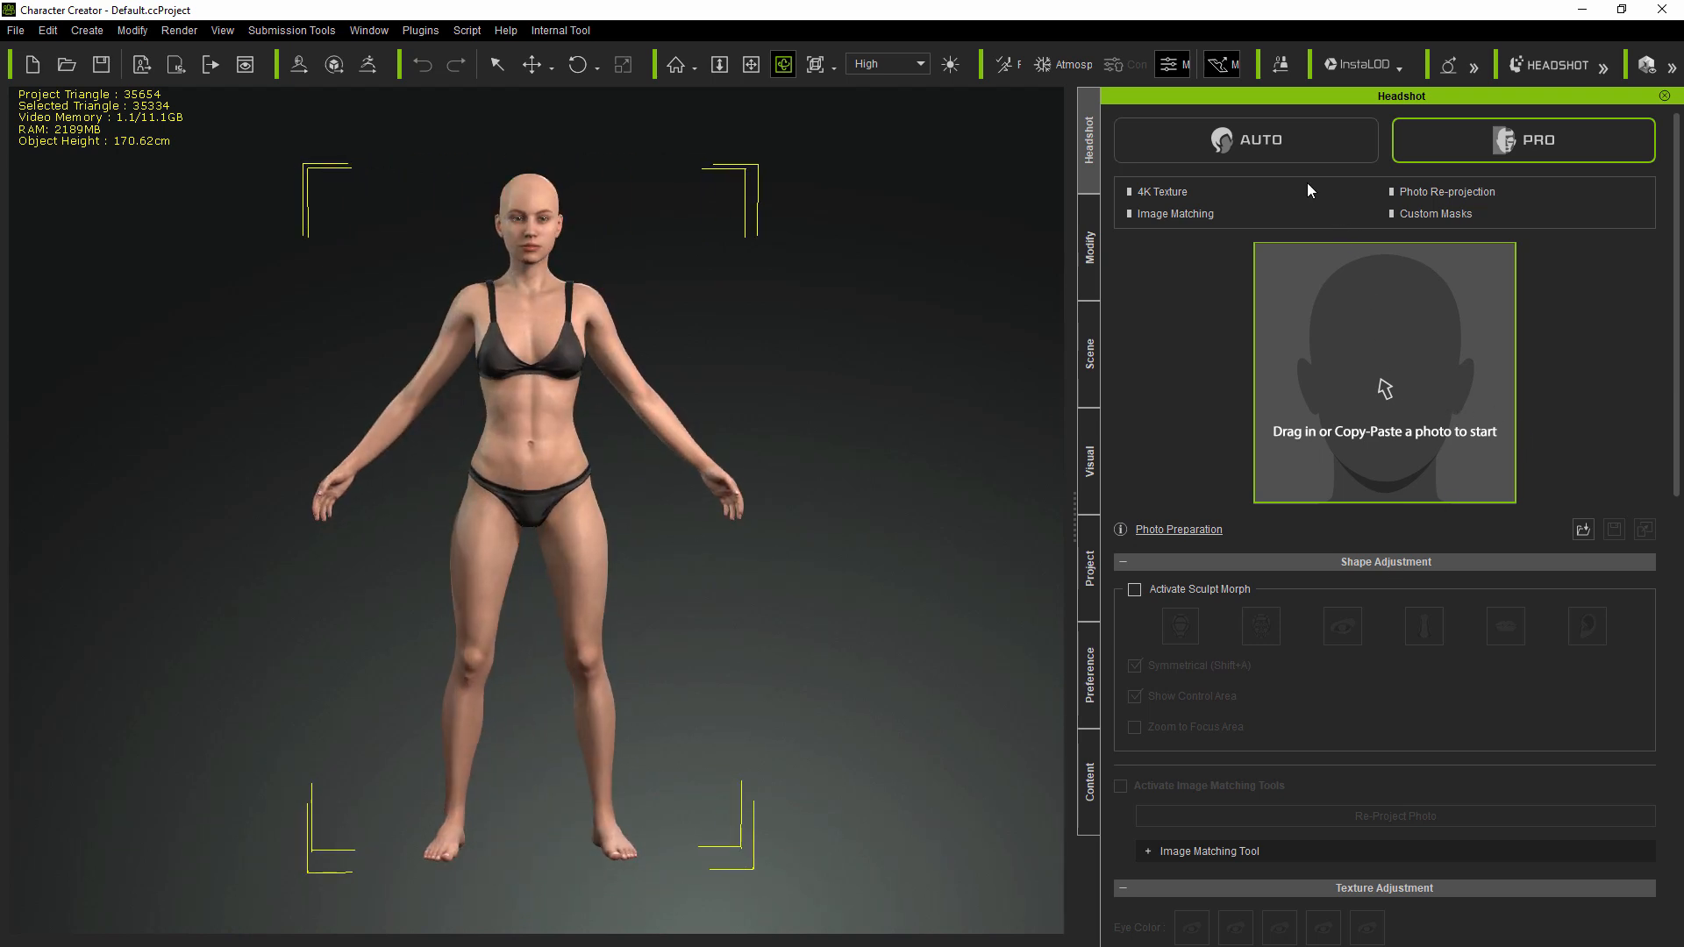
# - Switch Headshot to Auto mode and load the woman's portrait photo for generation
pyautogui.click(1245, 141)
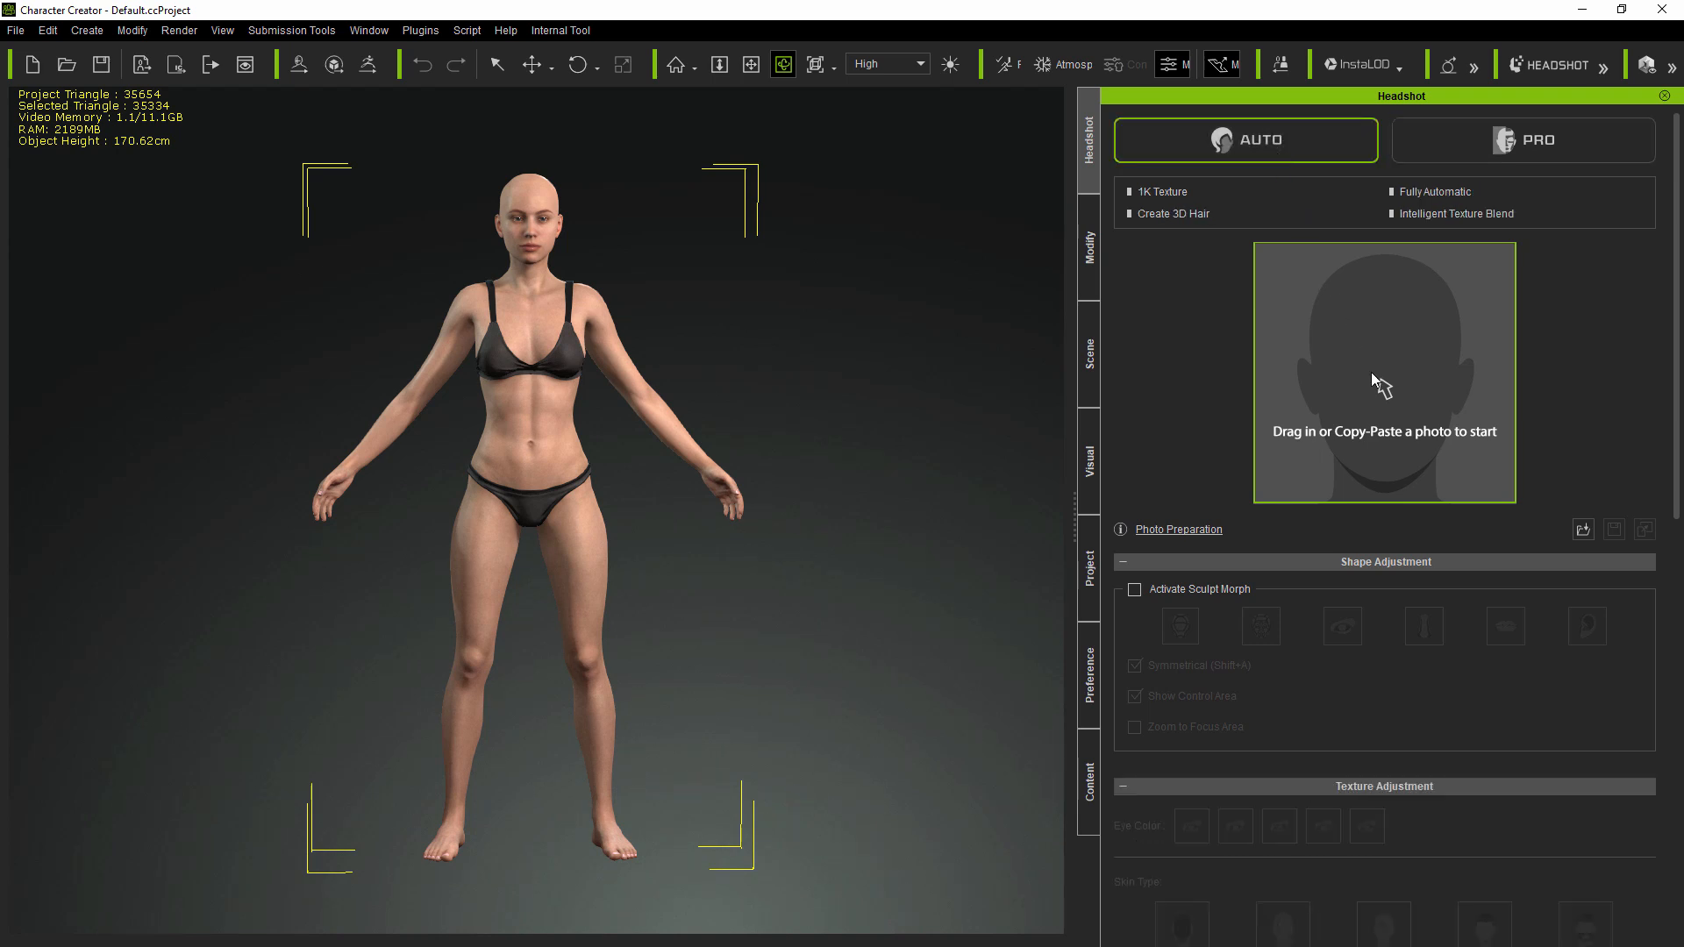
pyautogui.click(1385, 388)
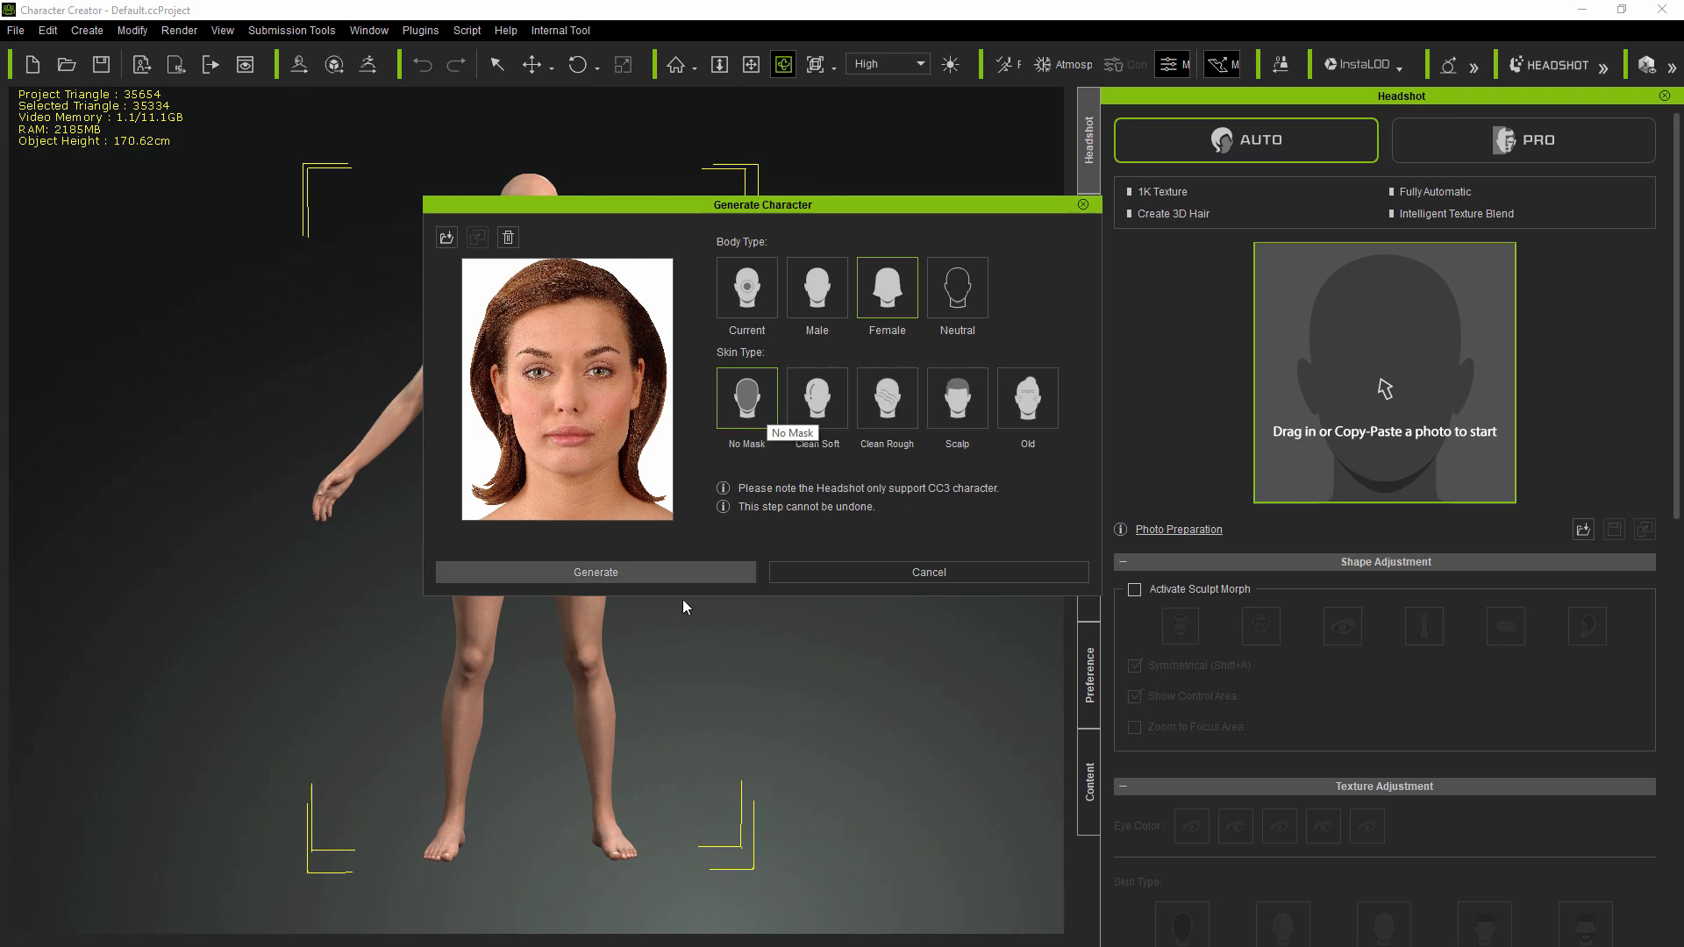
# - Generate the female character from the woman's photo
pyautogui.click(597, 572)
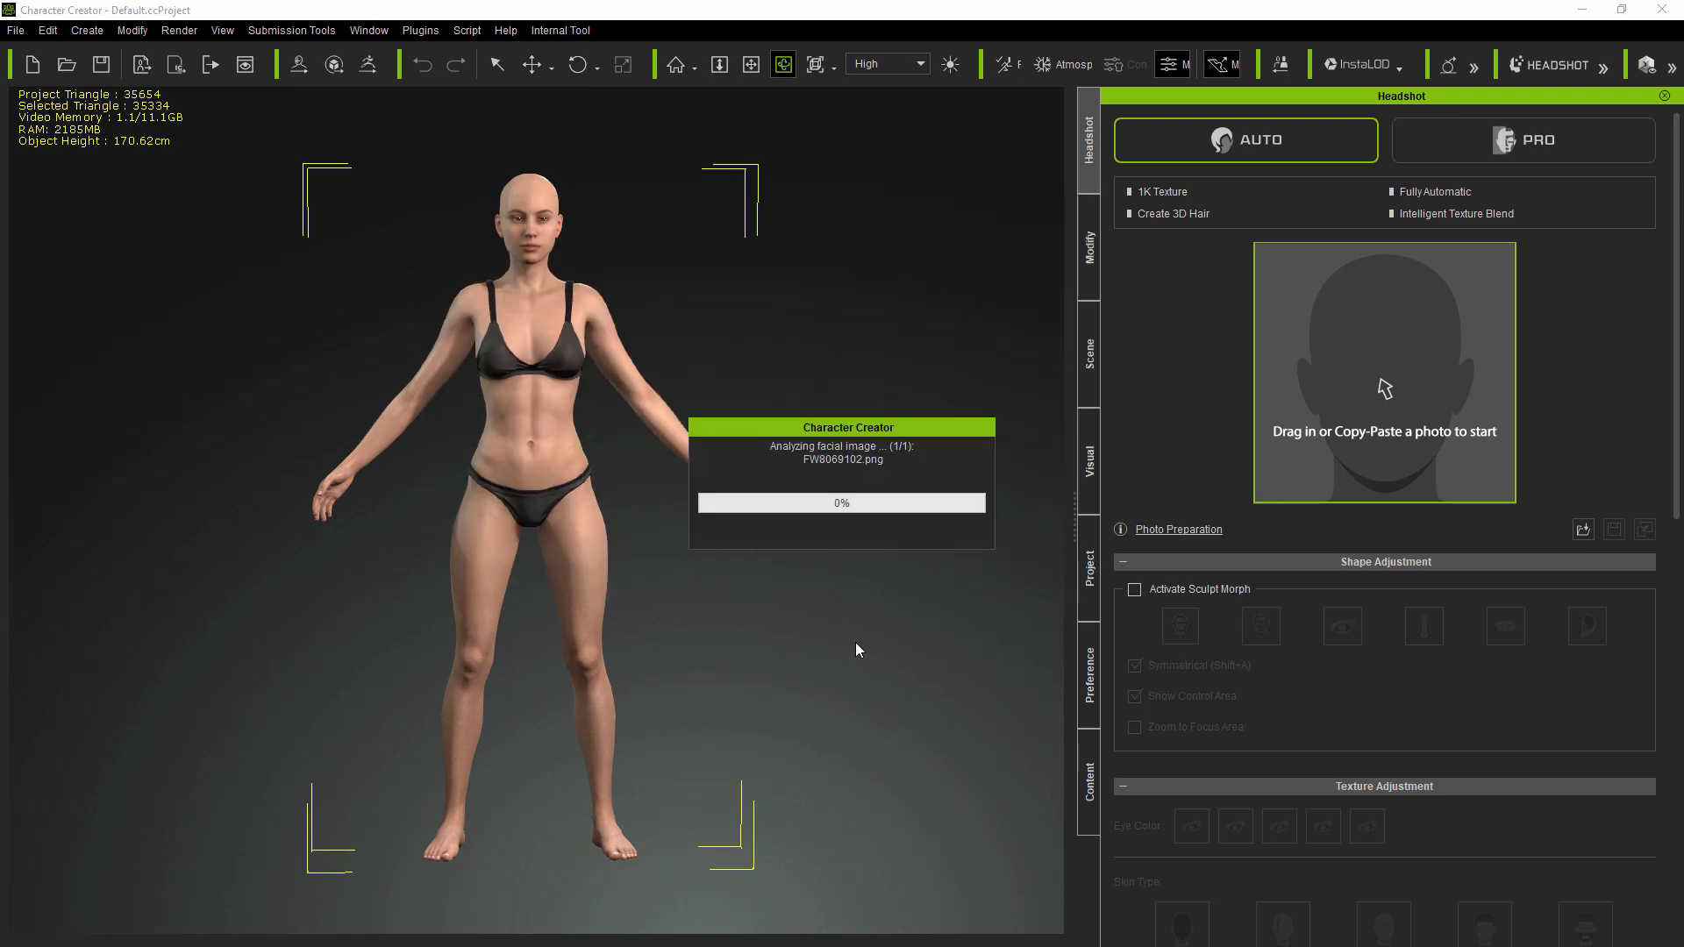
pyautogui.moveTo(867, 645)
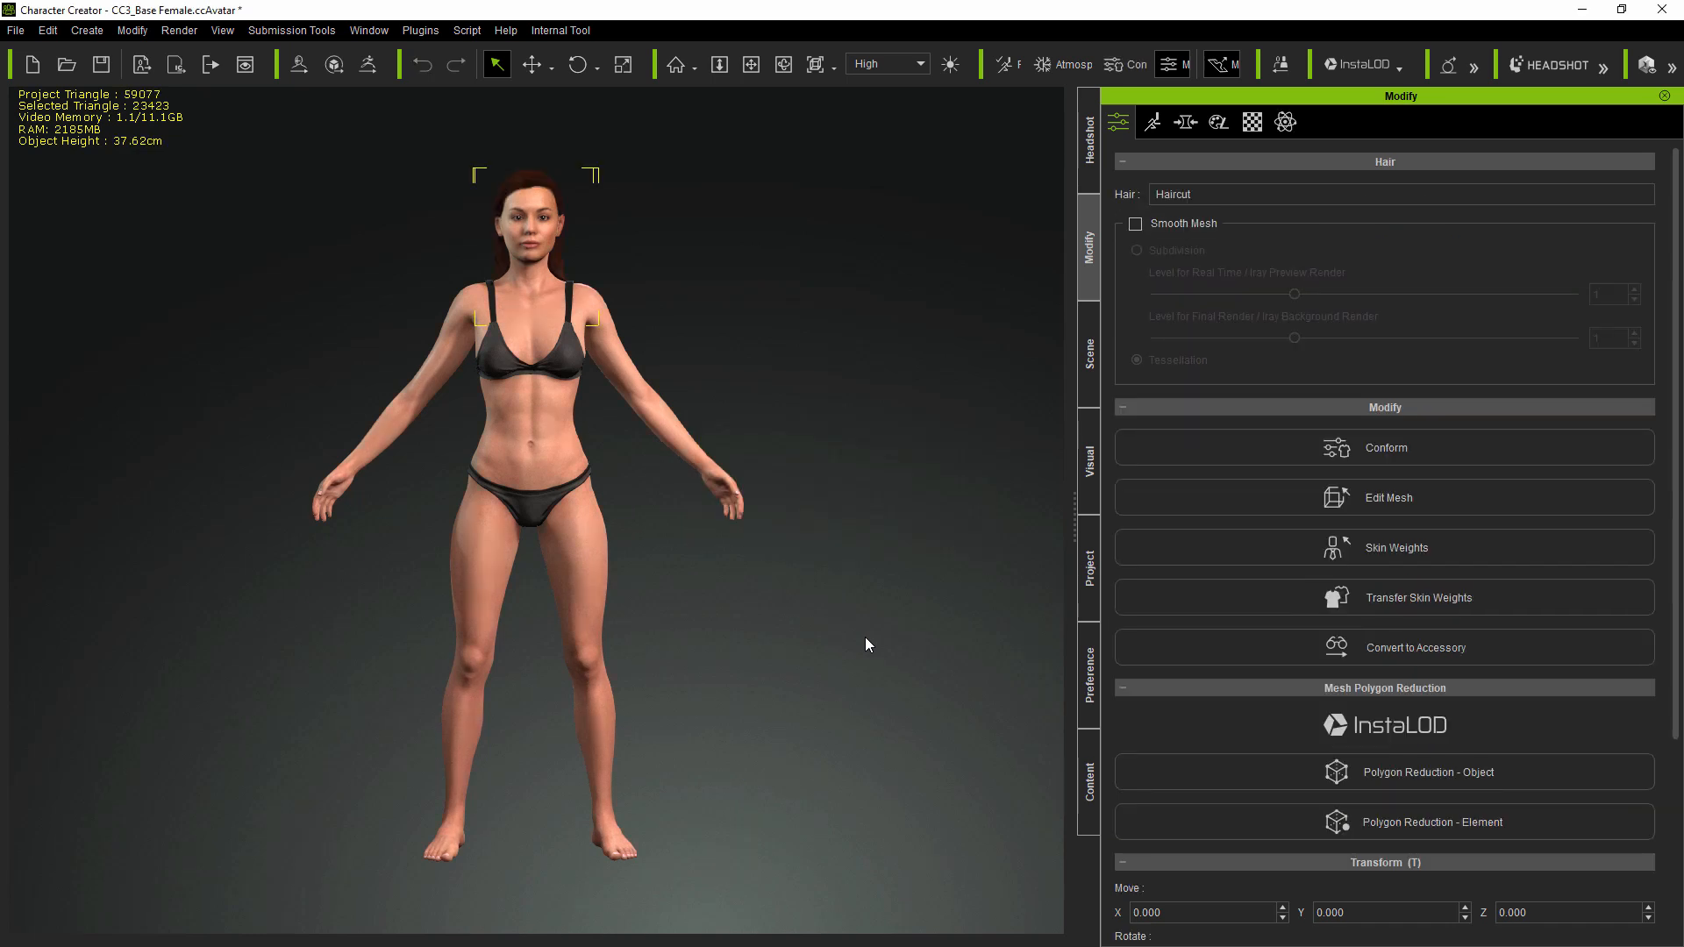
# - Return to the Headshot settings and orbit to view the avatar's hair from behind
pyautogui.click(1088, 123)
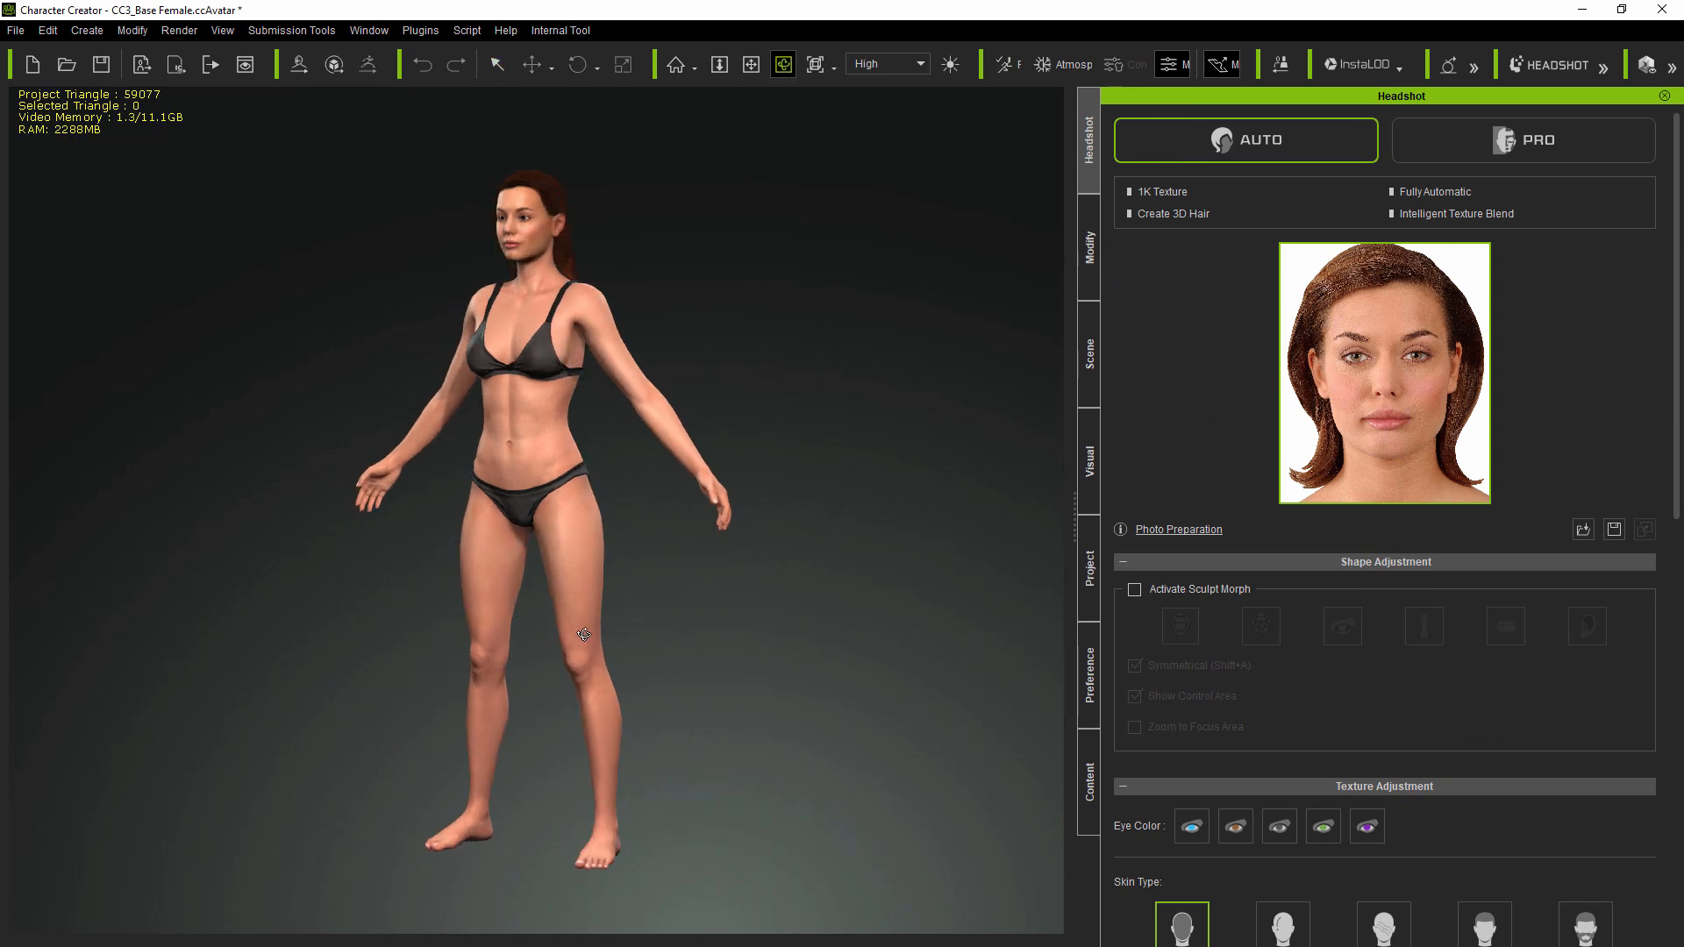
pyautogui.moveTo(580, 633); pyautogui.dragTo(248, 540)
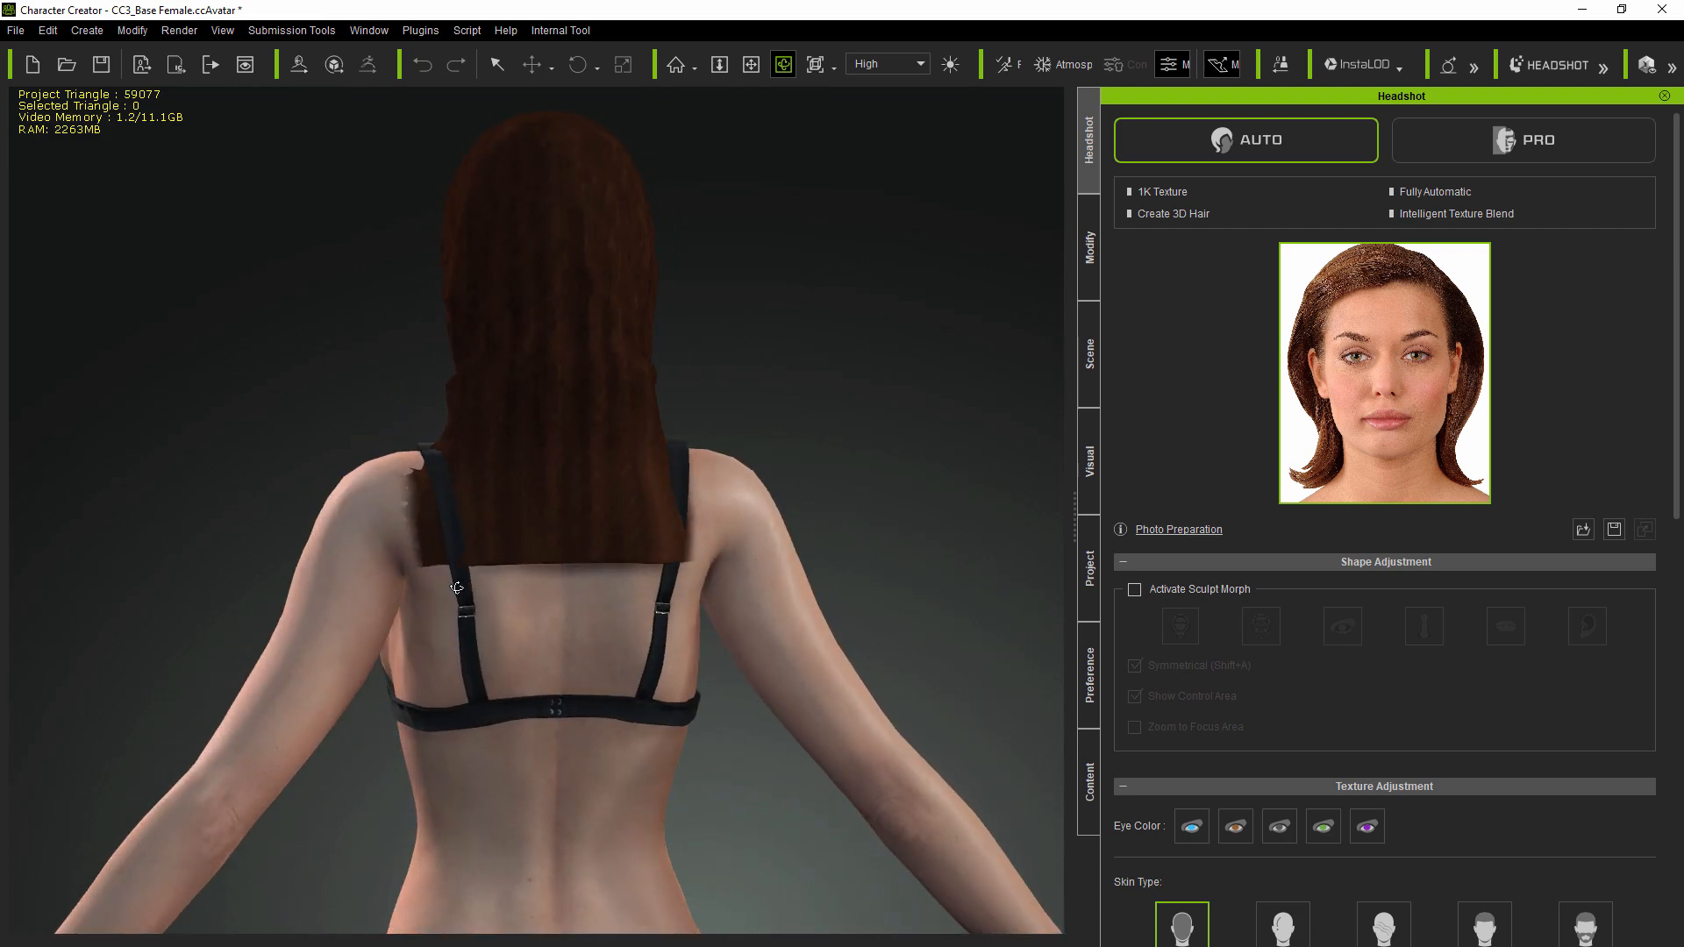
# - Inspect the Haircut material's textures, then bring up the photo browser for a new headshot
pyautogui.click(1088, 247)
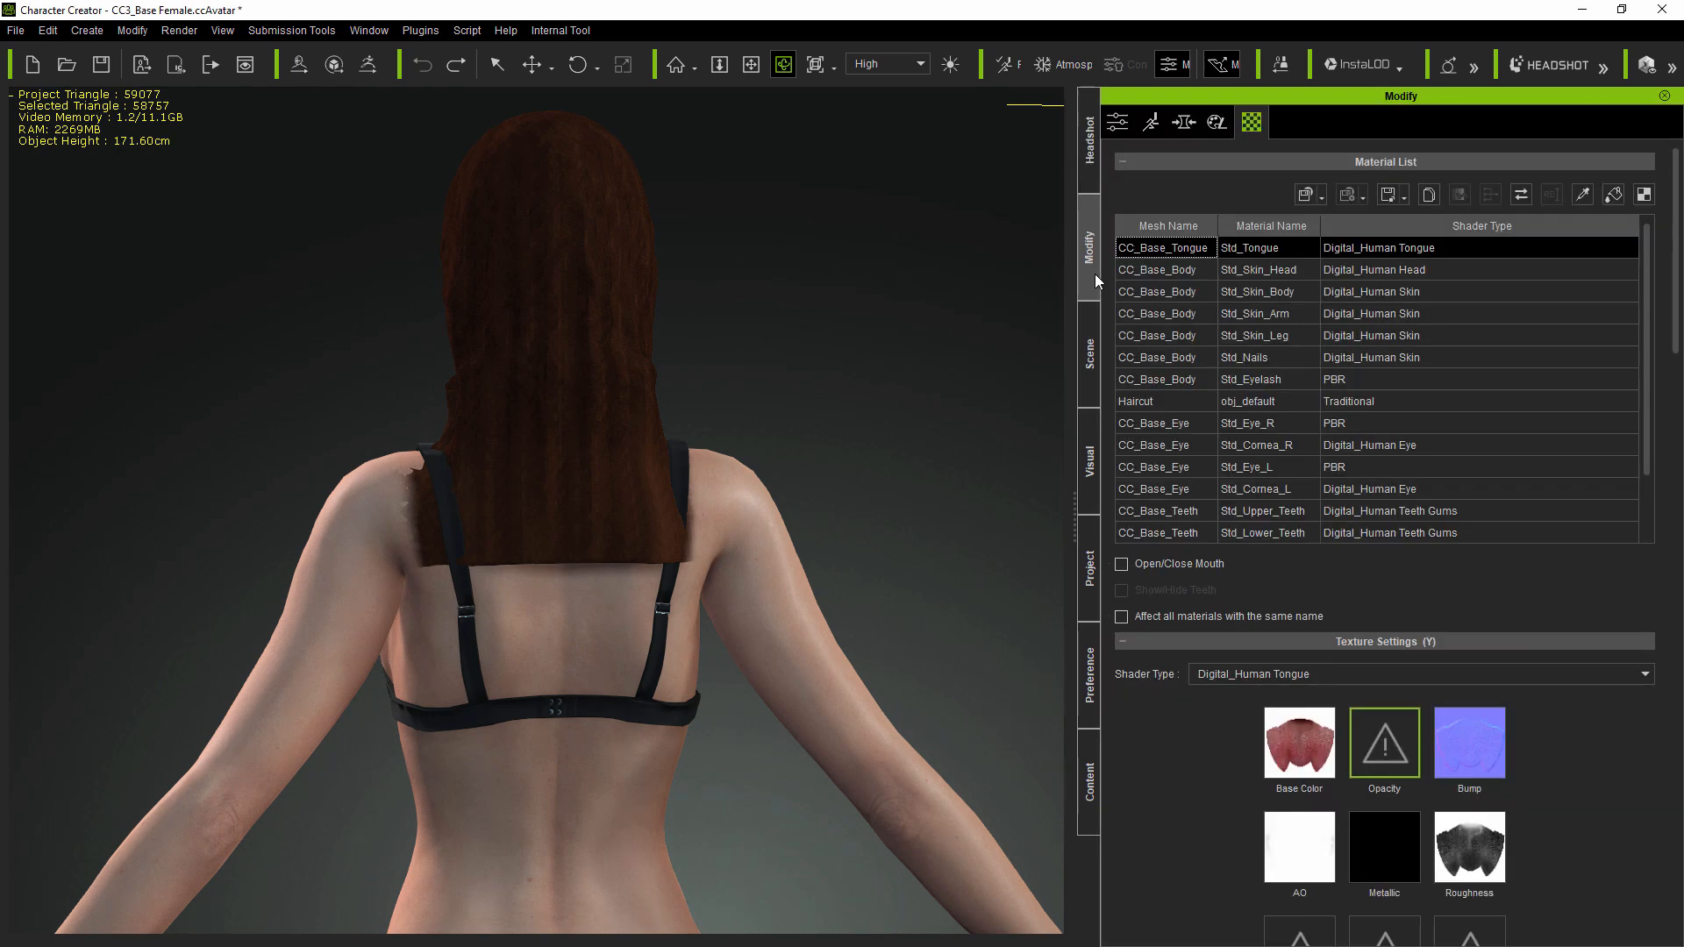
pyautogui.click(1135, 400)
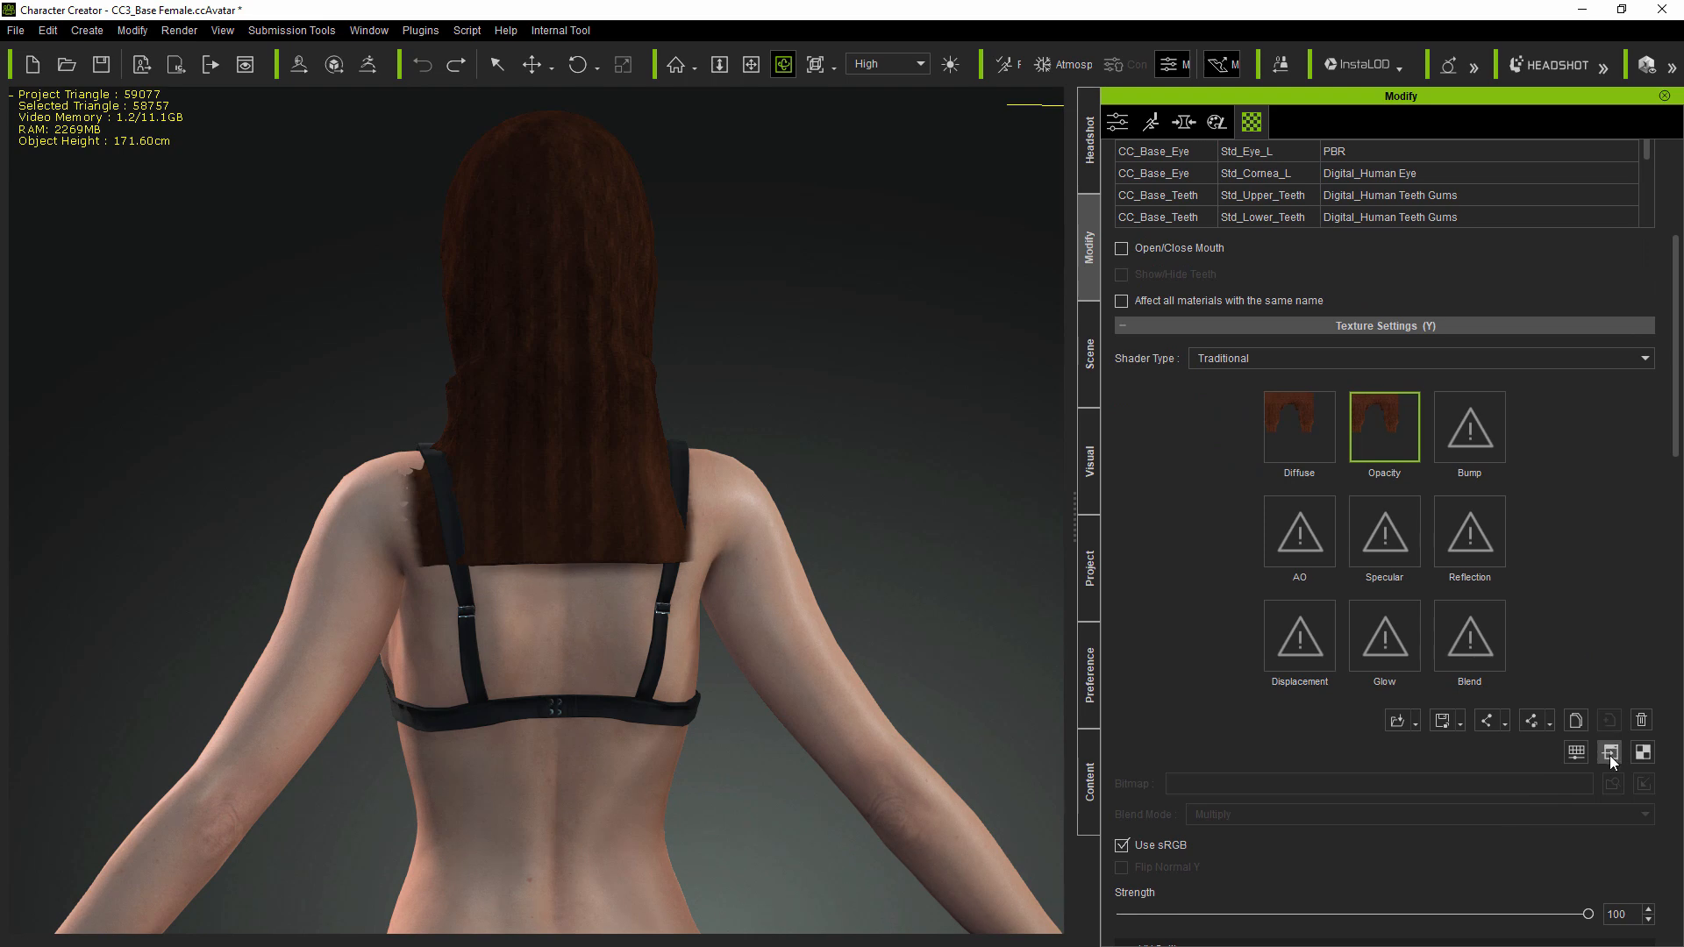
pyautogui.click(1608, 749)
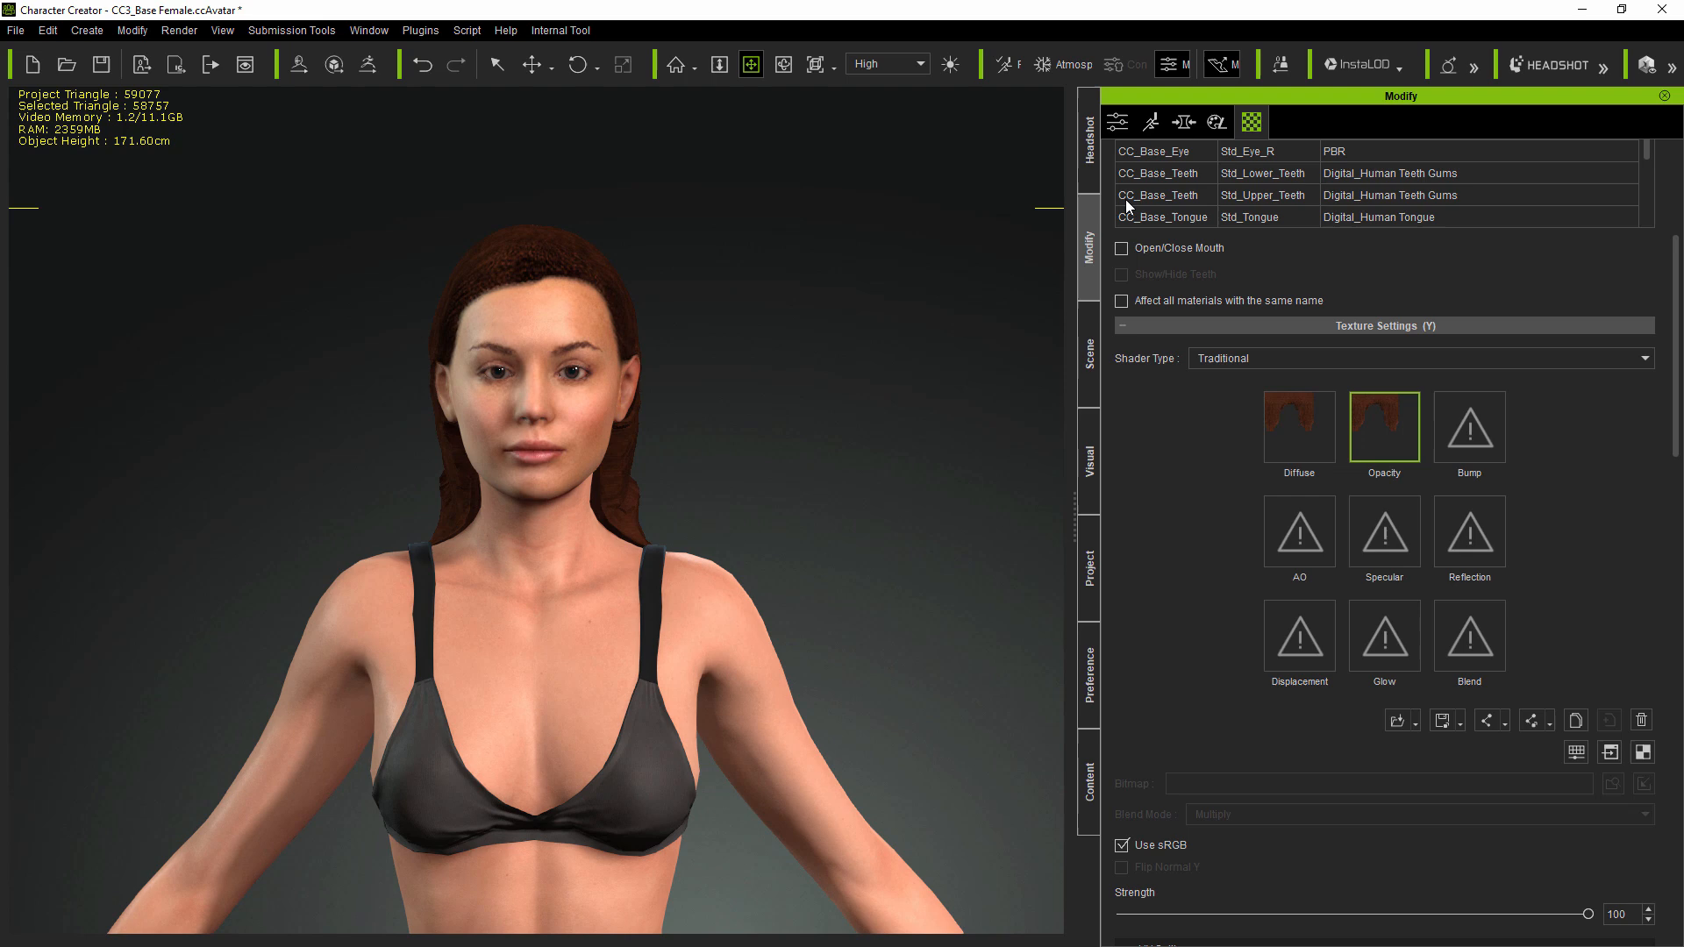
pyautogui.click(1088, 123)
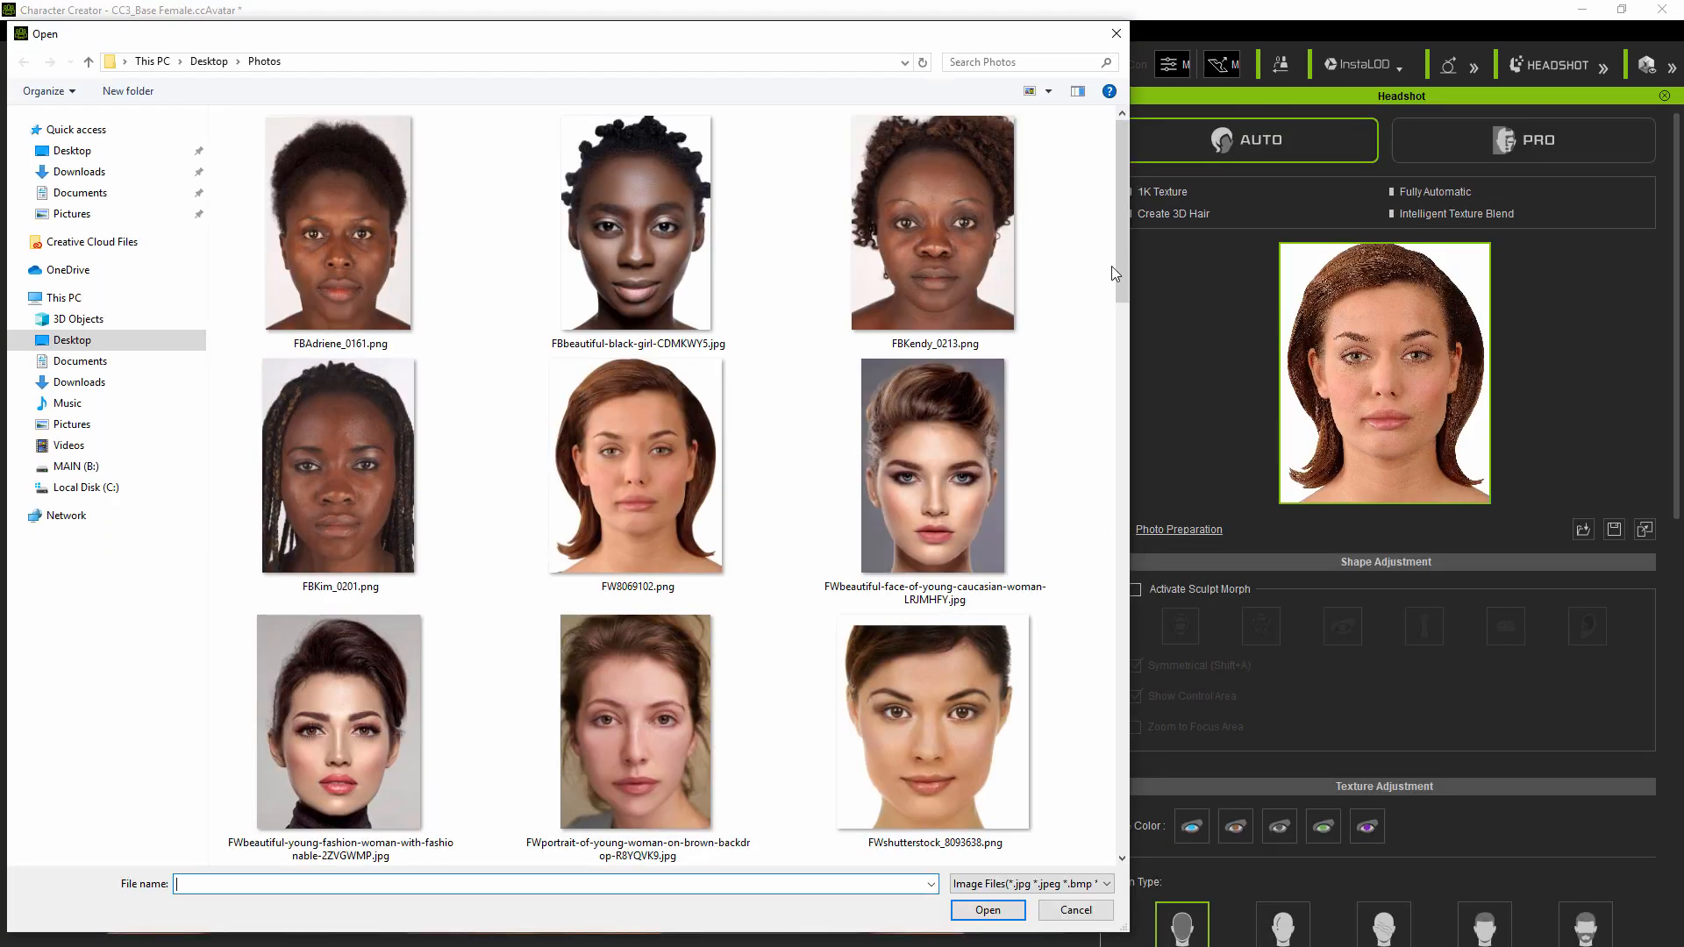
# - Generate a male-body character from the dark-haired man's photo MAFull_Figure4_140.JPG
pyautogui.scroll(-3)
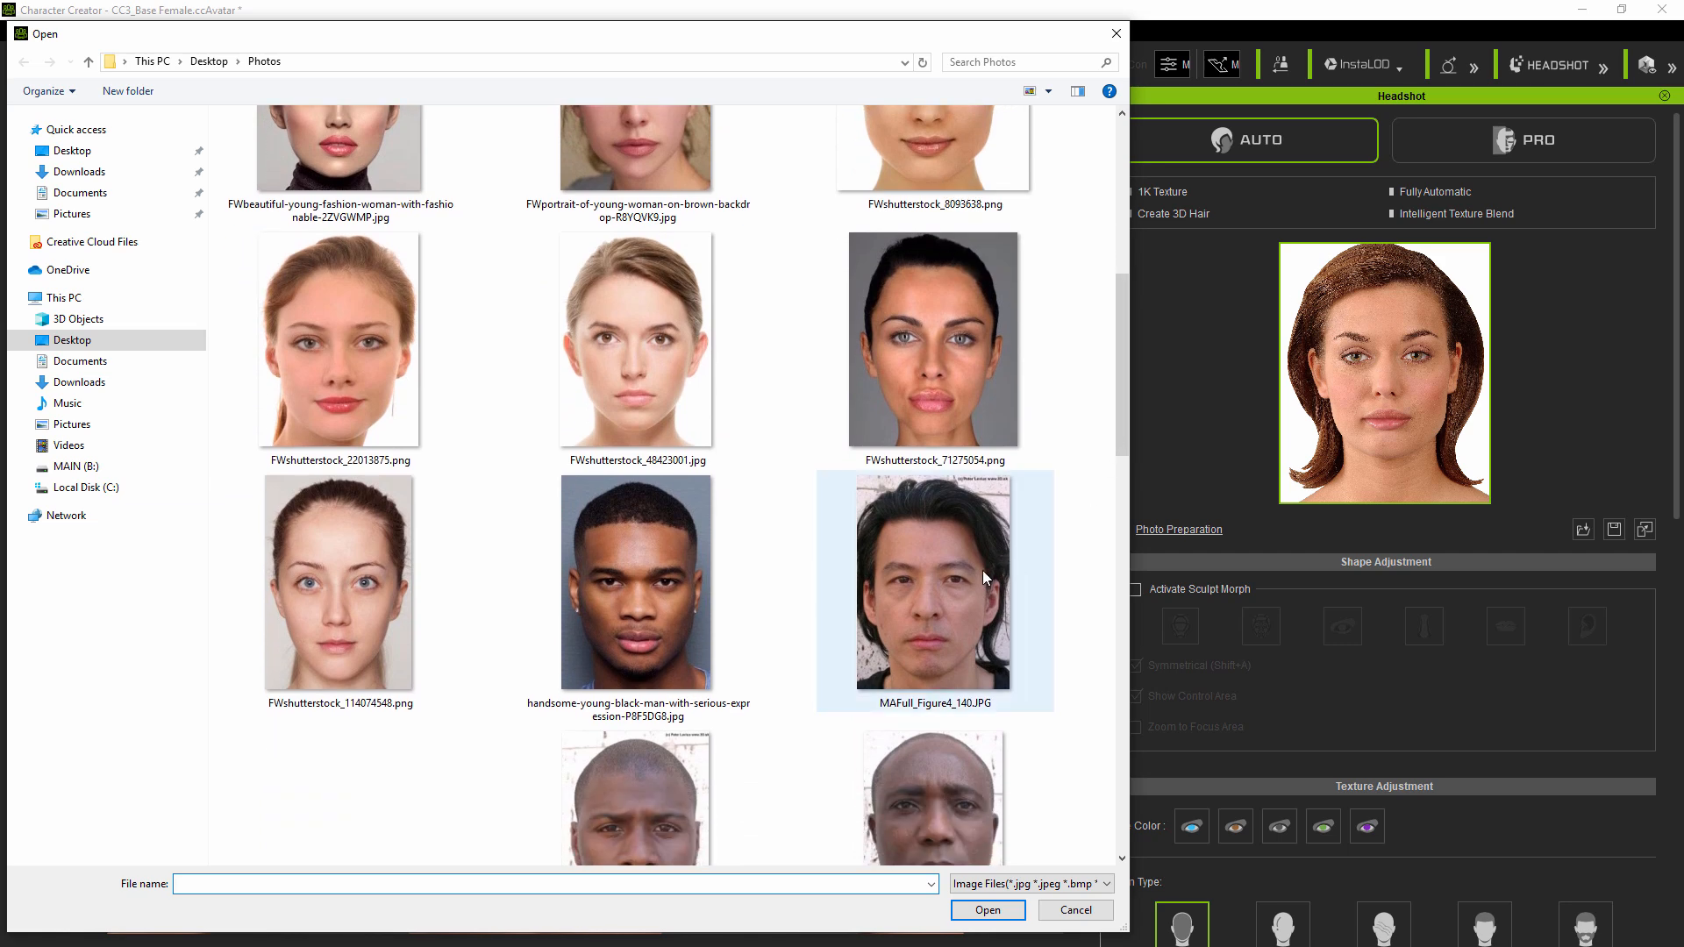
pyautogui.click(988, 909)
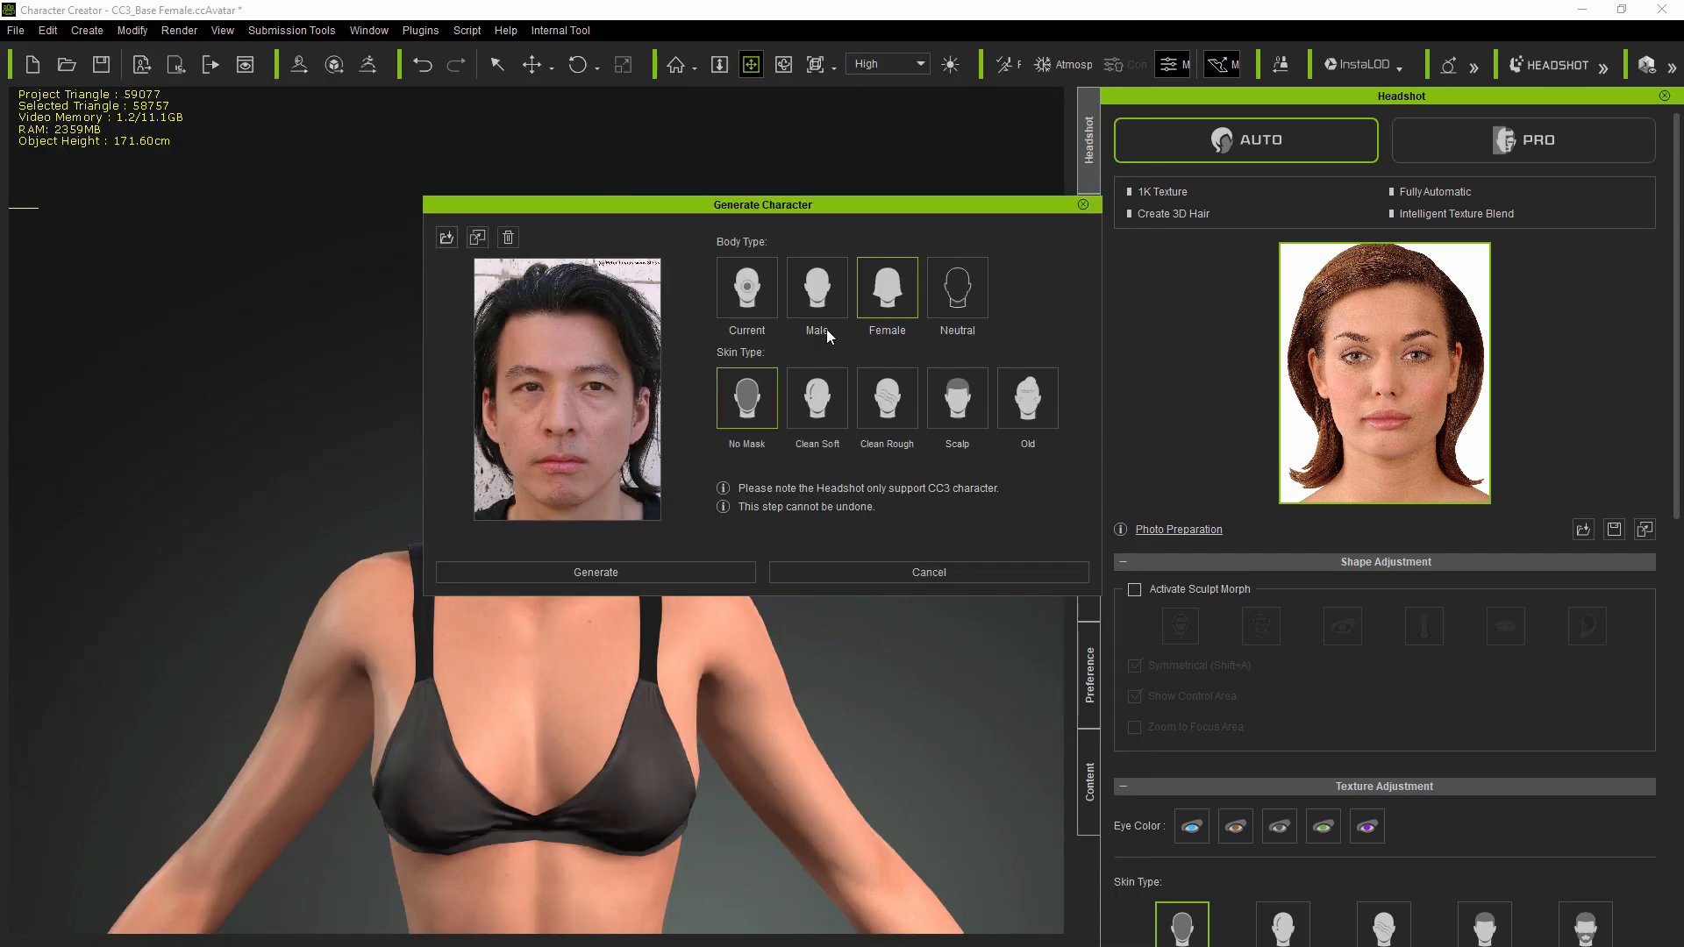
pyautogui.click(818, 288)
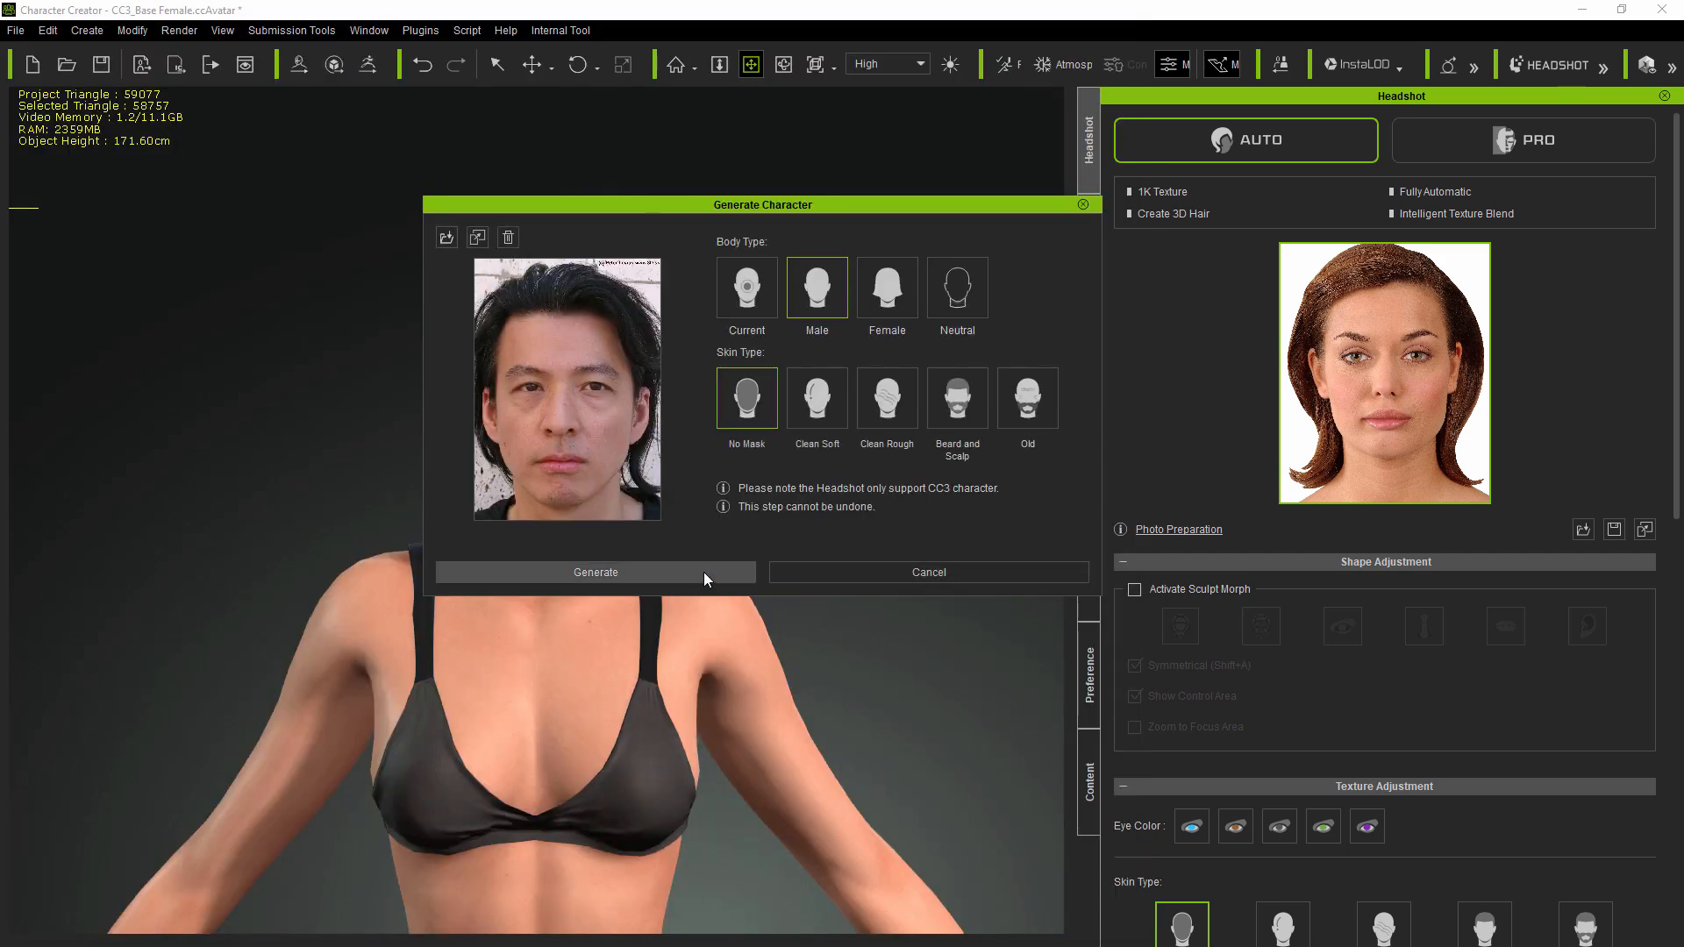
pyautogui.click(596, 572)
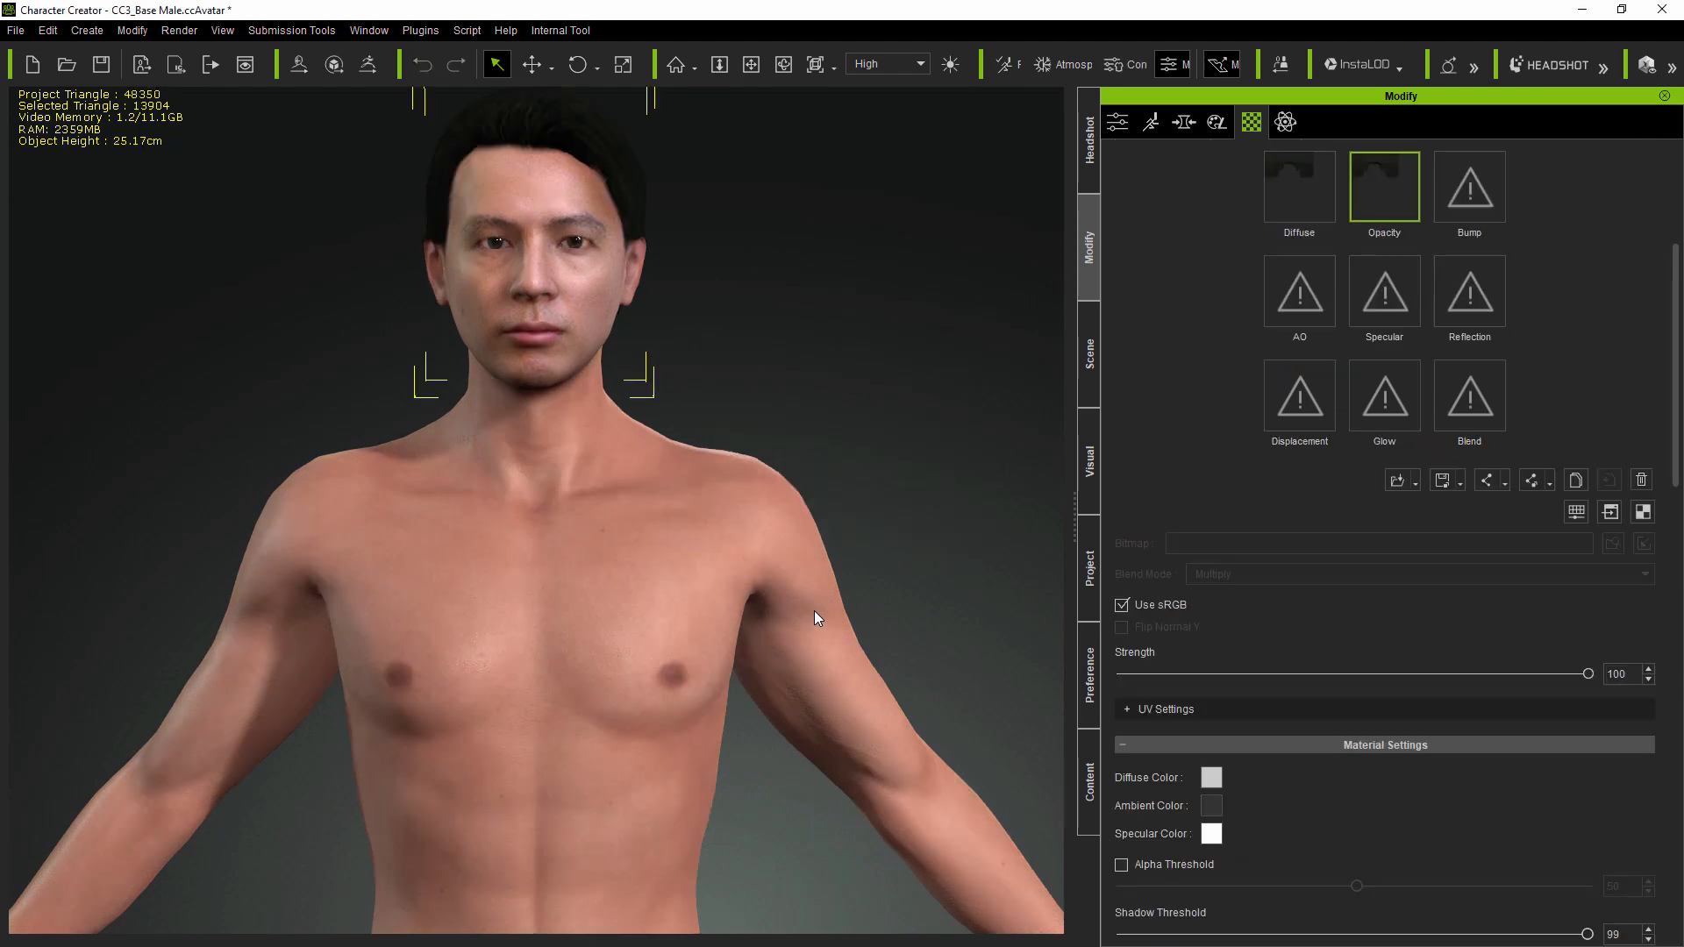
# - Inspect the male avatar from profile and front and enable Smooth Mesh subdivision
pyautogui.click(1088, 141)
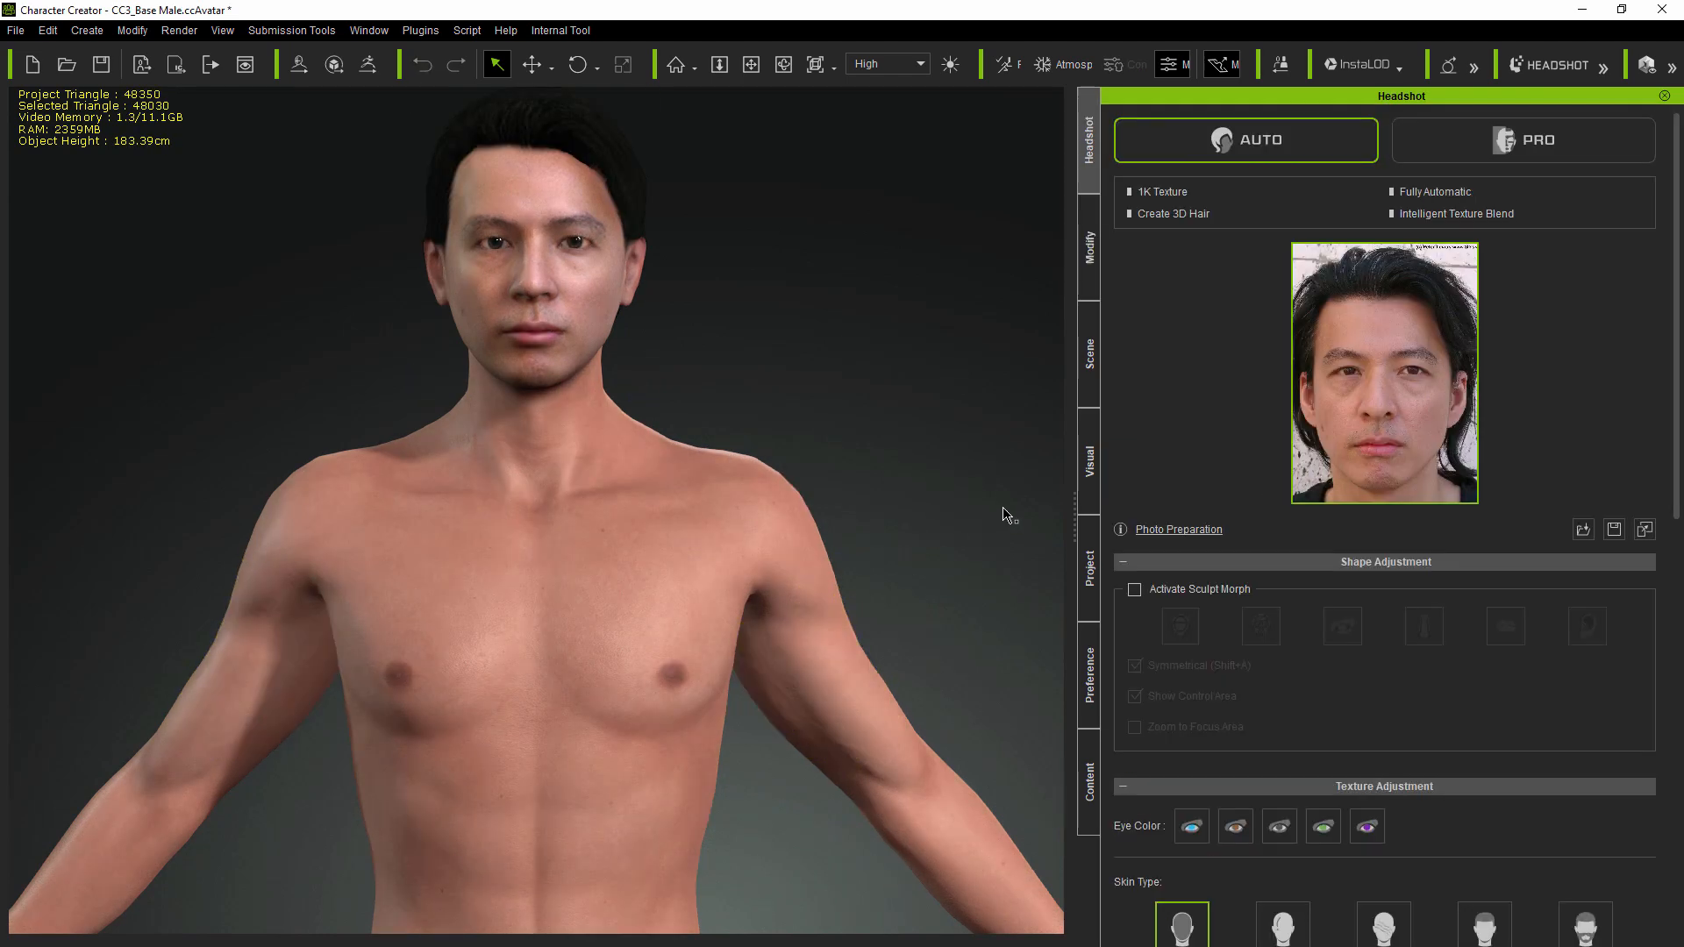
pyautogui.moveTo(1007, 514); pyautogui.dragTo(596, 510)
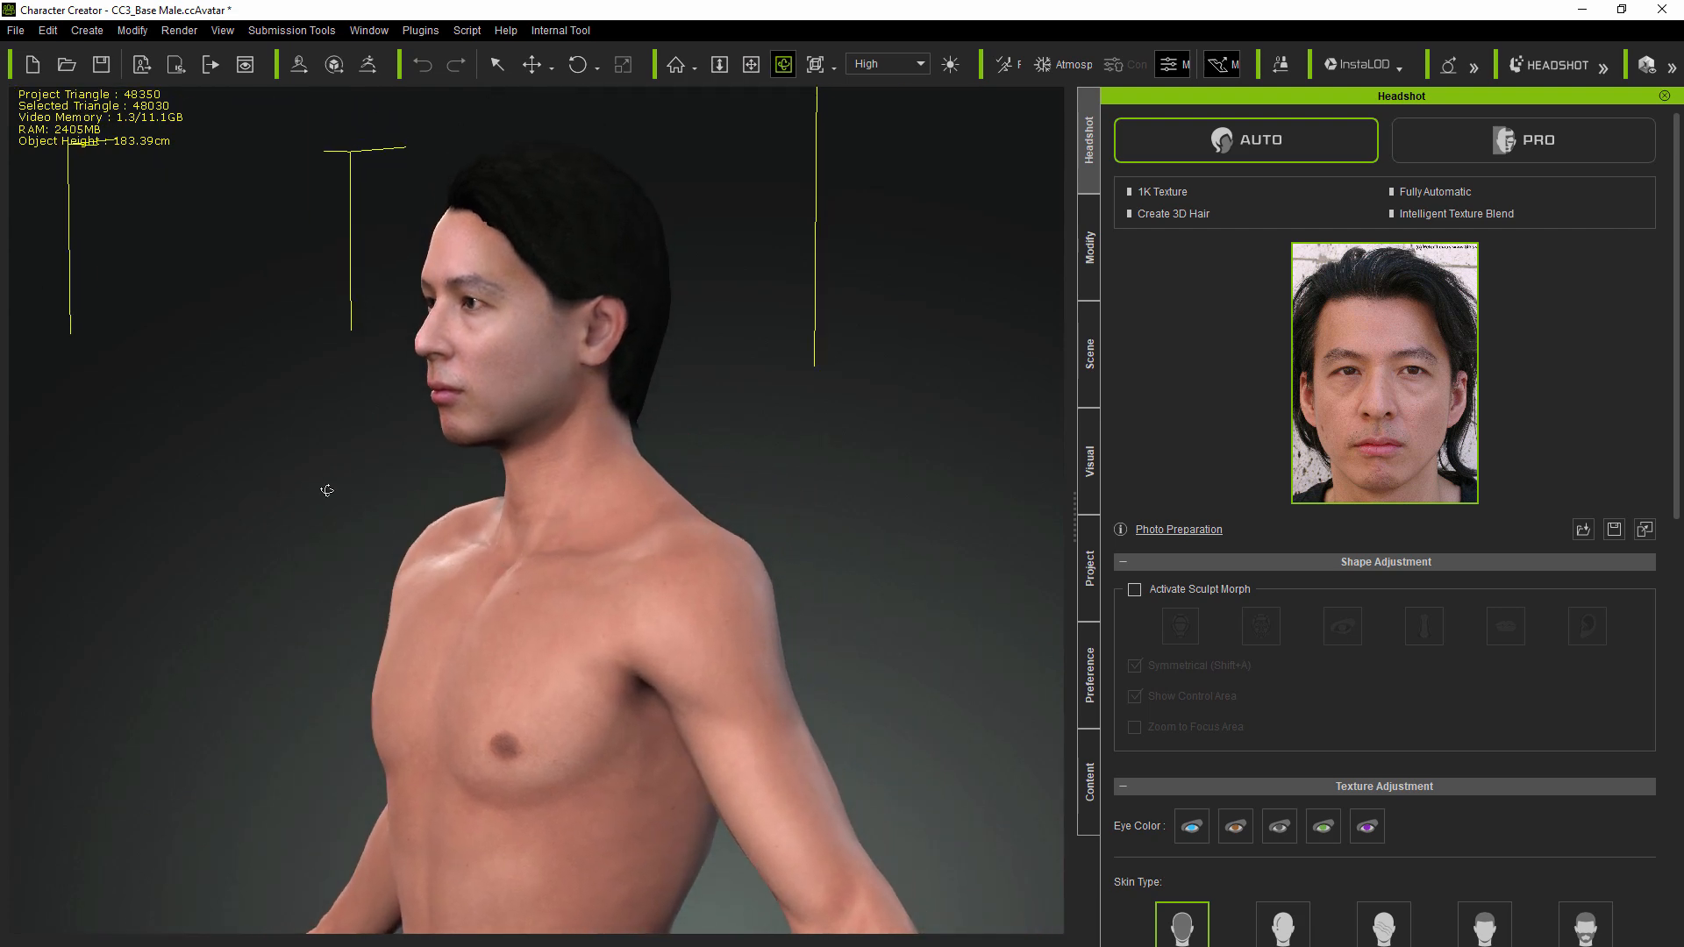
pyautogui.moveTo(326, 492); pyautogui.dragTo(1028, 511)
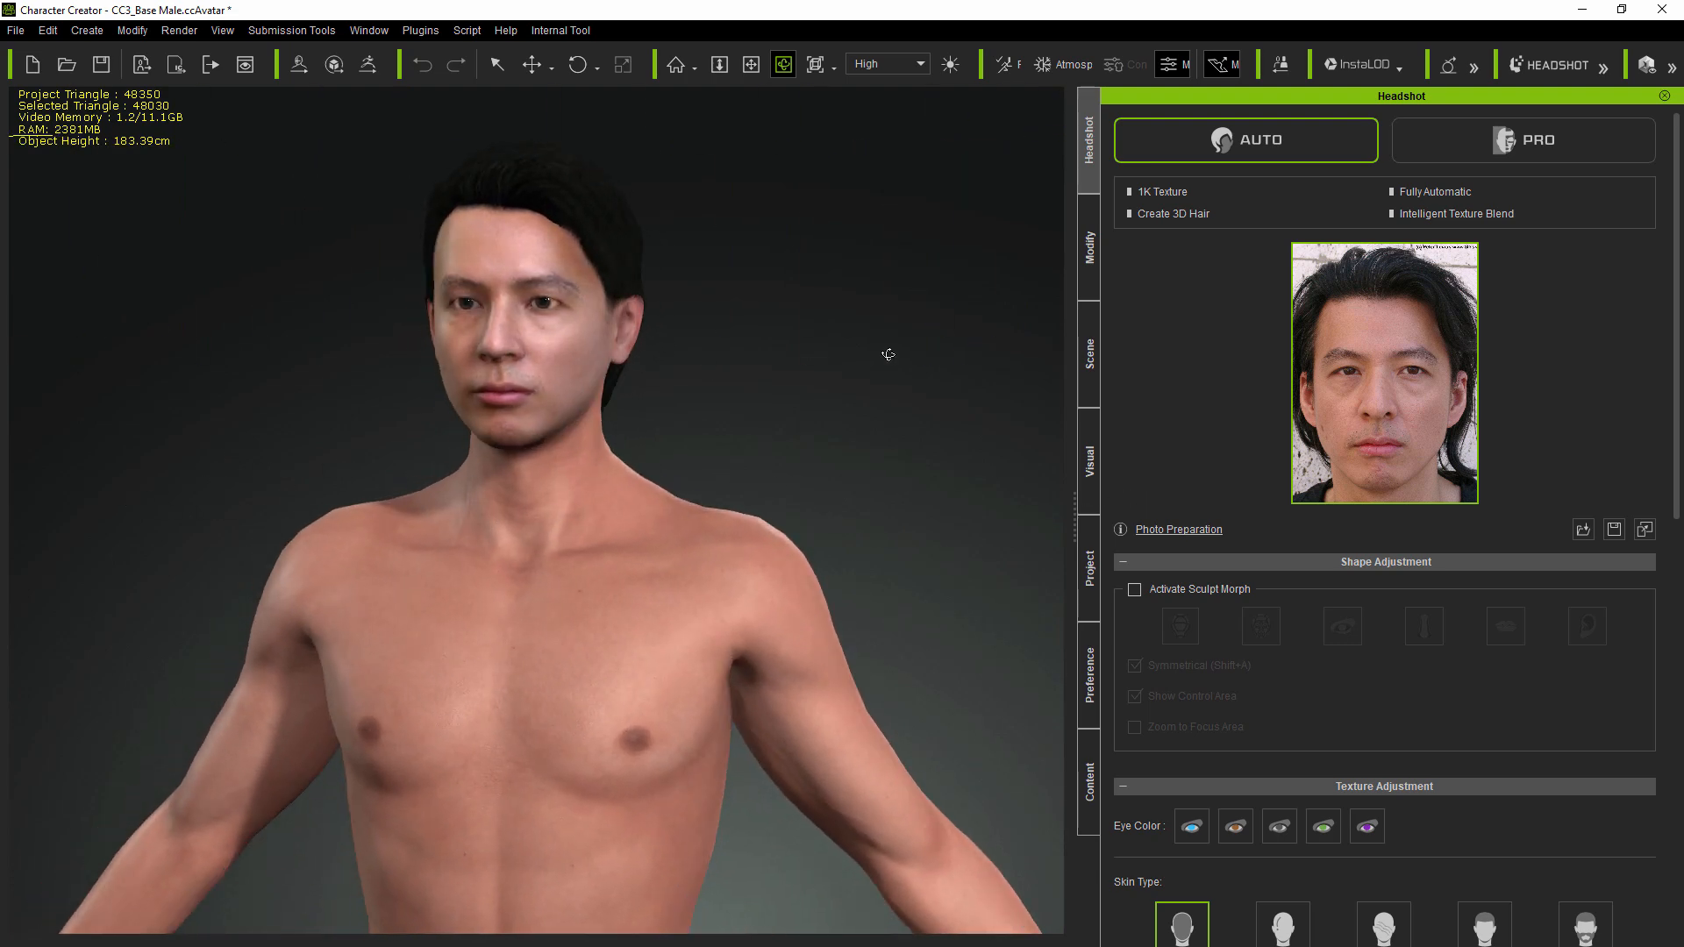
pyautogui.click(1089, 245)
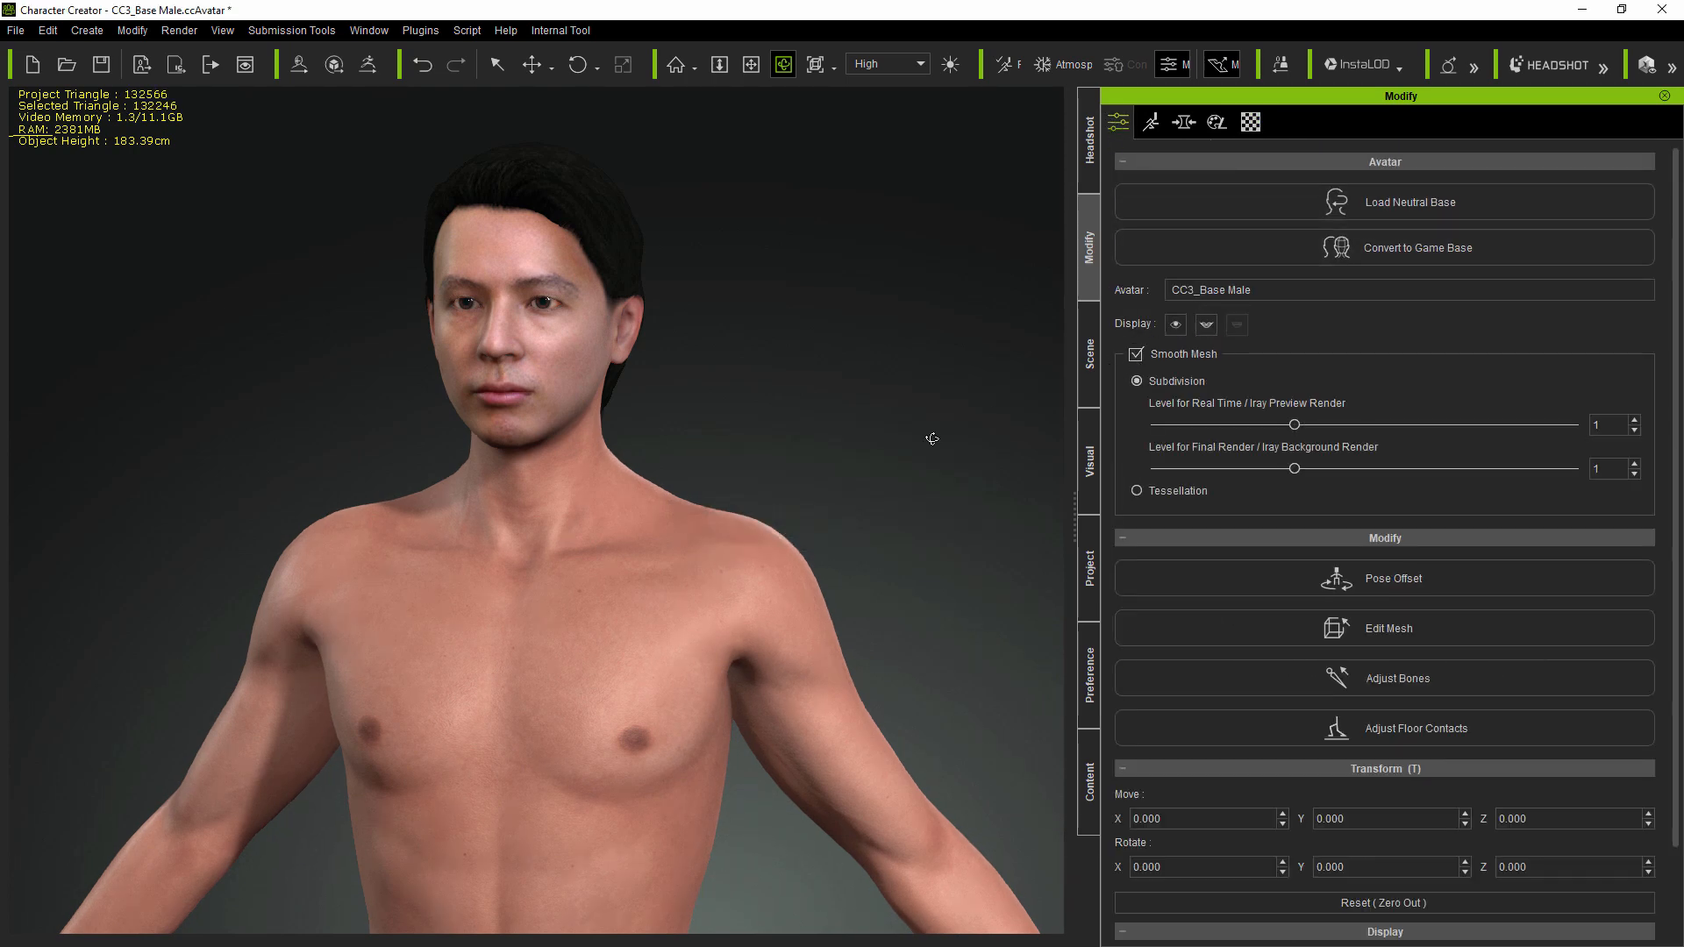
pyautogui.moveTo(931, 439); pyautogui.dragTo(679, 520)
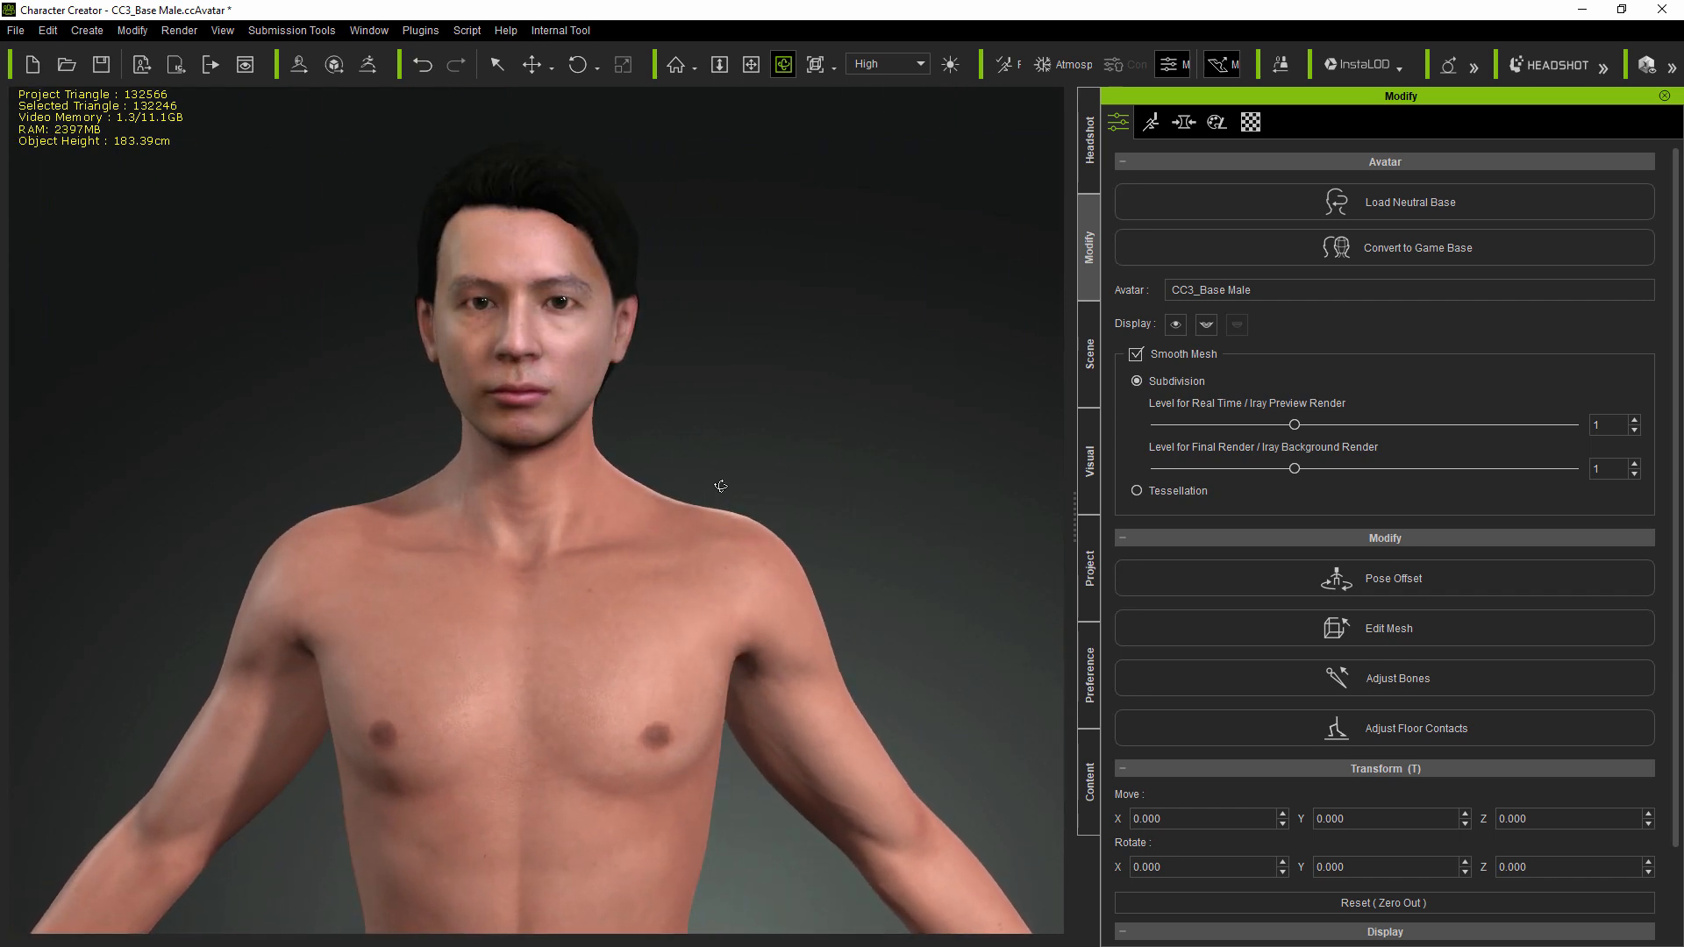
pyautogui.moveTo(1013, 266)
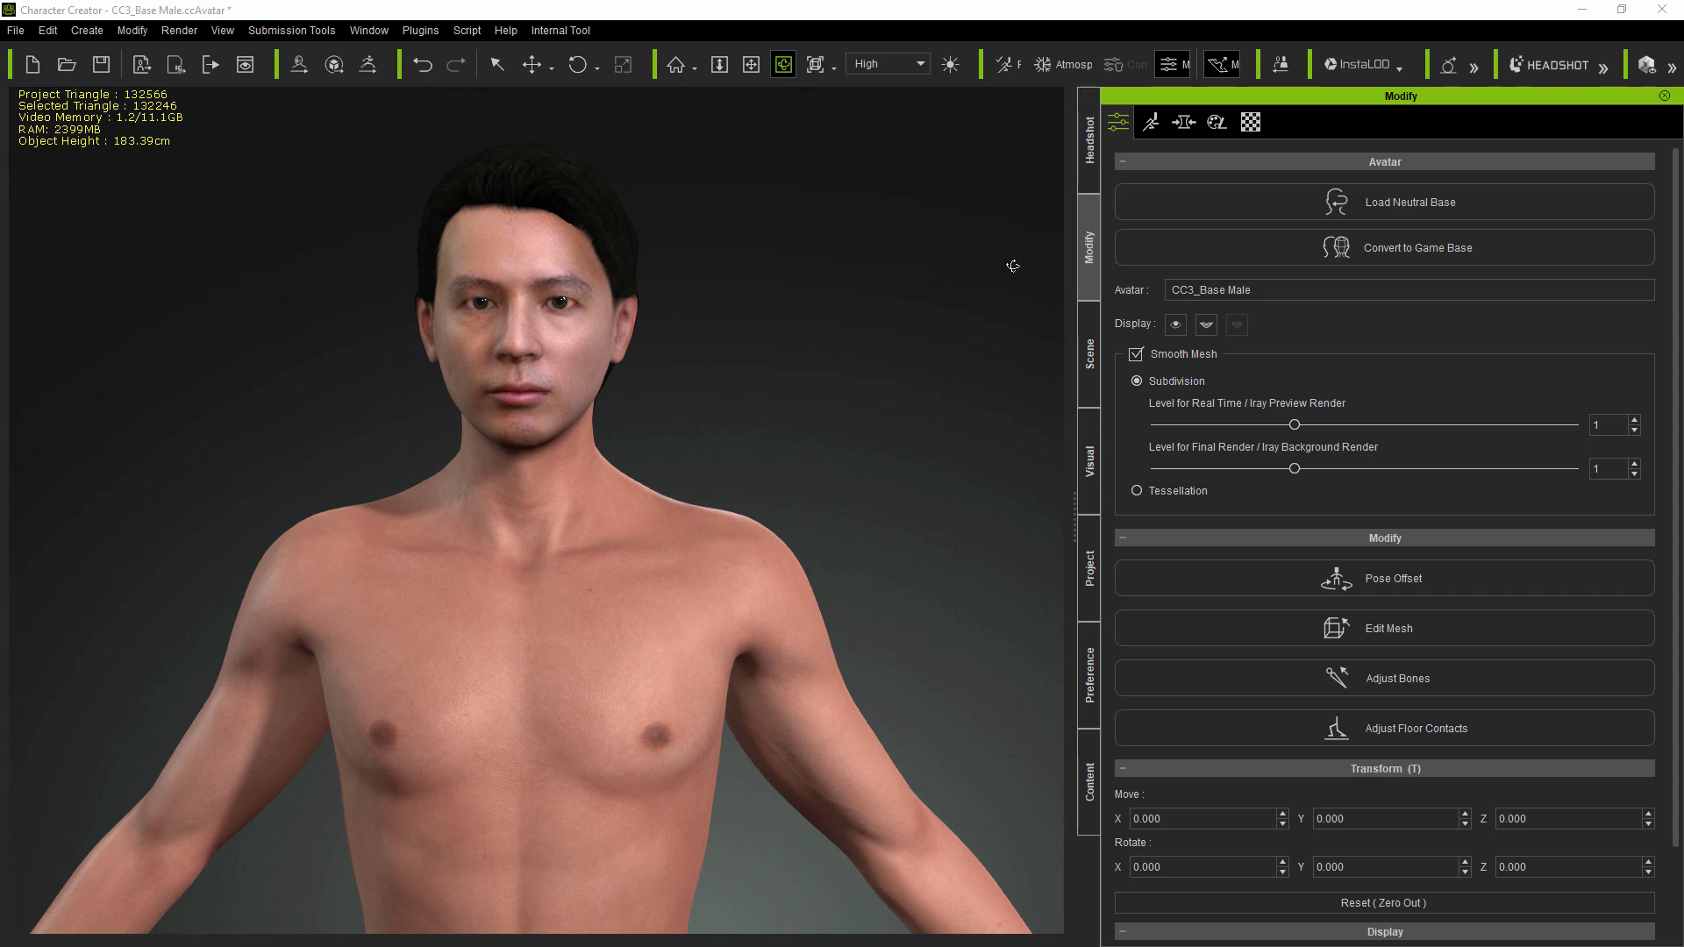
pyautogui.click(1088, 123)
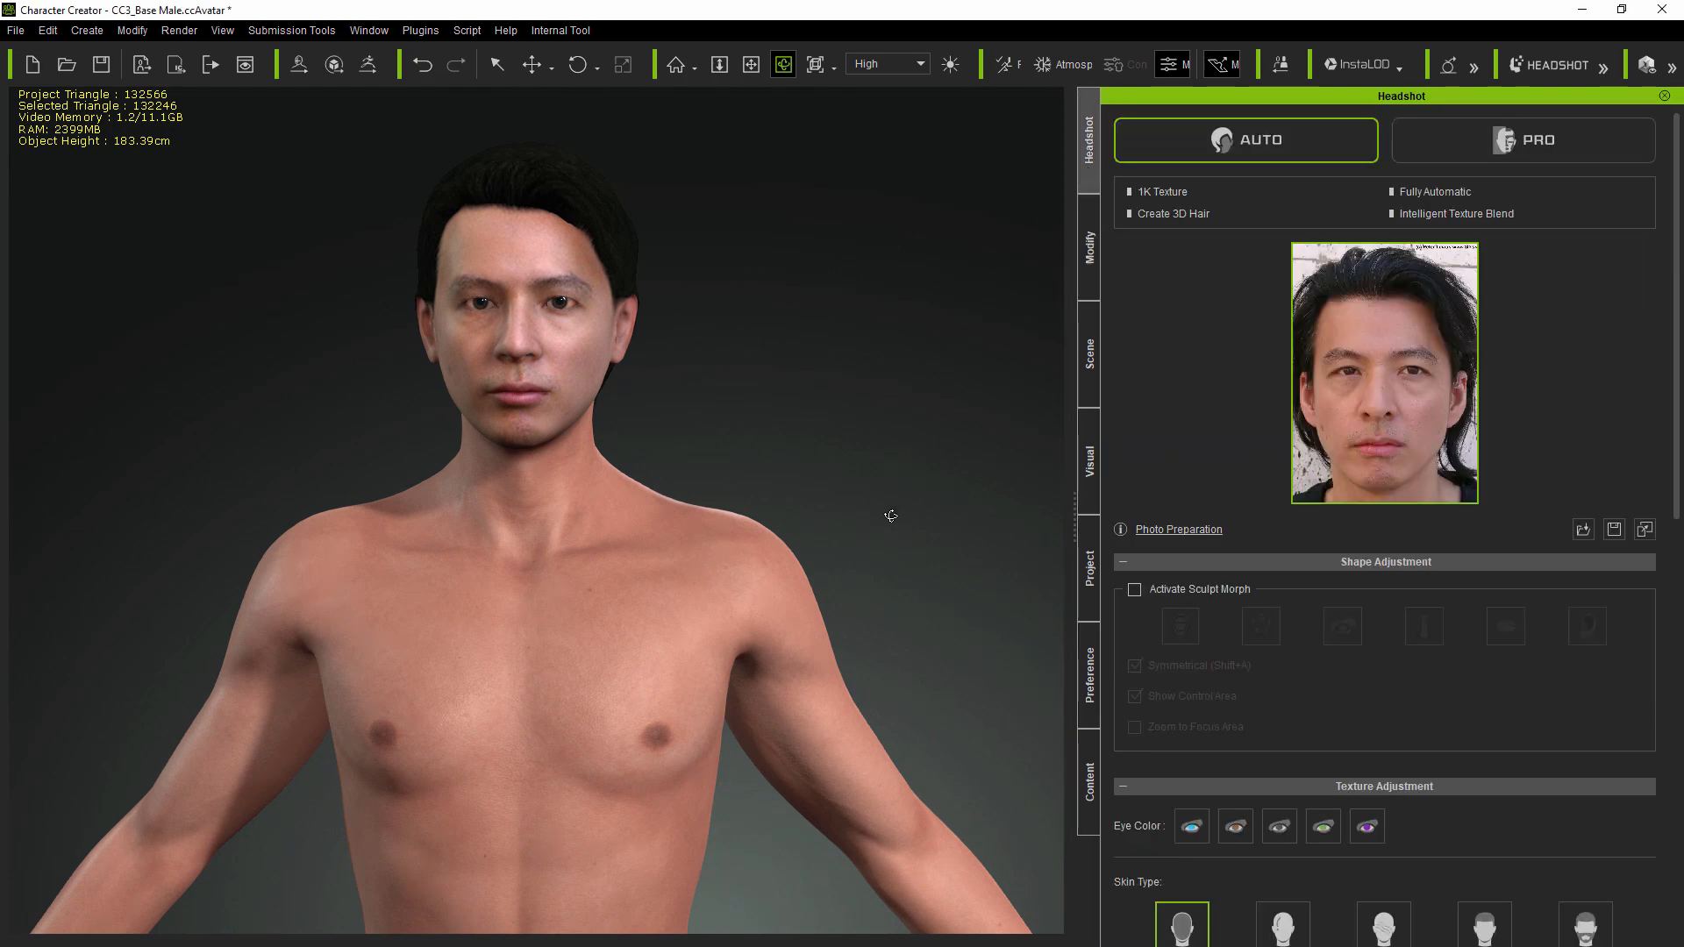
# - Review the headshot skin options and load the elderly bald man's portrait photo
pyautogui.moveTo(889, 516); pyautogui.dragTo(273, 486)
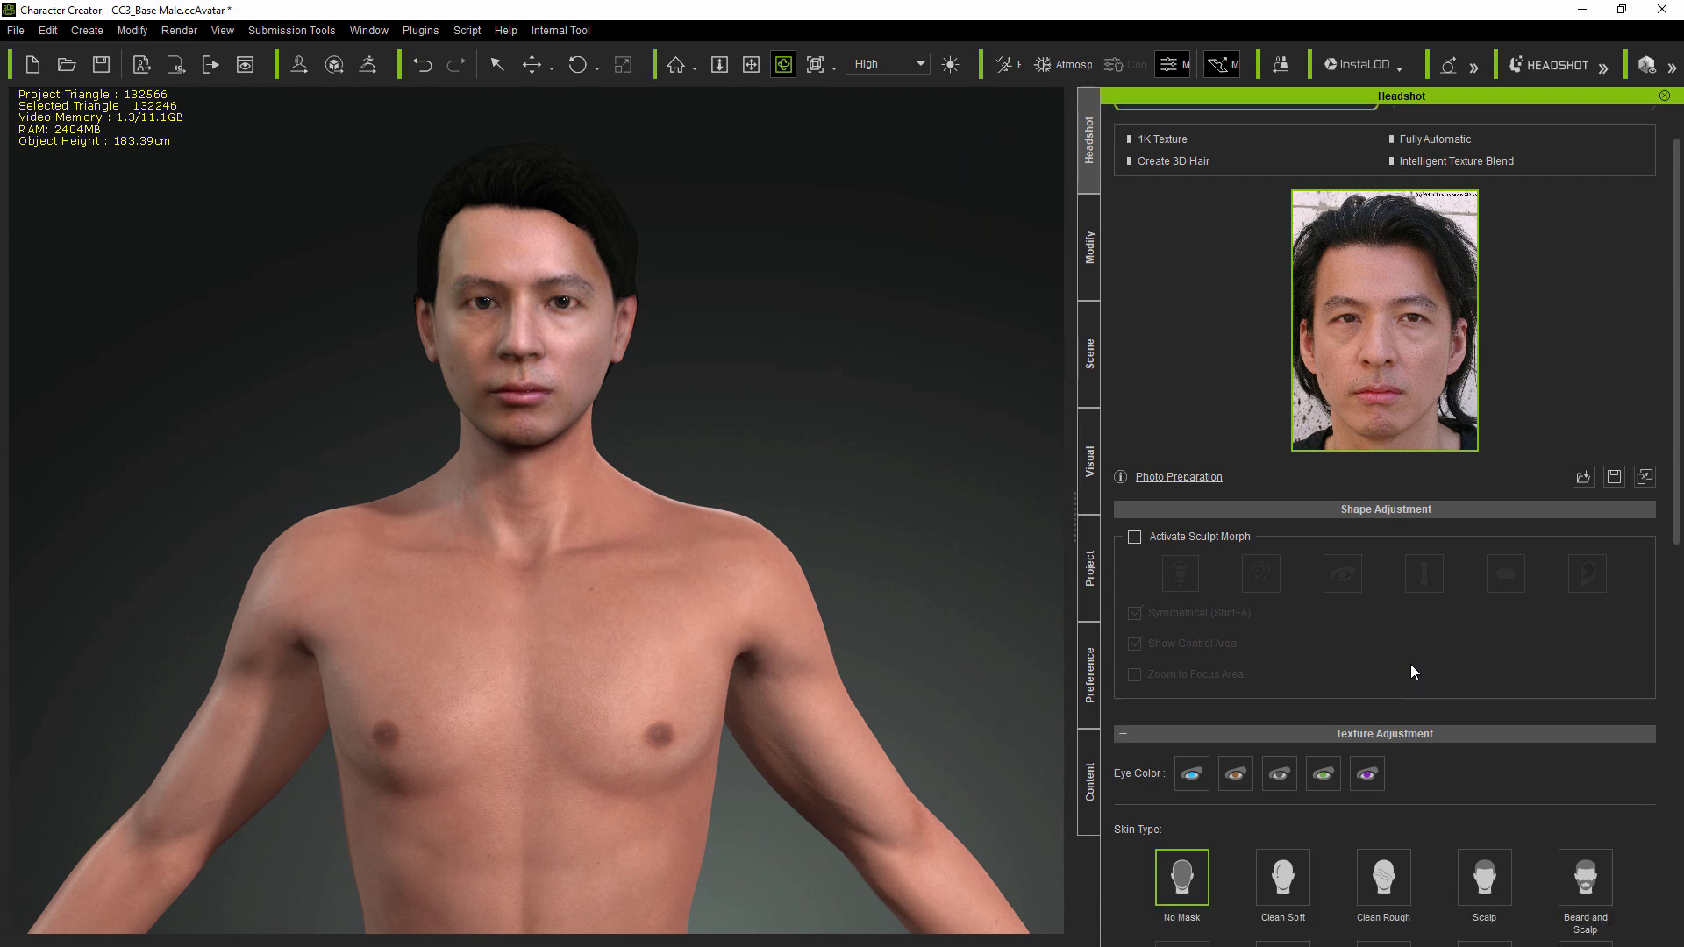
pyautogui.scroll(-3)
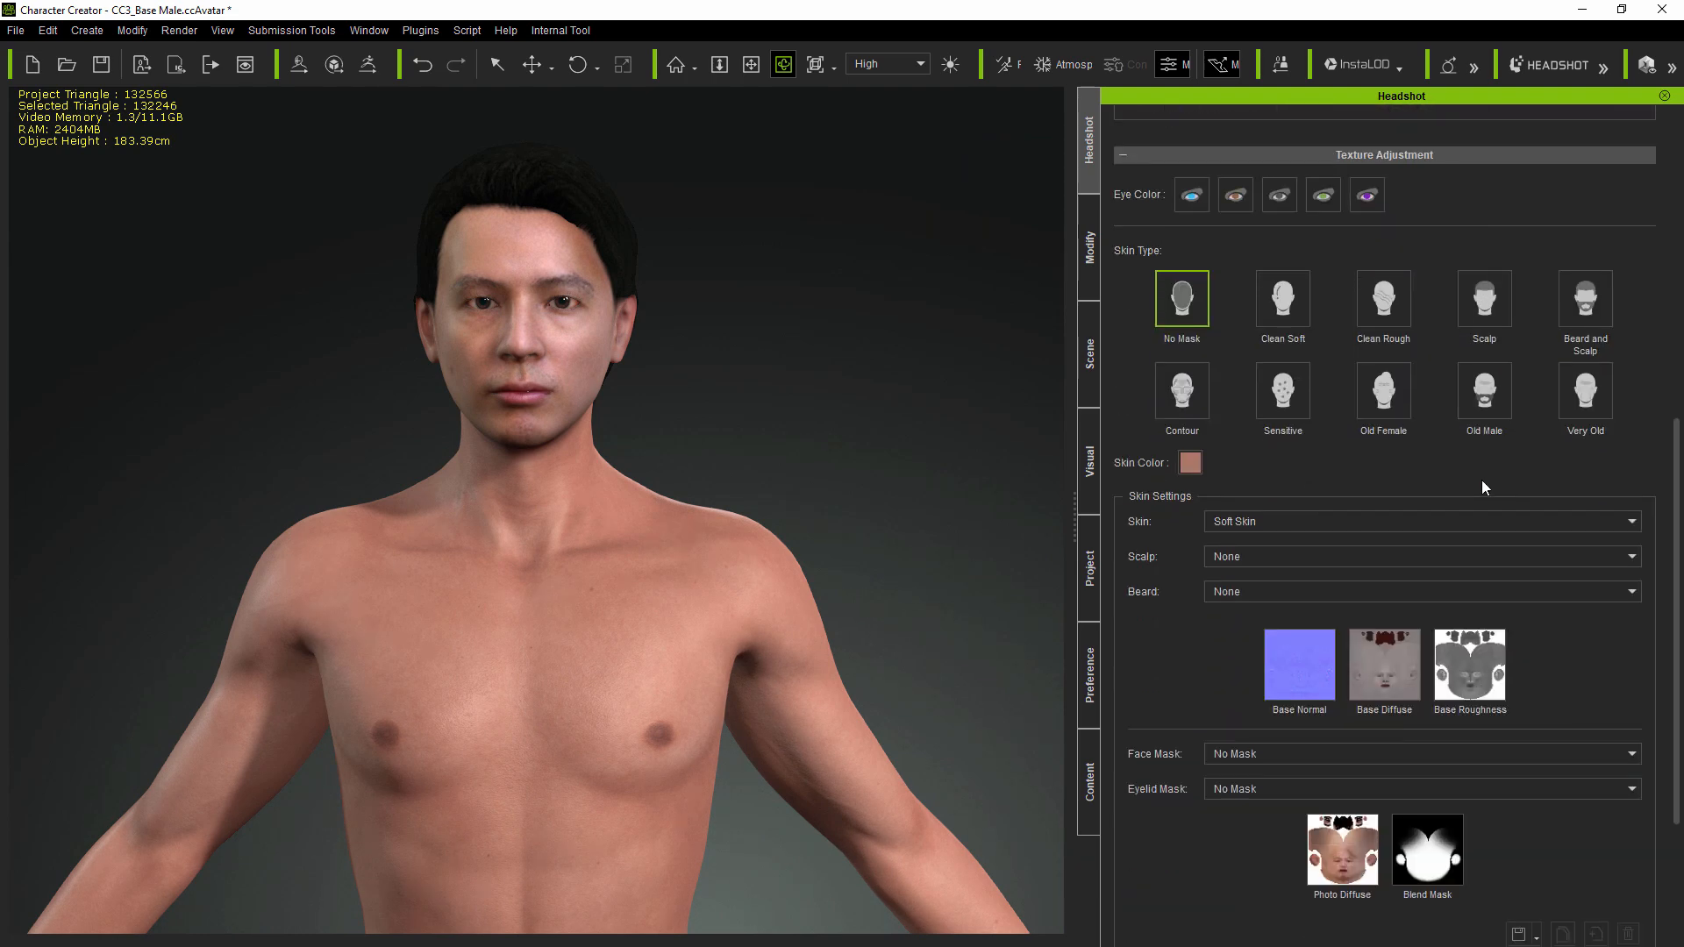
pyautogui.scroll(-3)
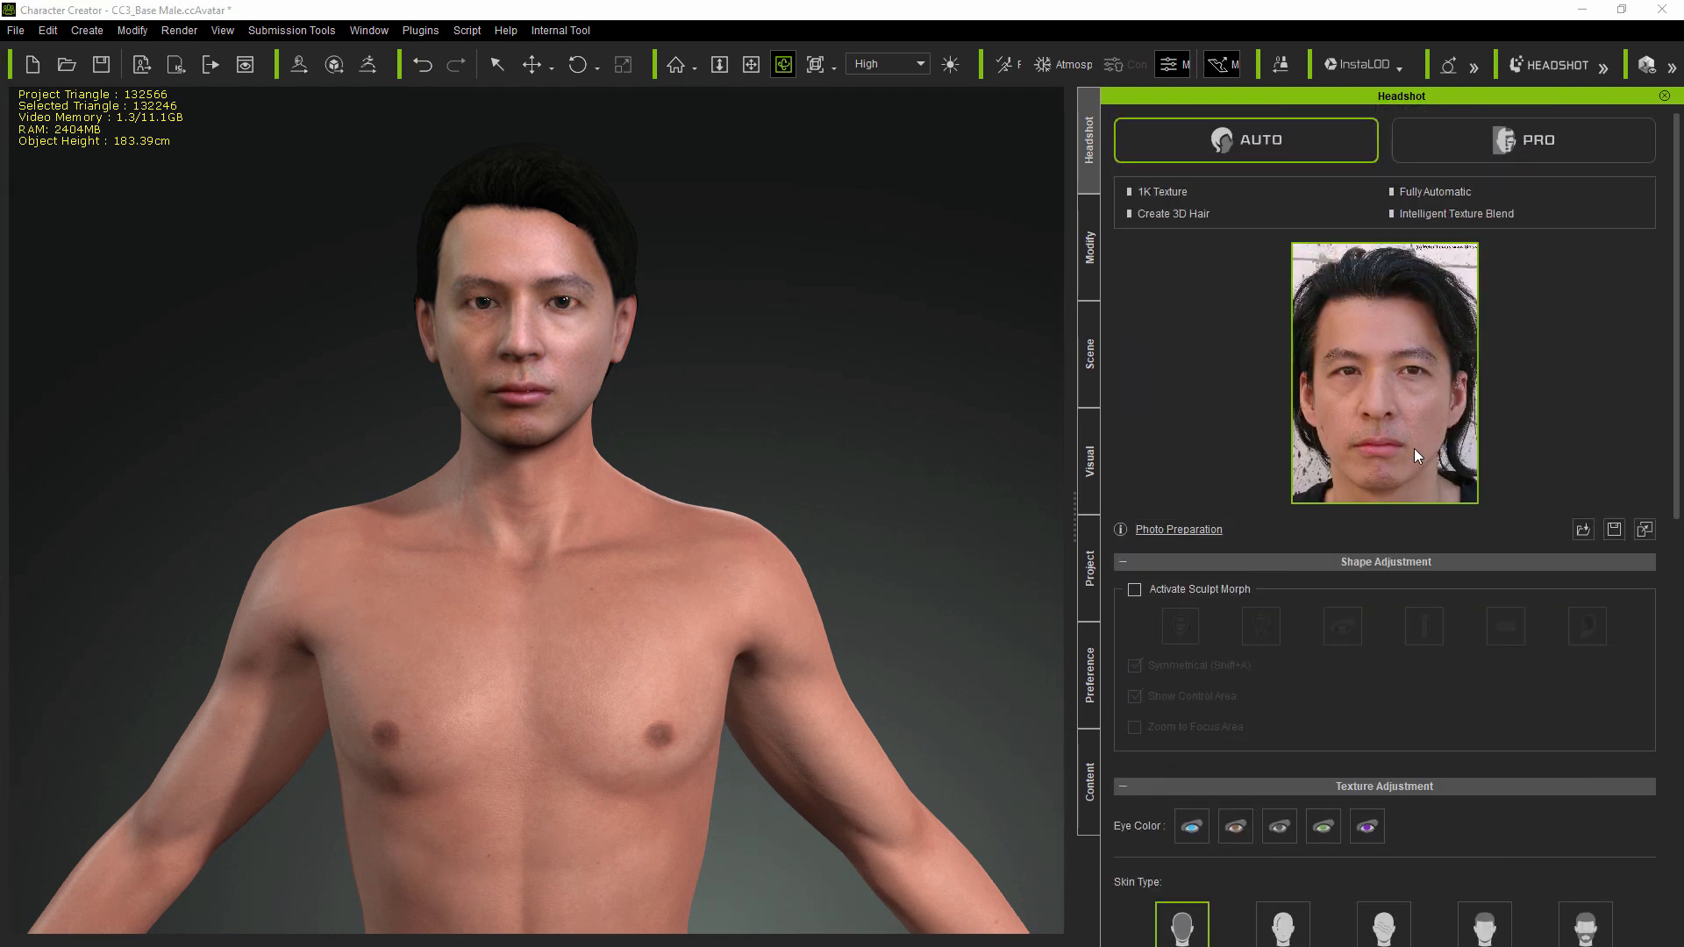
pyautogui.click(1245, 140)
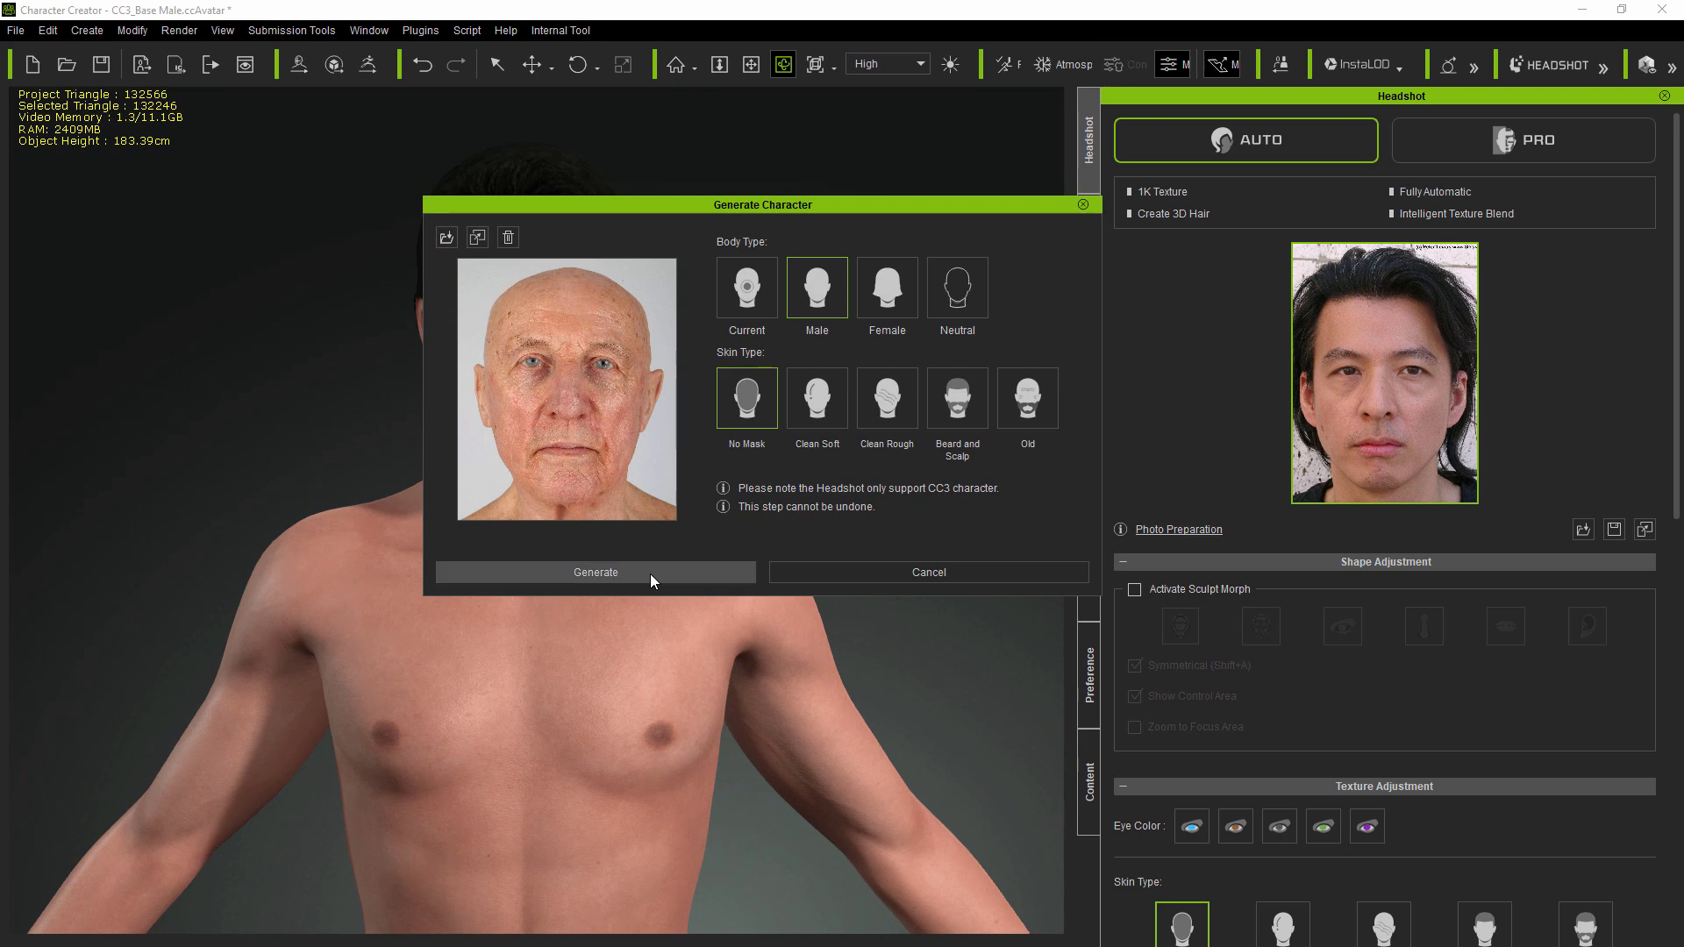
# - Generate the elderly bald male avatar and bring up his modification settings
pyautogui.click(596, 572)
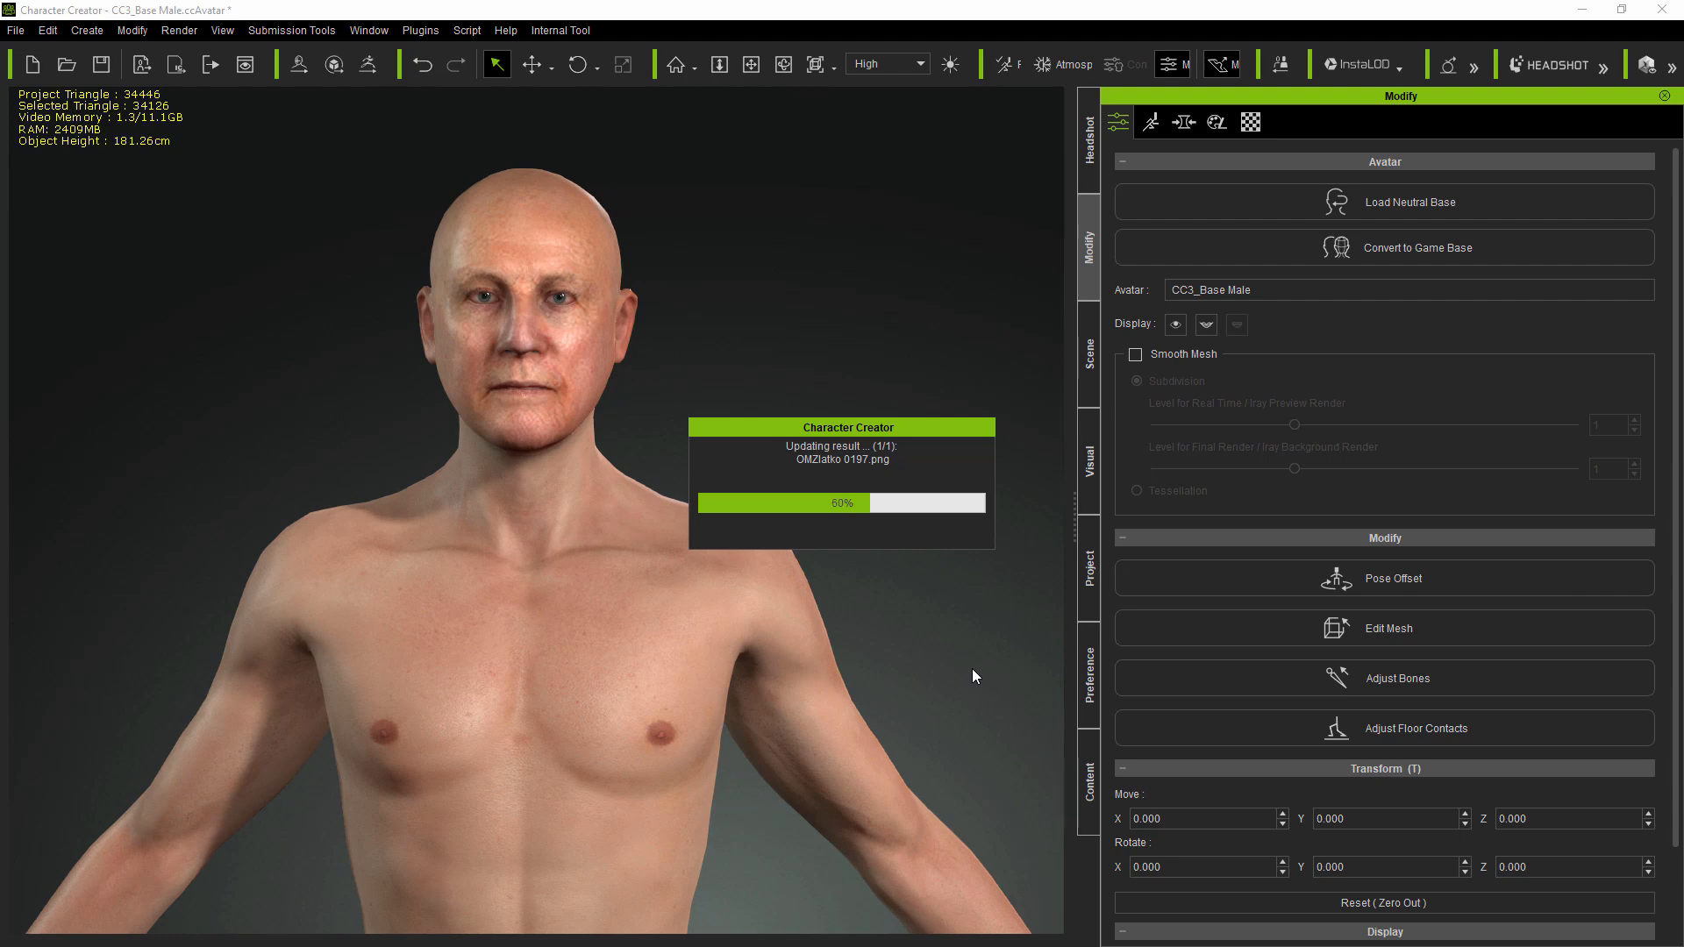
pyautogui.click(1088, 120)
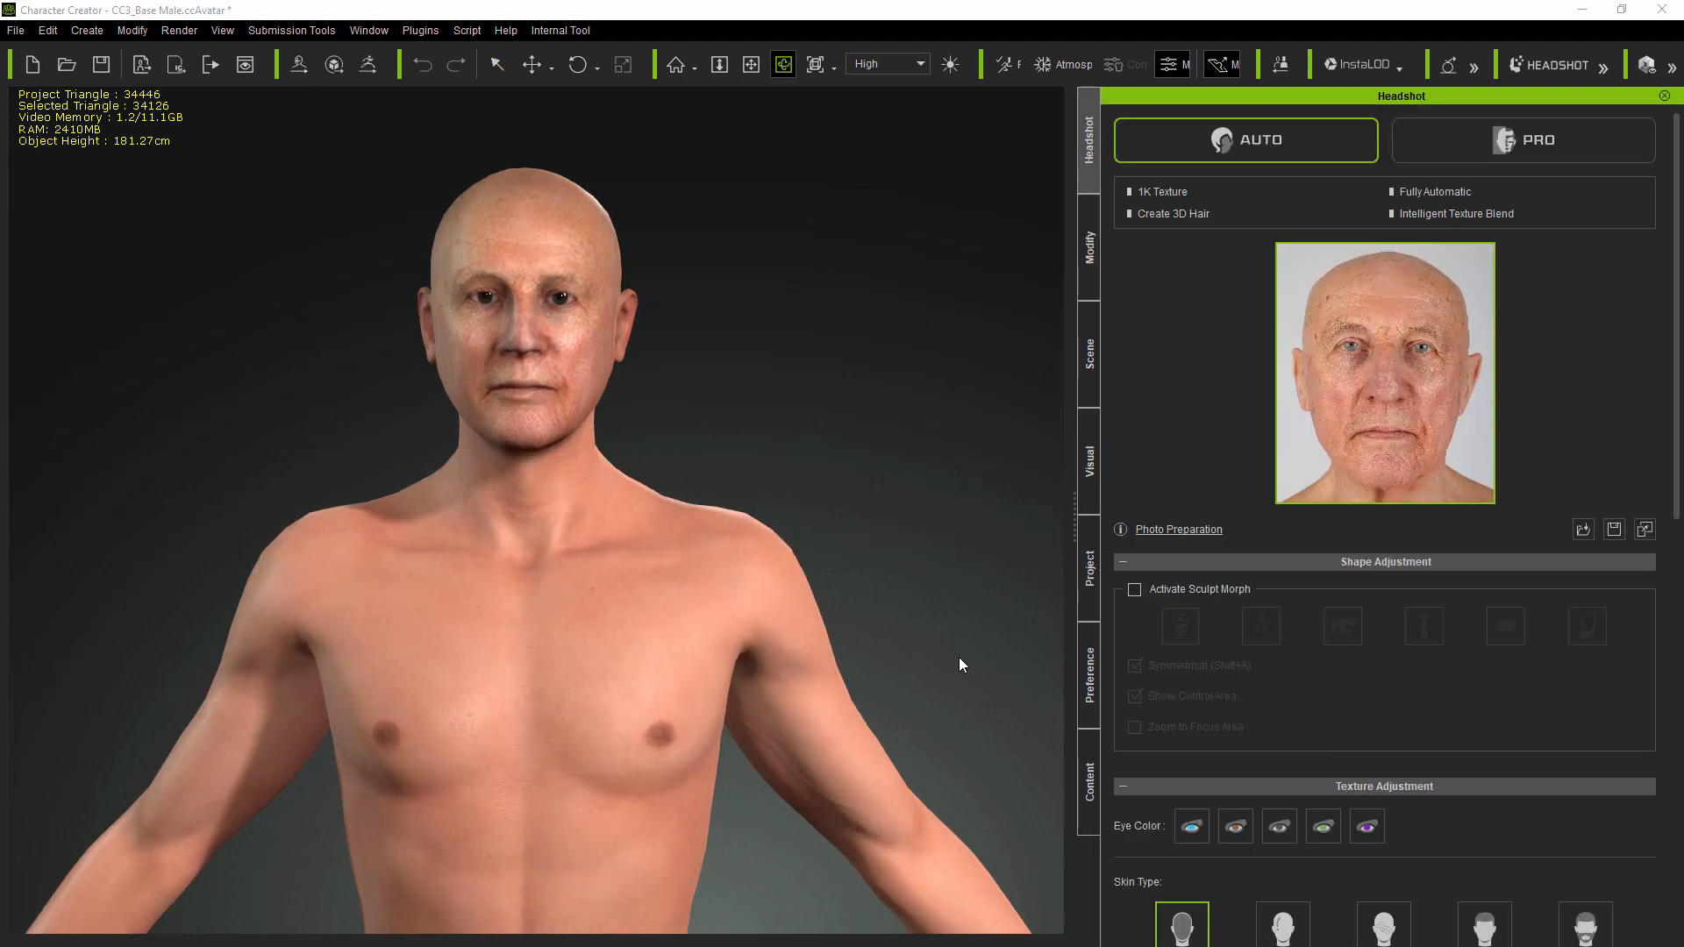
pyautogui.click(1088, 246)
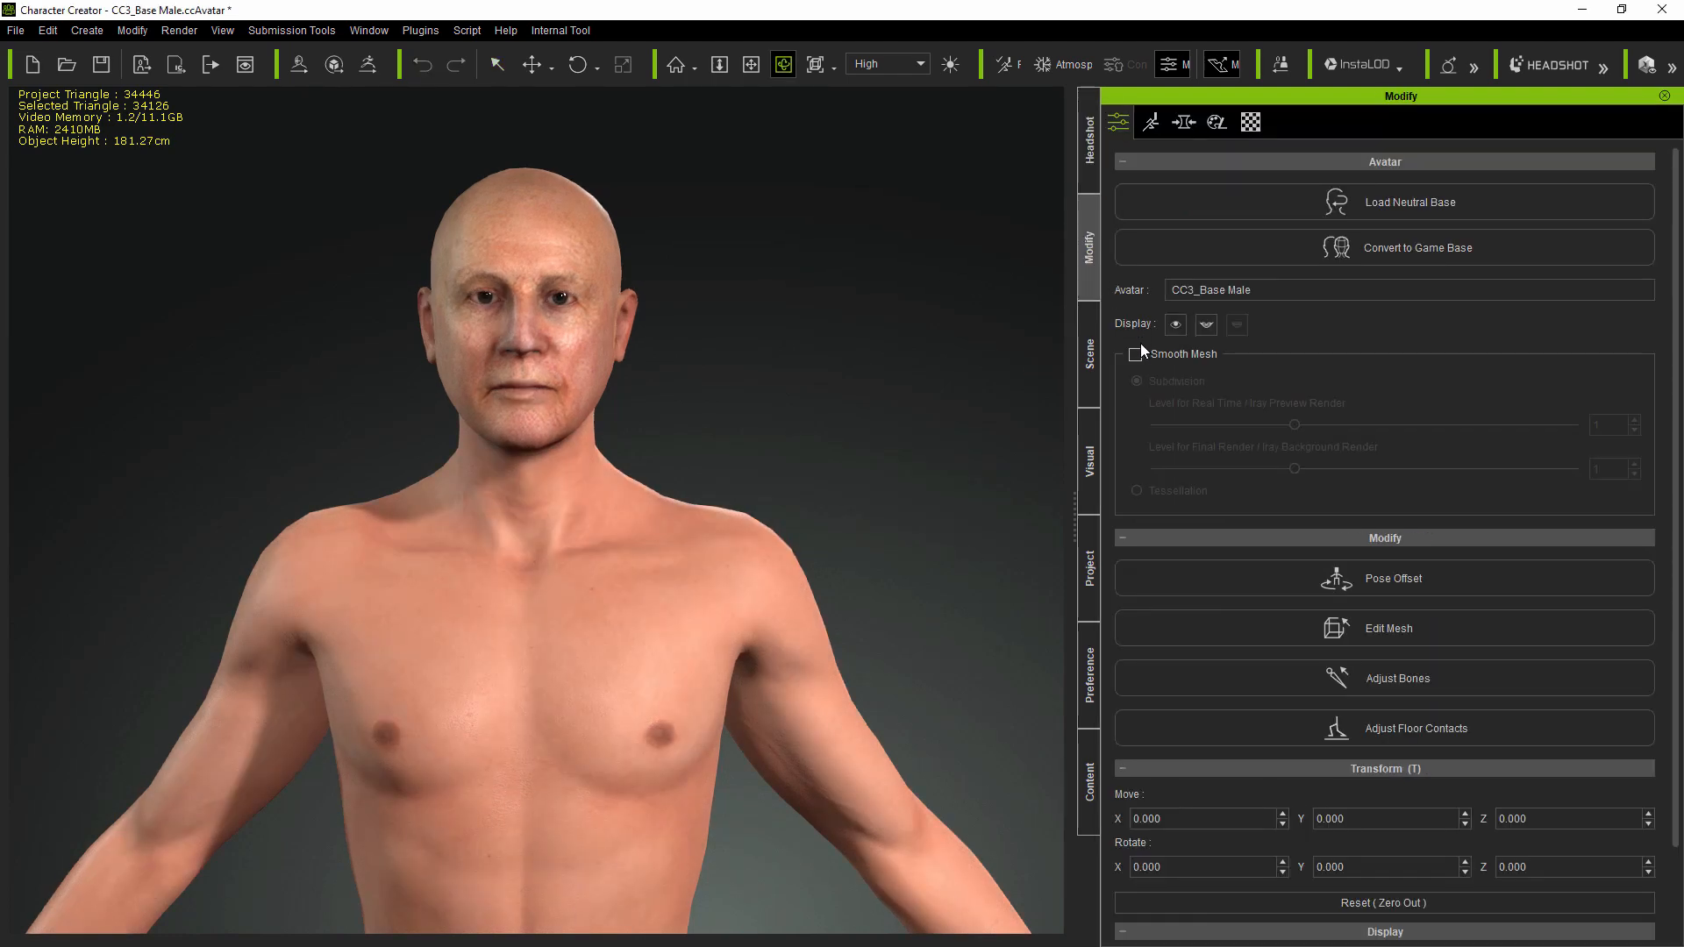
# - Smooth the elderly avatar's mesh, try an eye colour, and load the young woman's portrait
pyautogui.click(1088, 119)
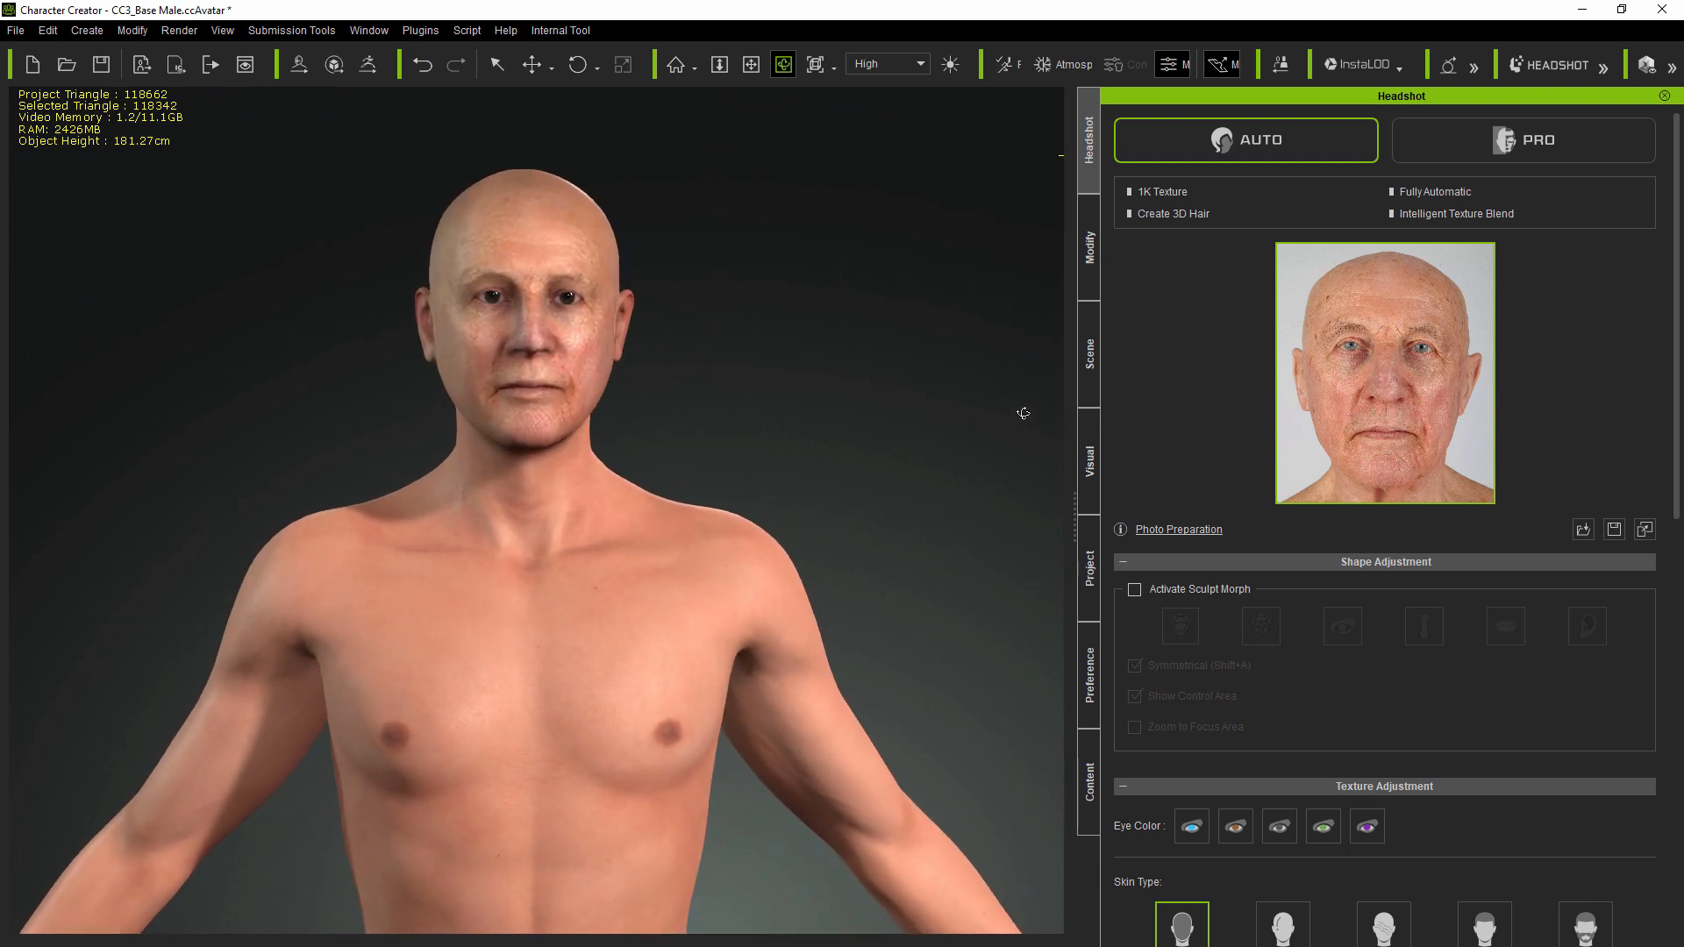
pyautogui.moveTo(1141, 763)
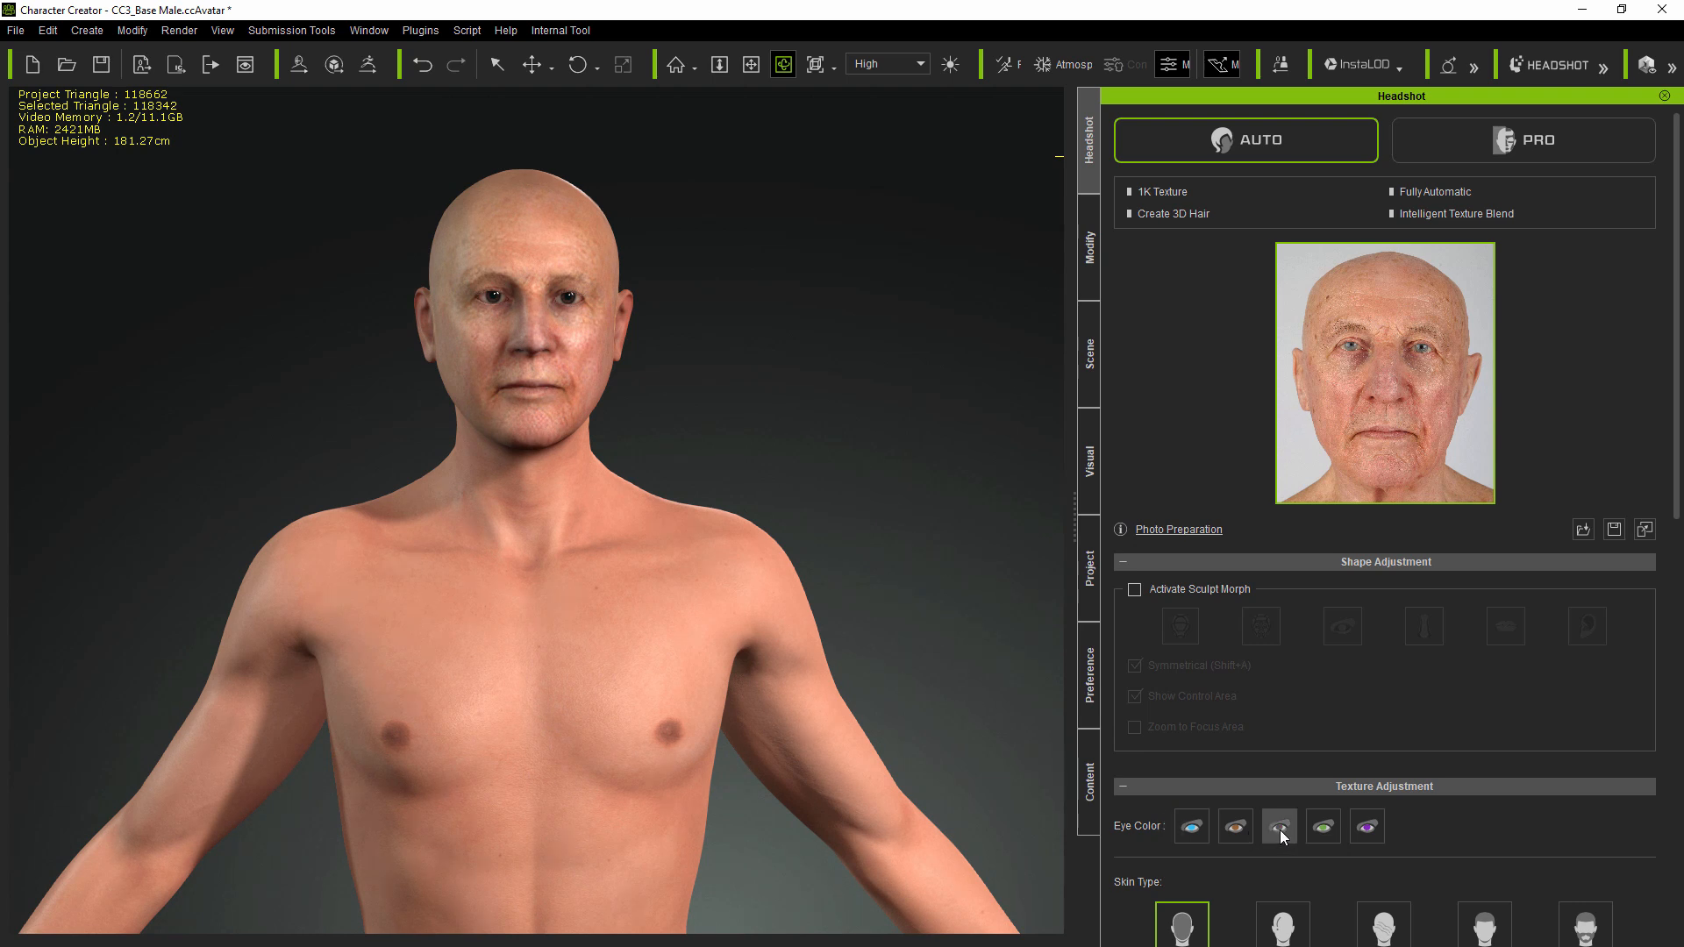
pyautogui.click(1280, 826)
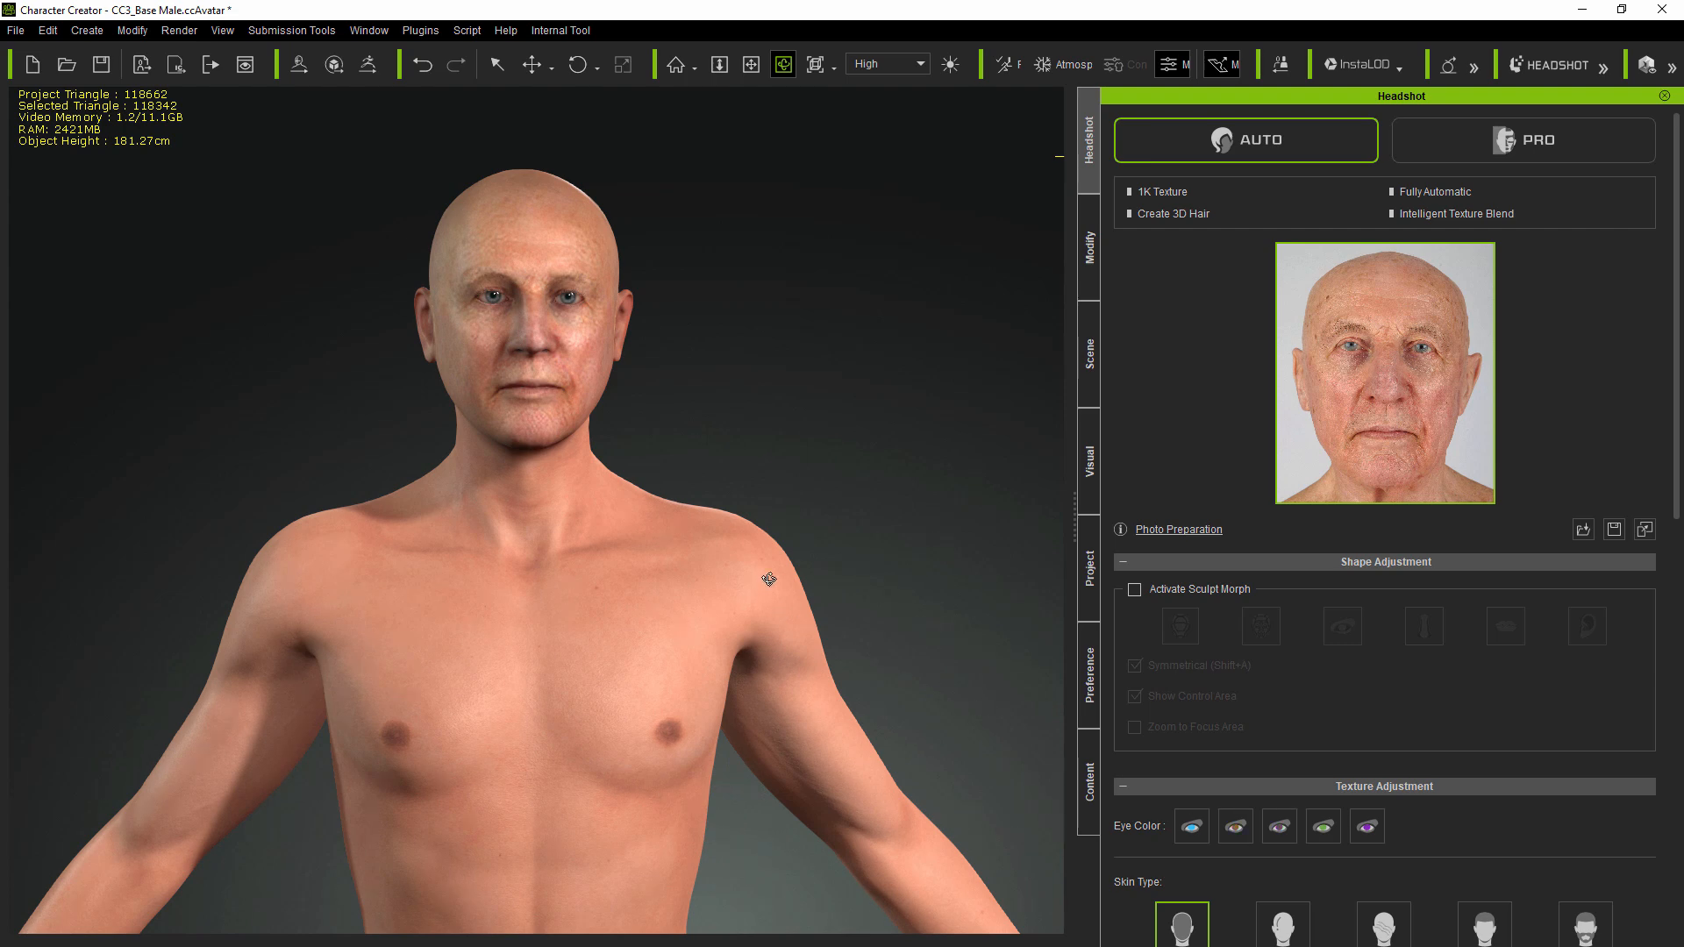
pyautogui.moveTo(767, 577); pyautogui.dragTo(293, 566)
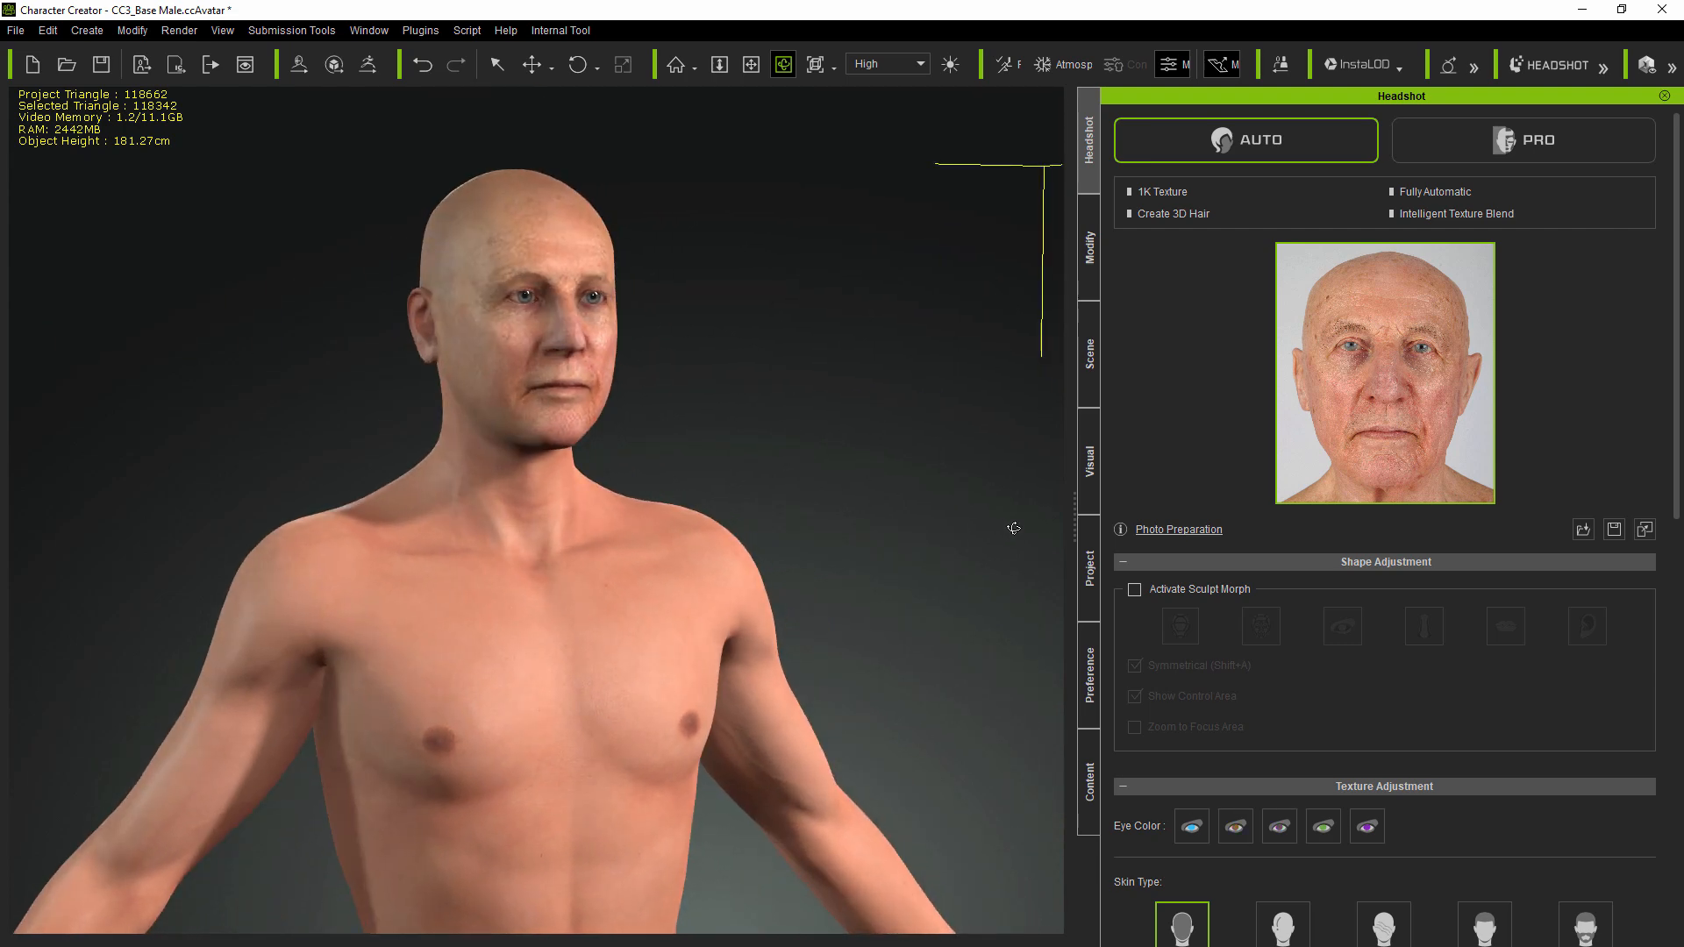
pyautogui.click(1246, 140)
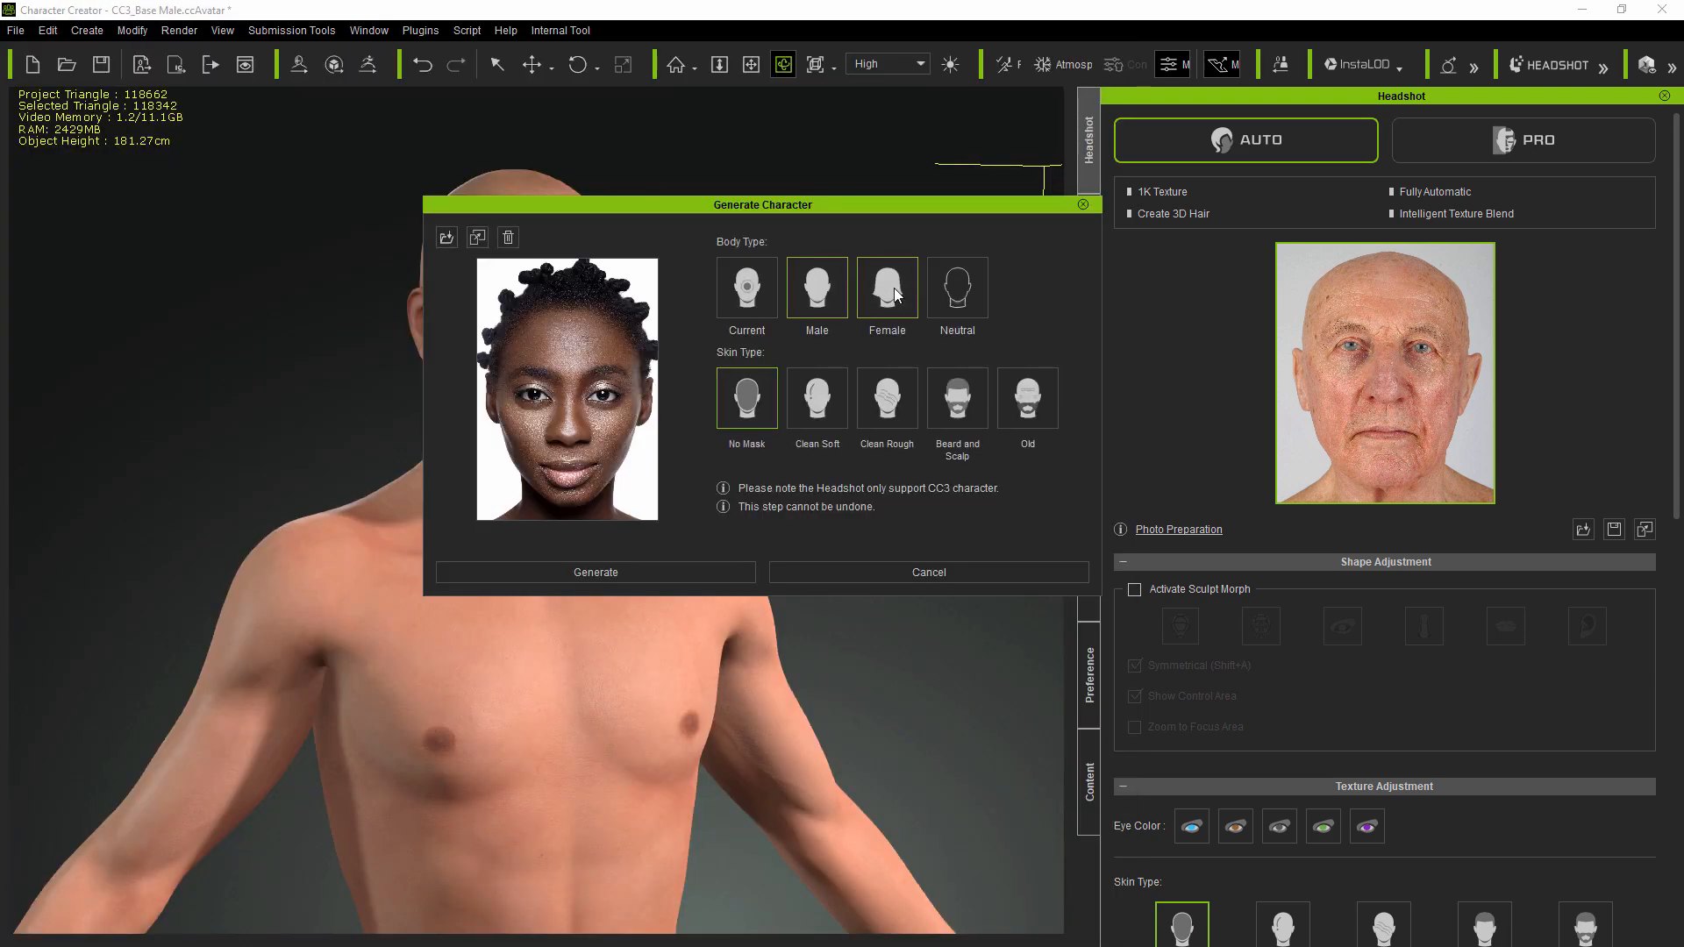
# - Generate the female avatar from the young woman's photo with Smooth Mesh enabled
pyautogui.click(596, 572)
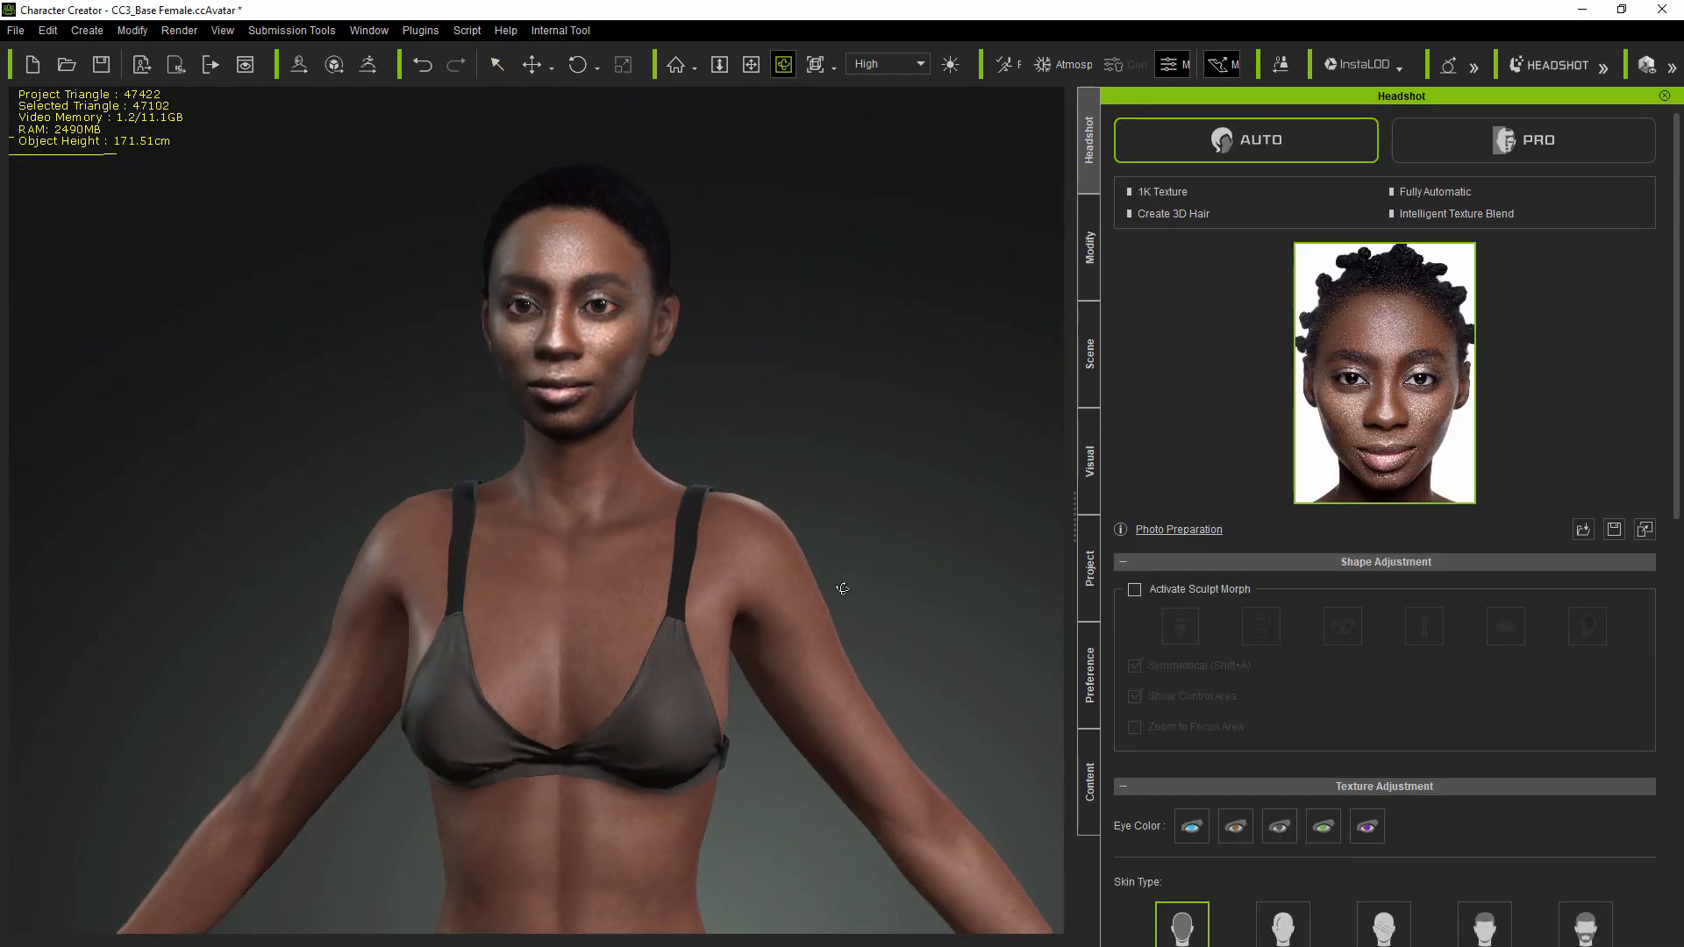
pyautogui.click(1088, 253)
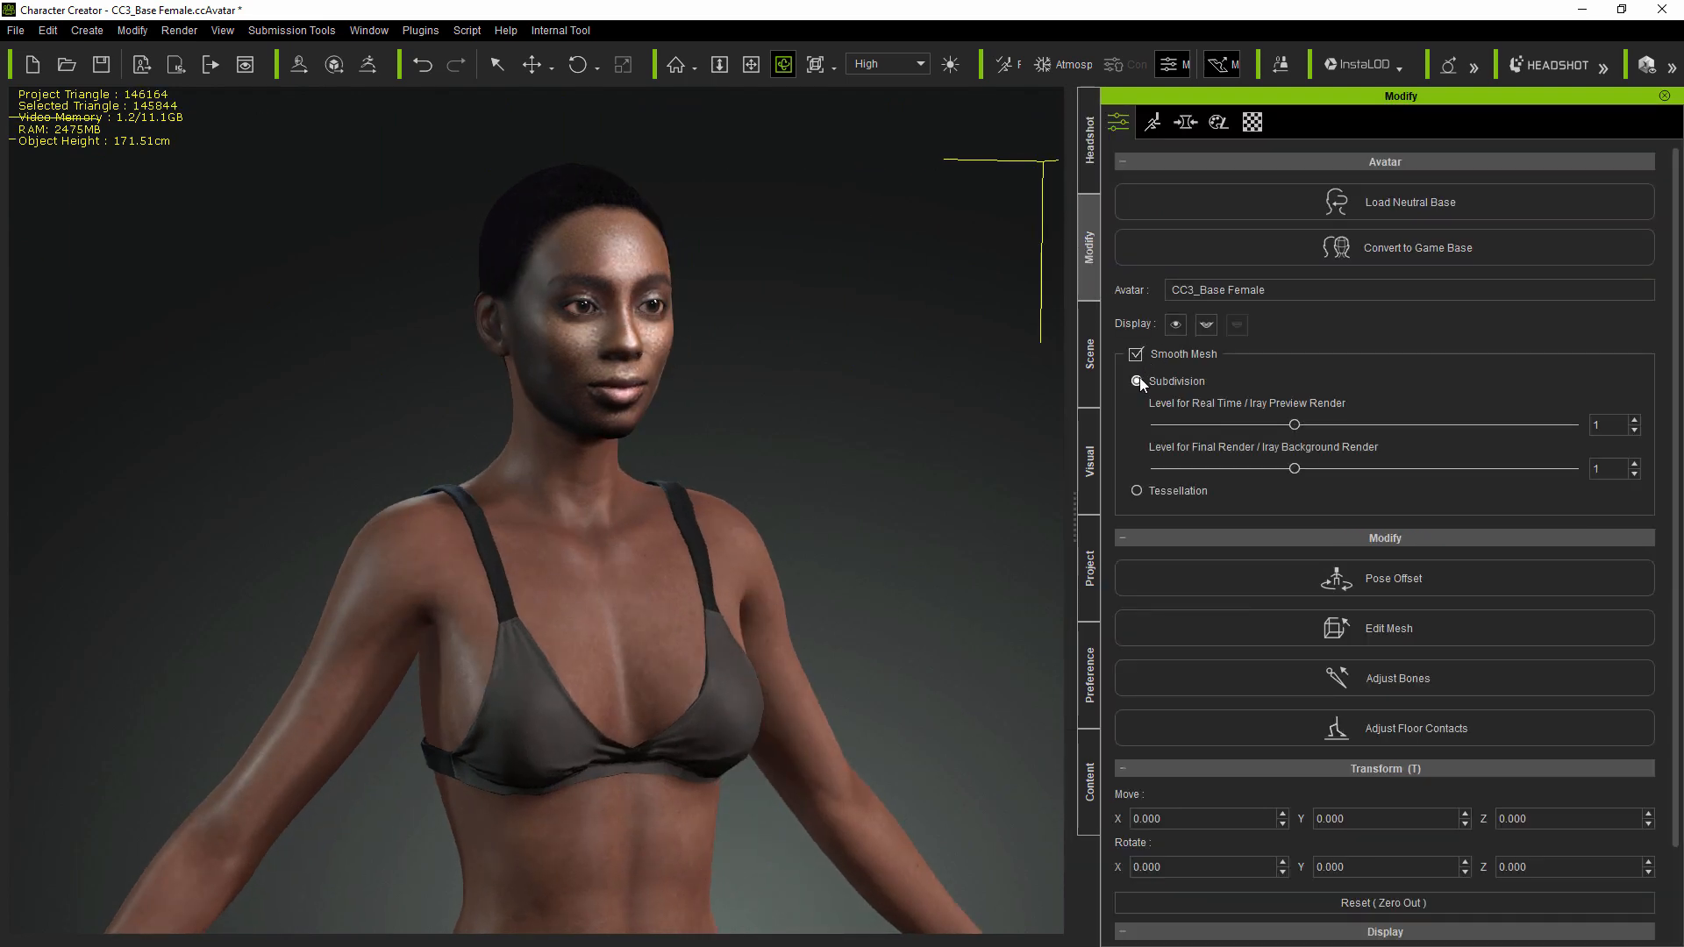
pyautogui.click(1090, 130)
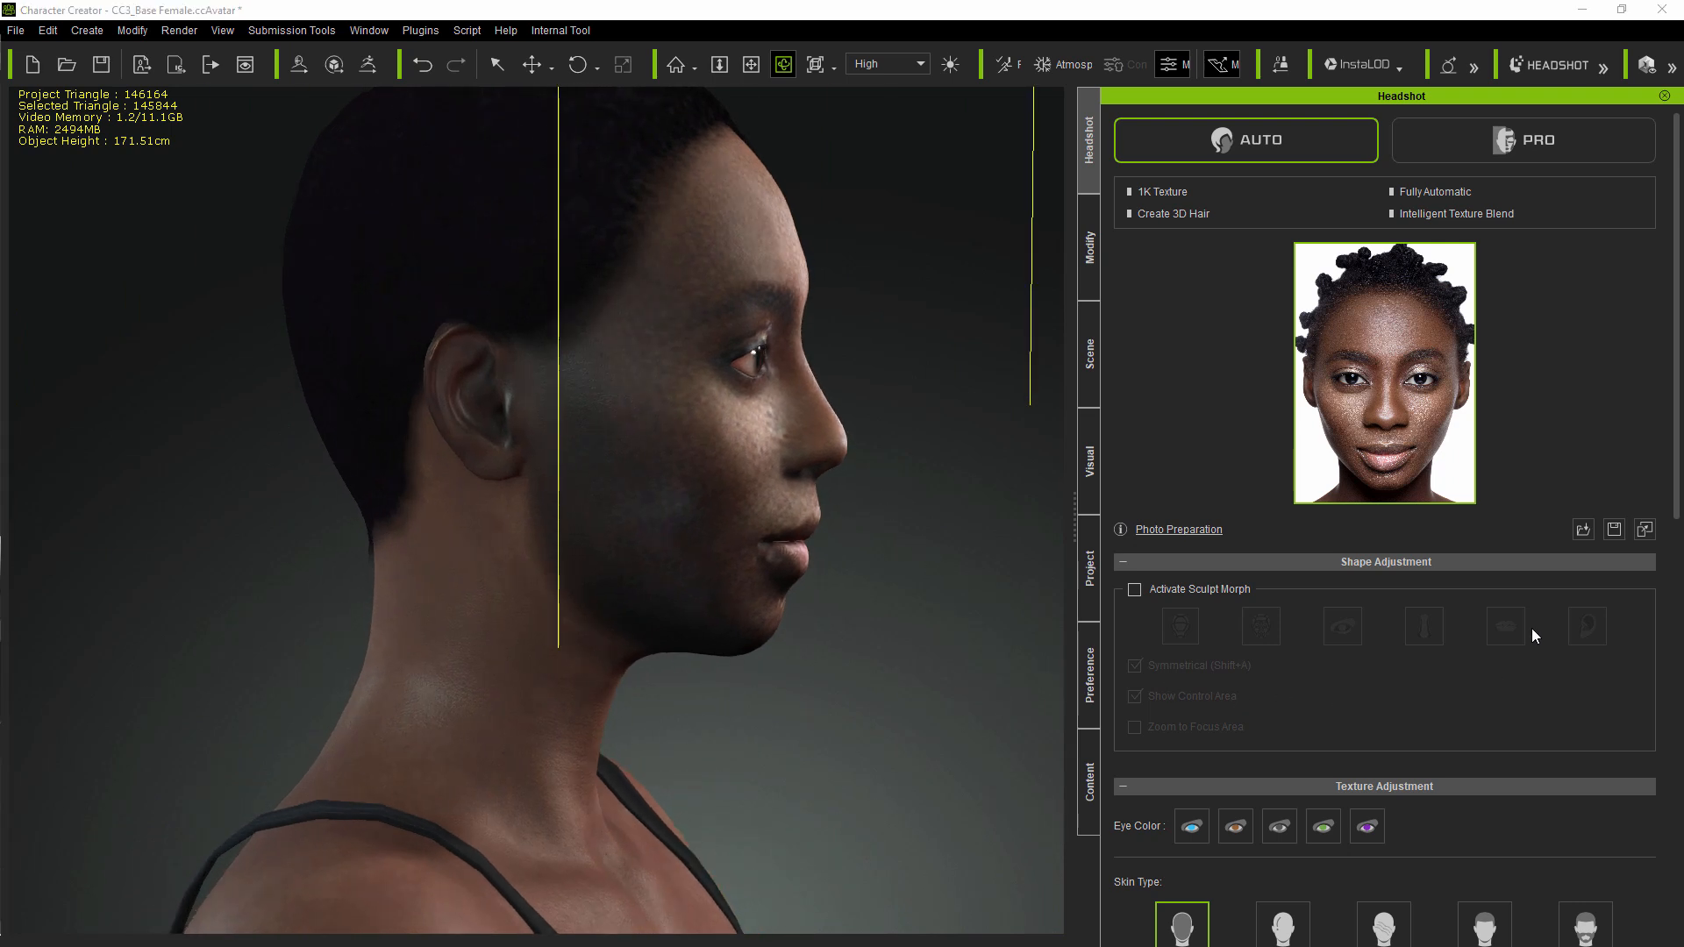
pyautogui.scroll(-3)
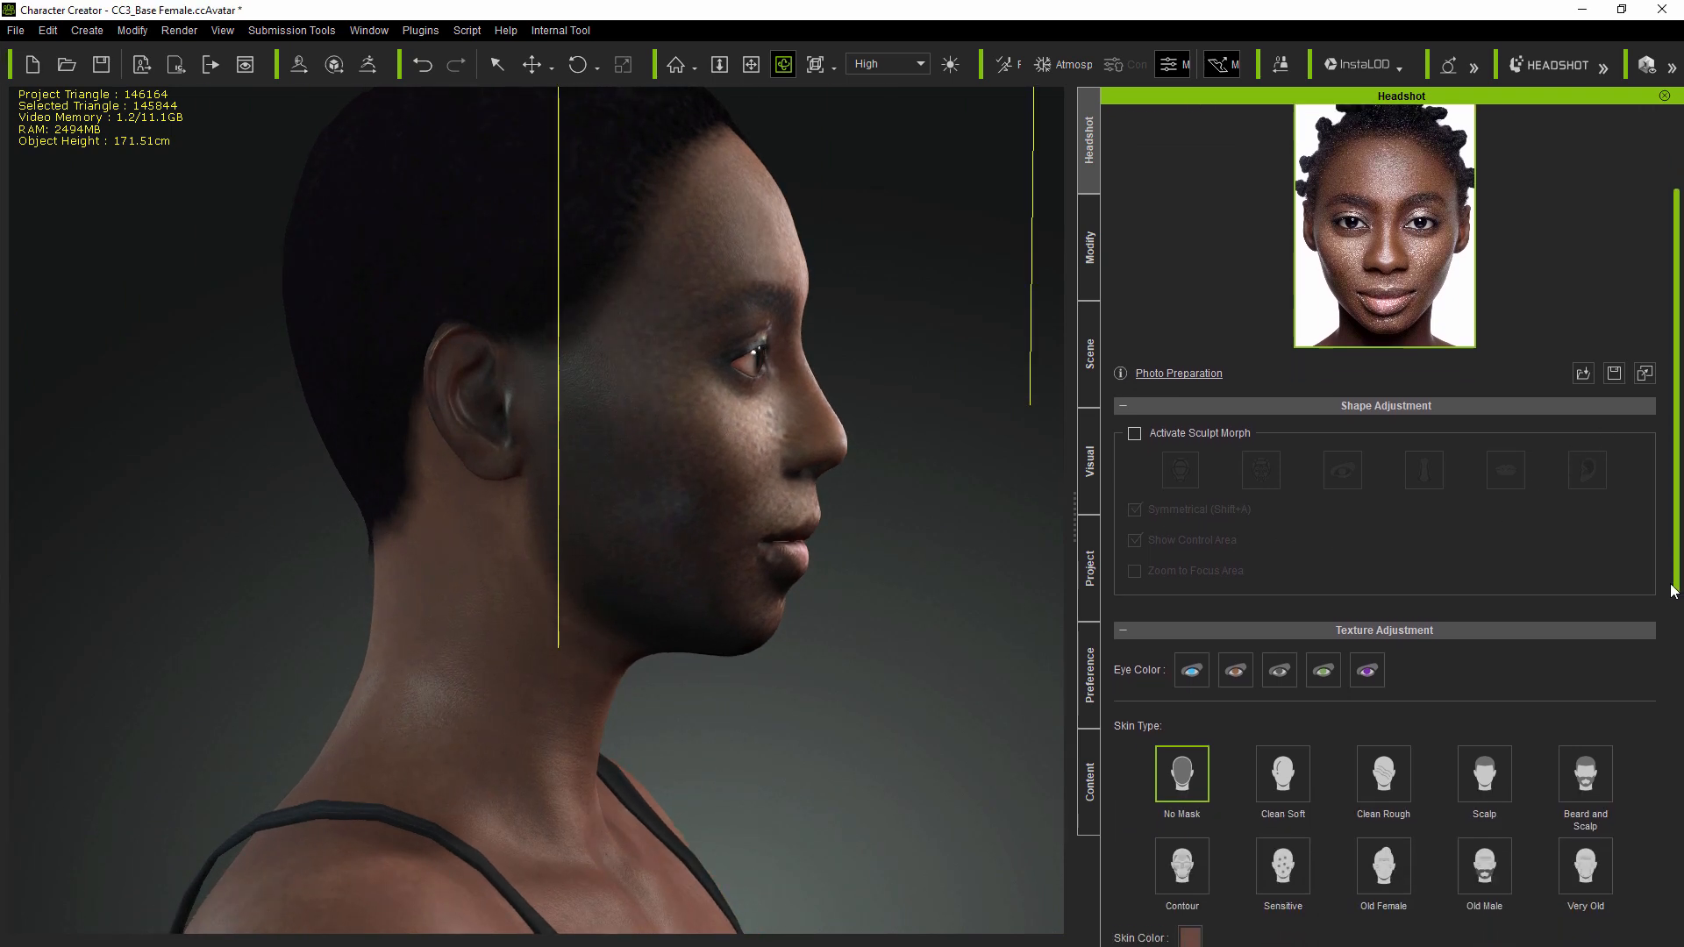
pyautogui.scroll(-3)
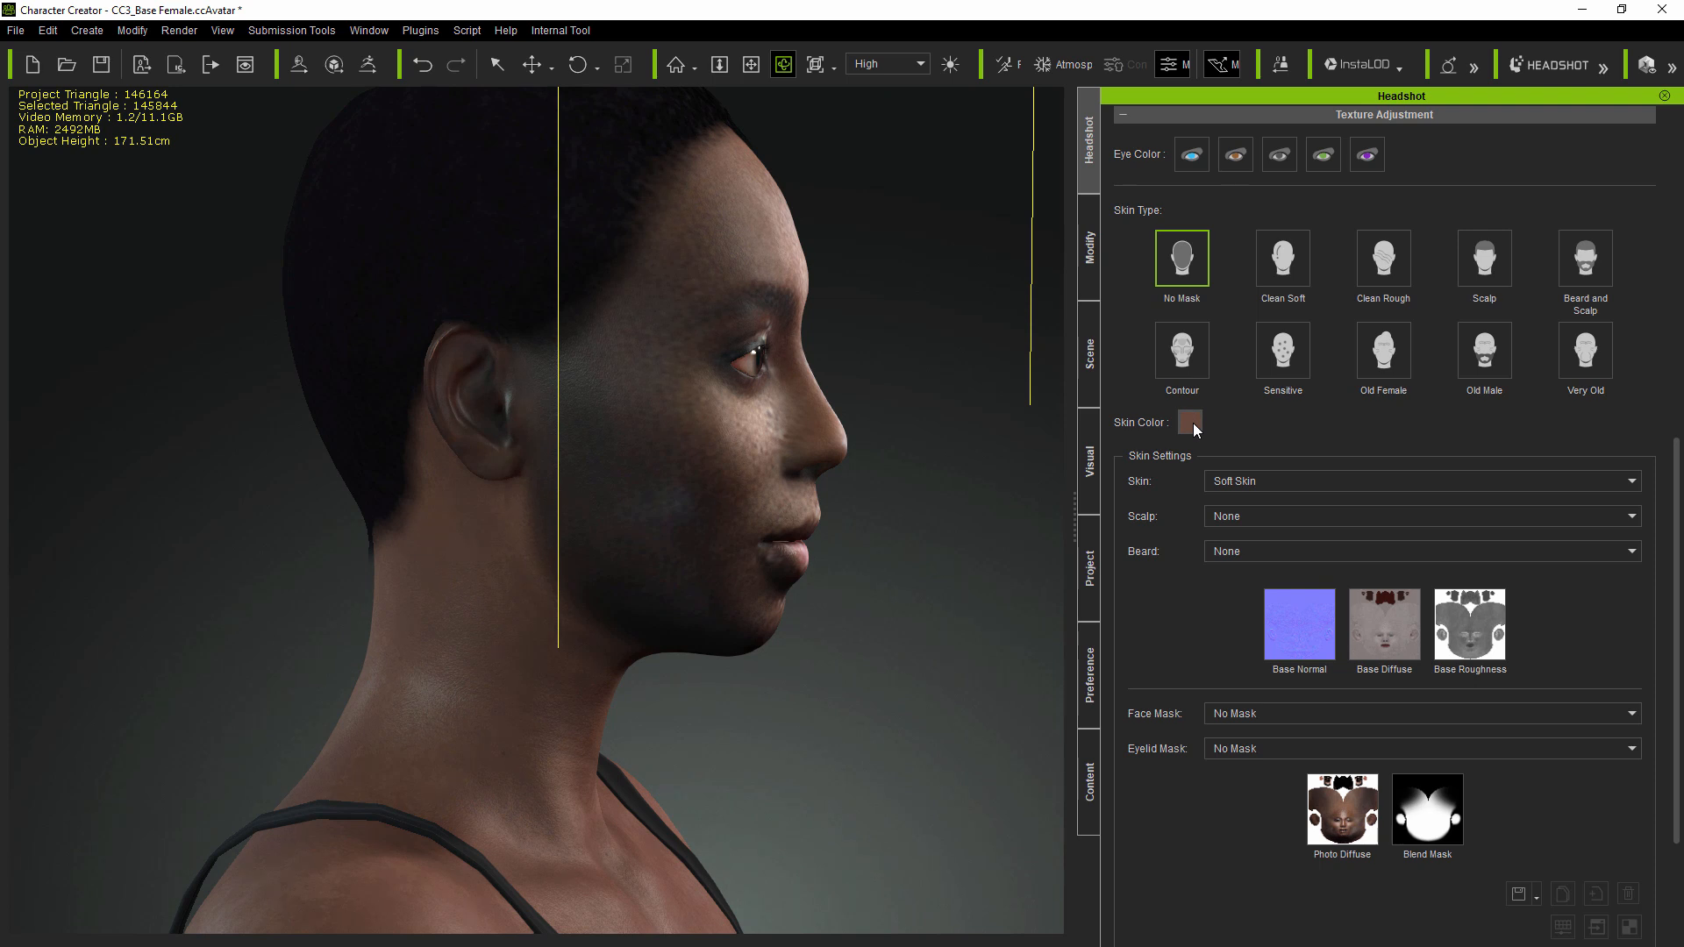
pyautogui.click(1190, 421)
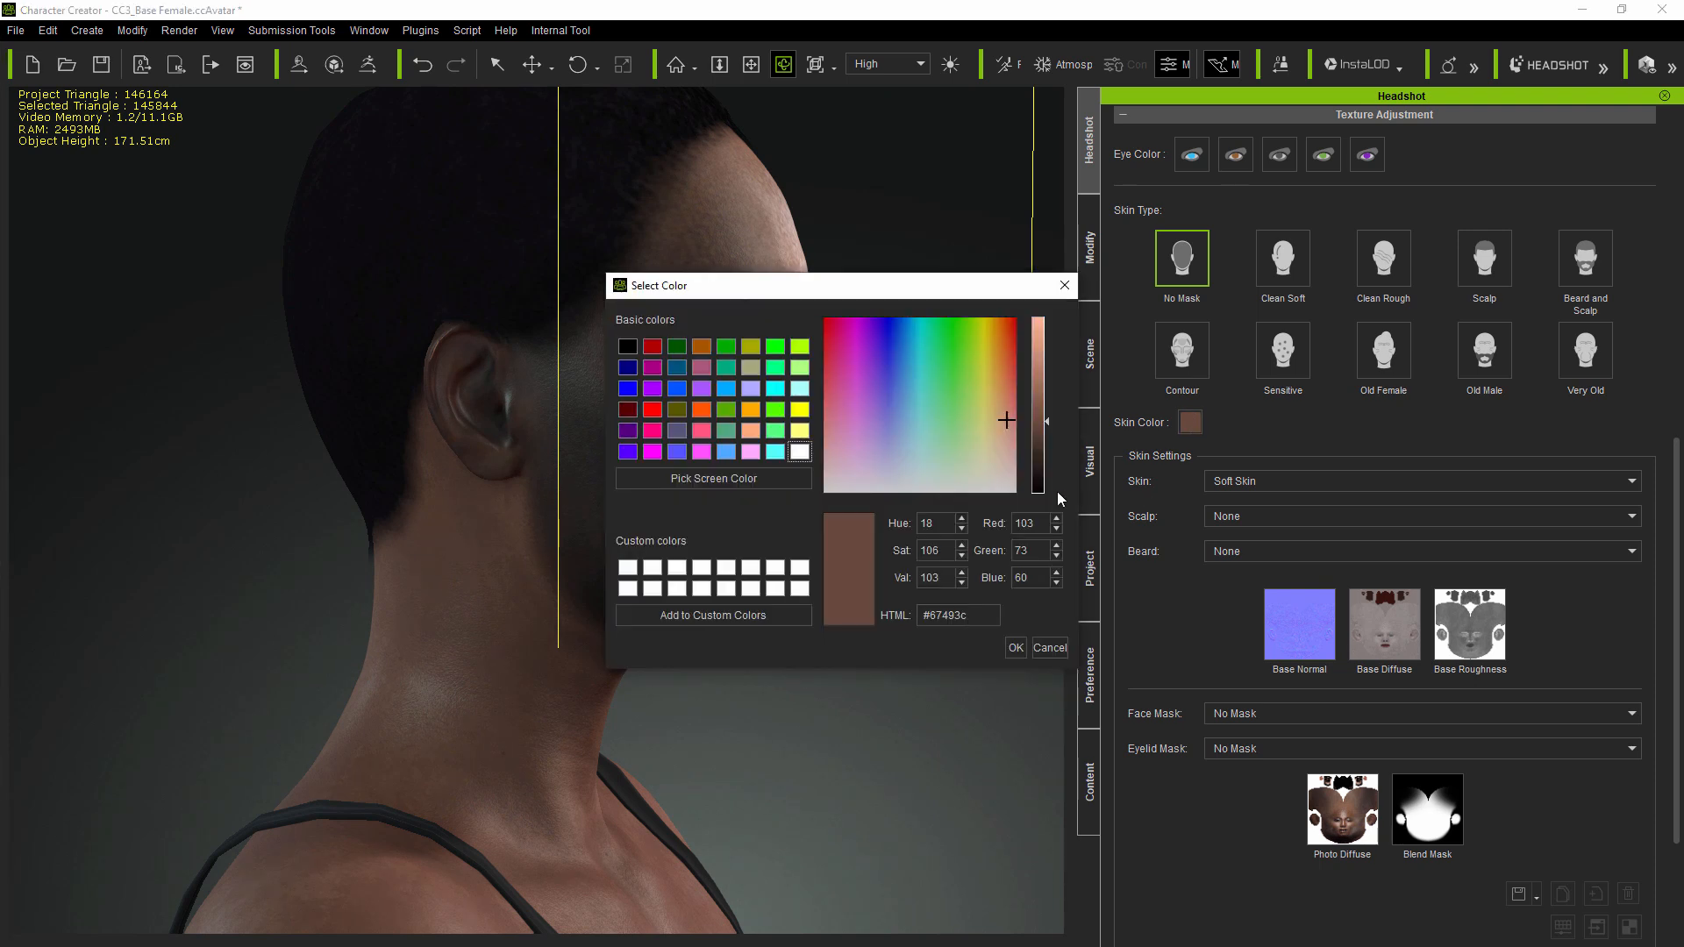
pyautogui.click(1014, 648)
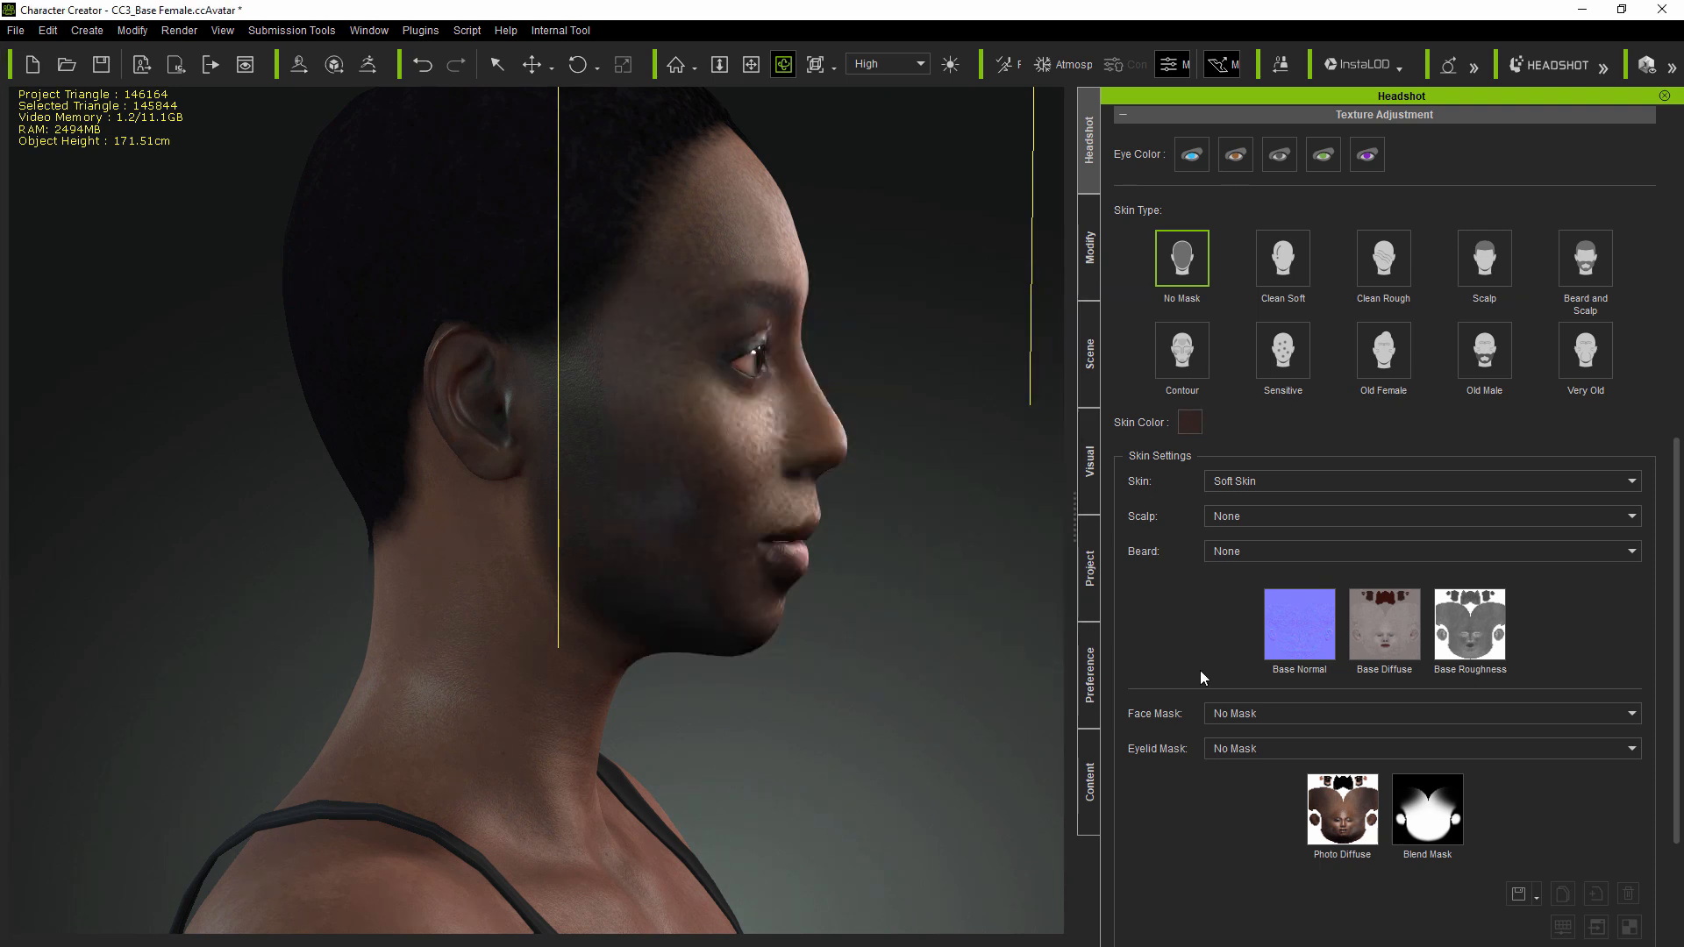
pyautogui.scroll(-3)
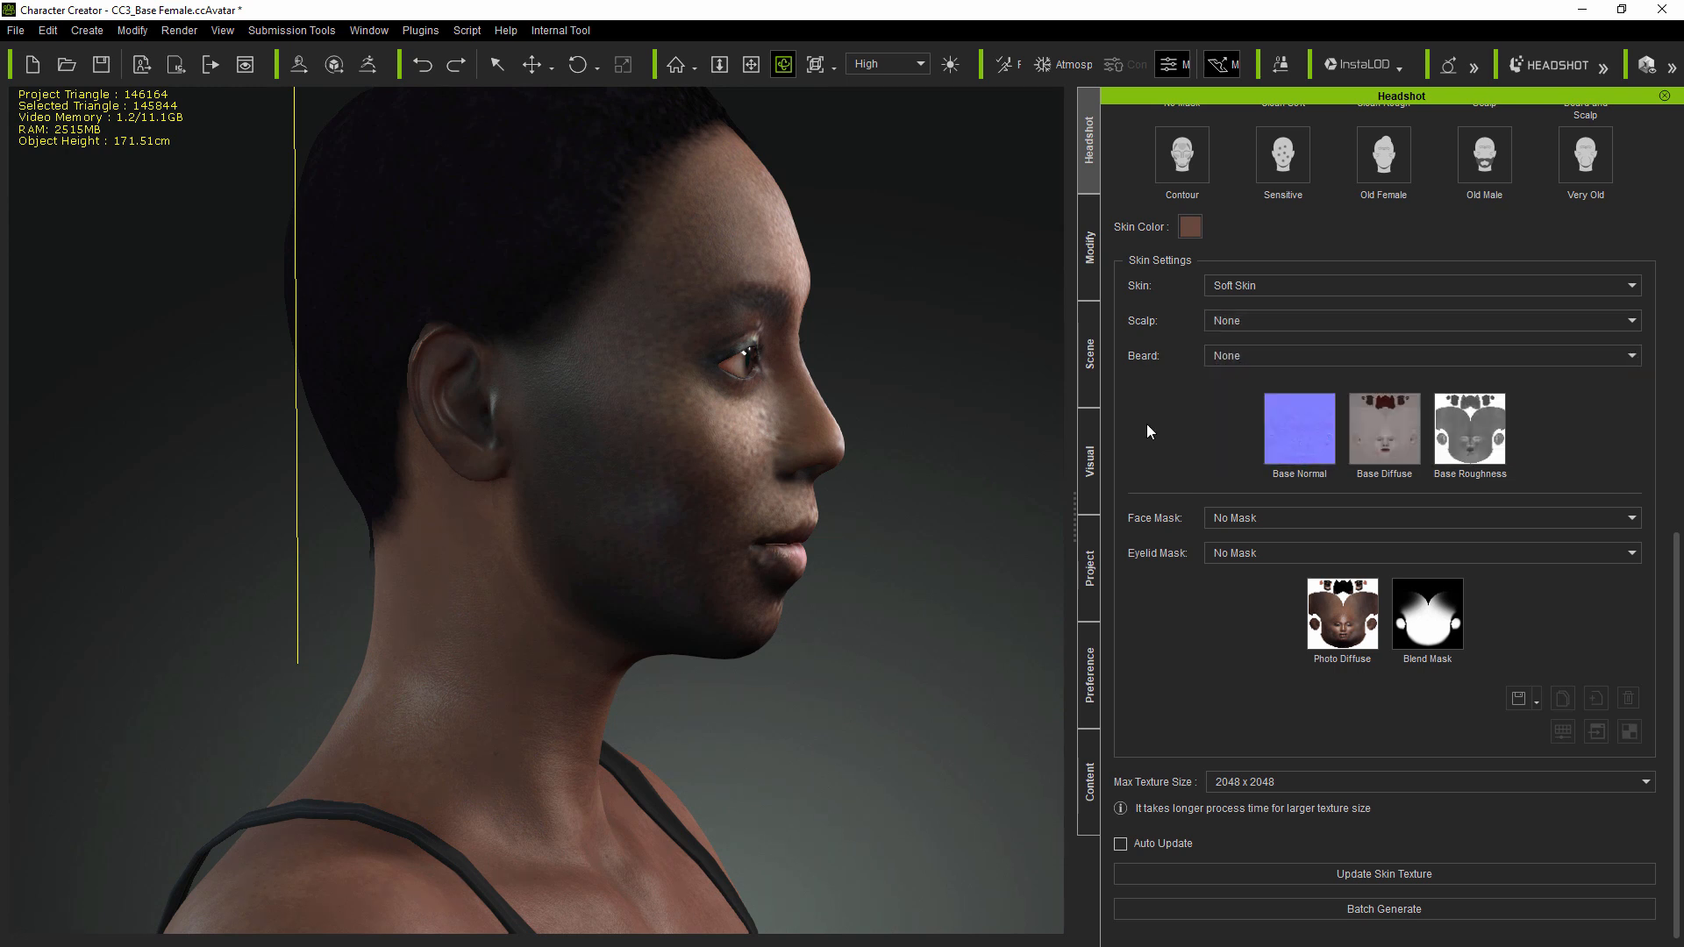
# - Browse the Beard options for the woman's skin and leave Beard set to None
pyautogui.click(1423, 355)
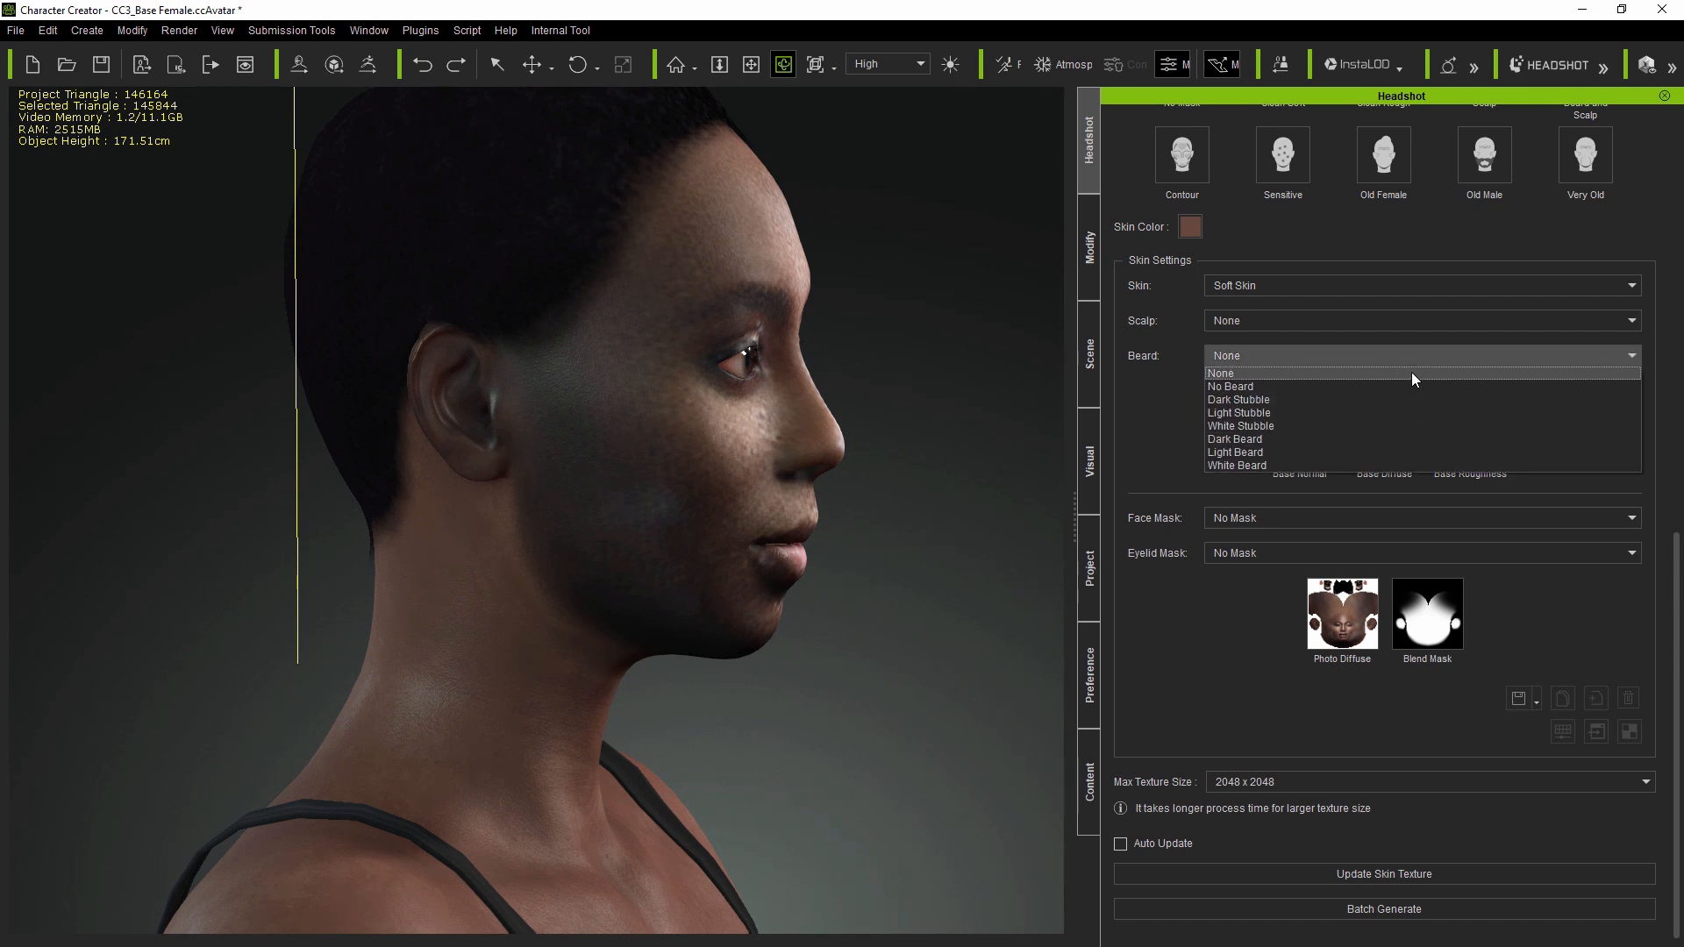
pyautogui.click(1221, 372)
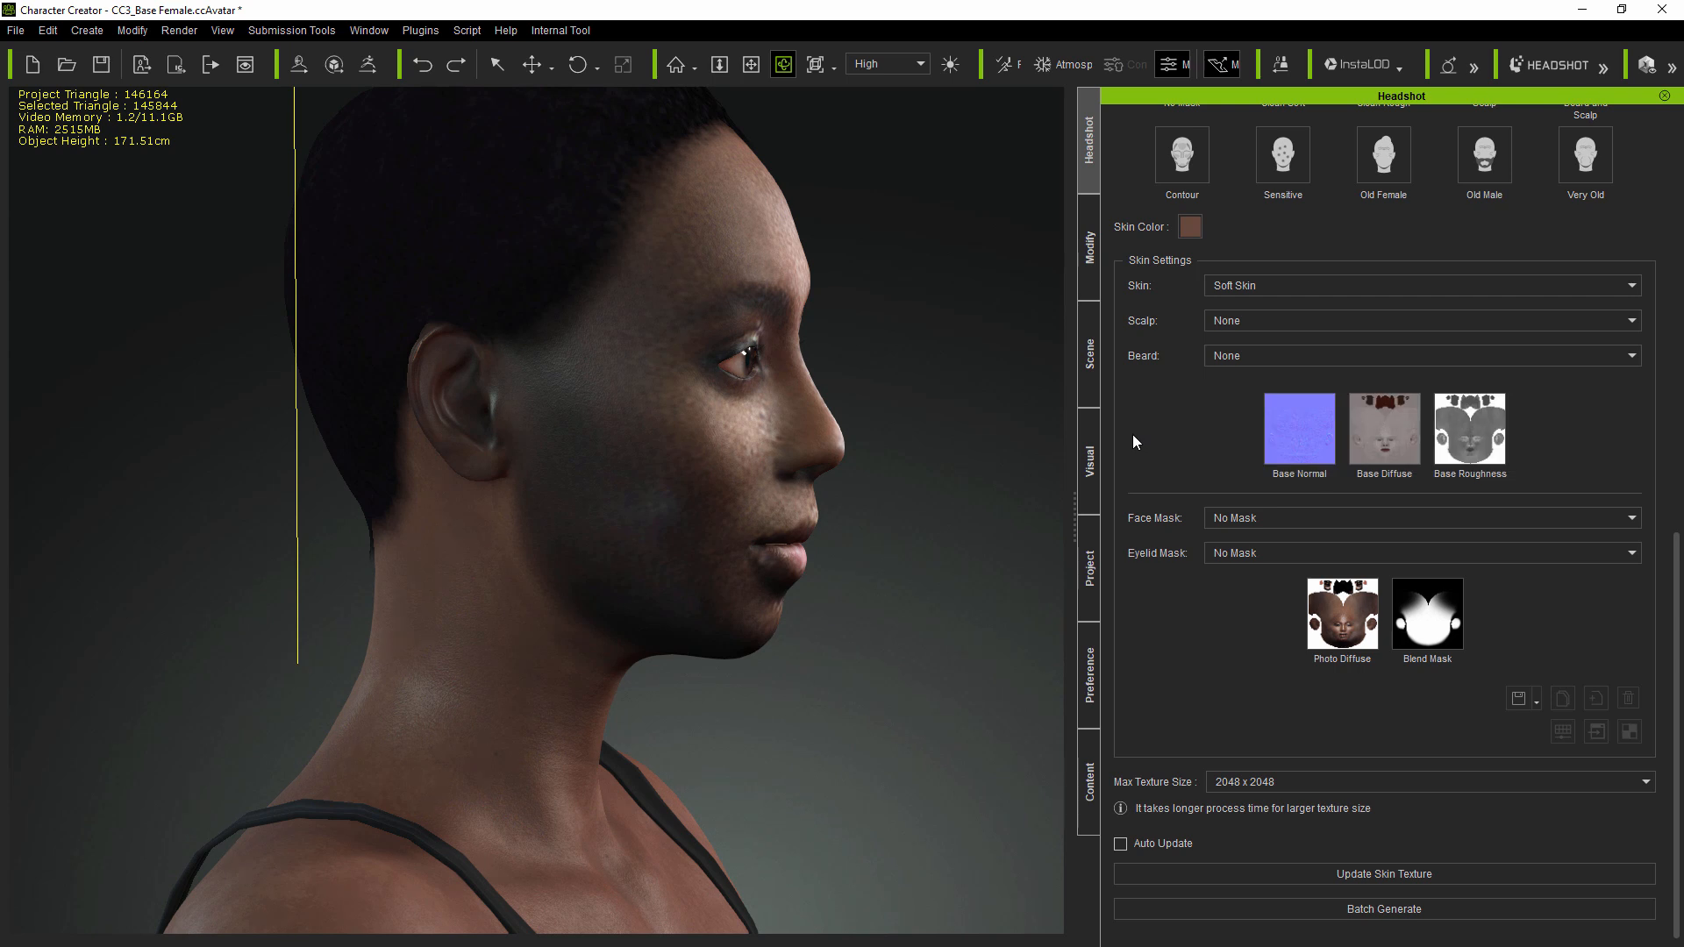
pyautogui.moveTo(1144, 414)
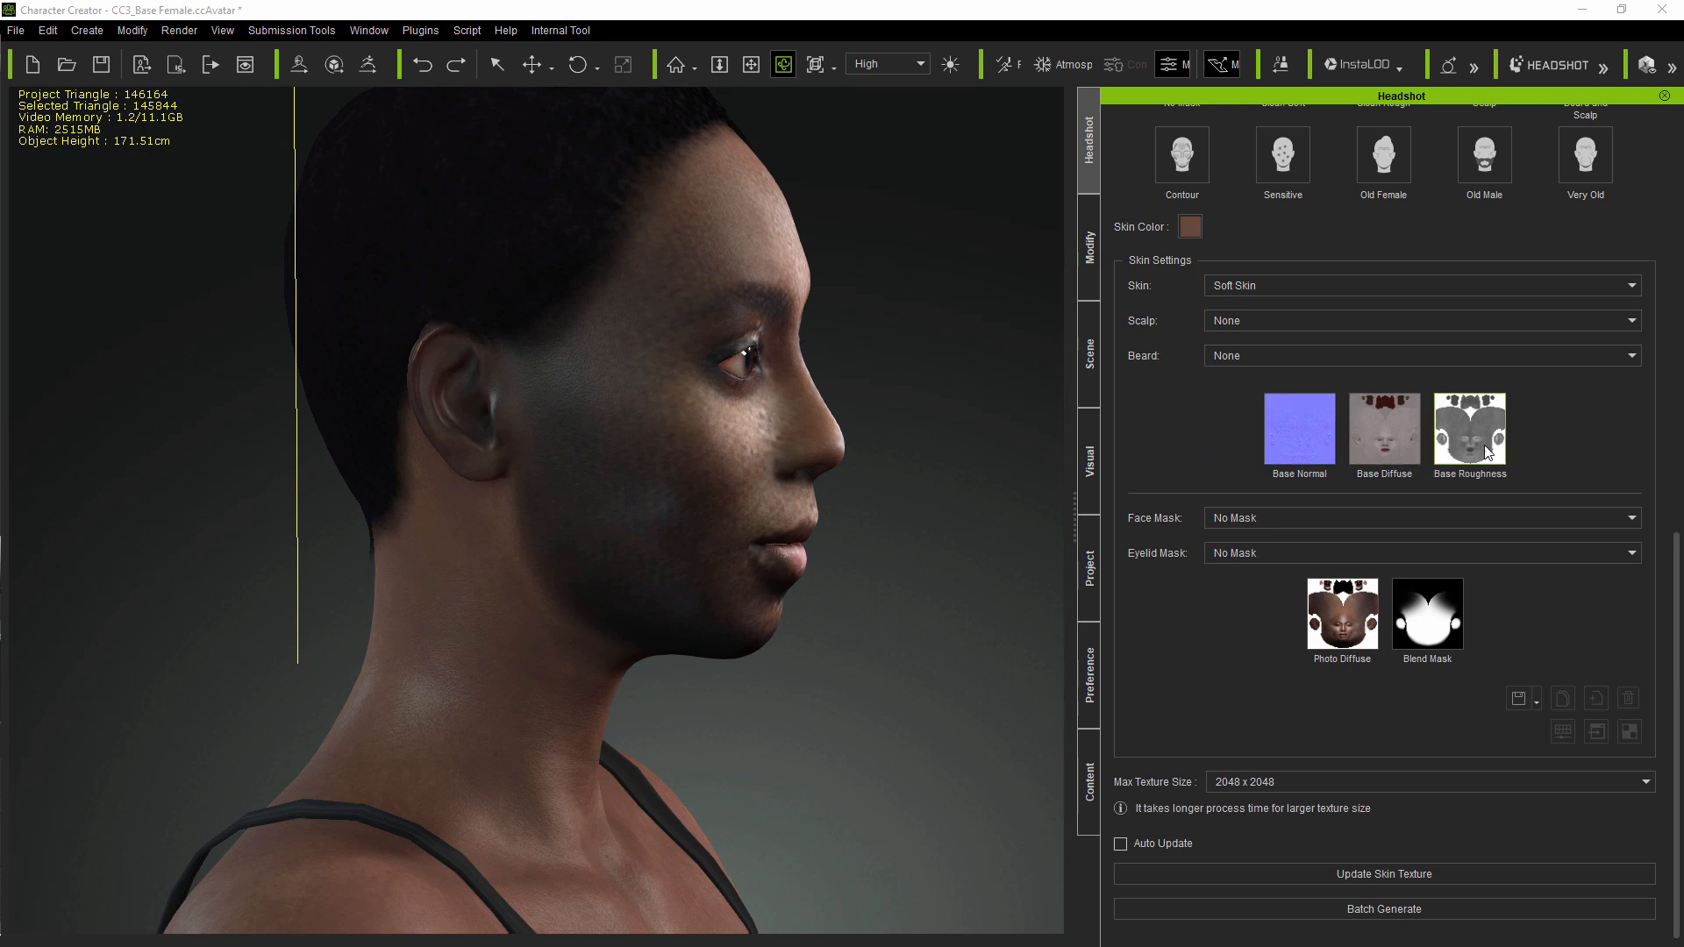
pyautogui.moveTo(1202, 457)
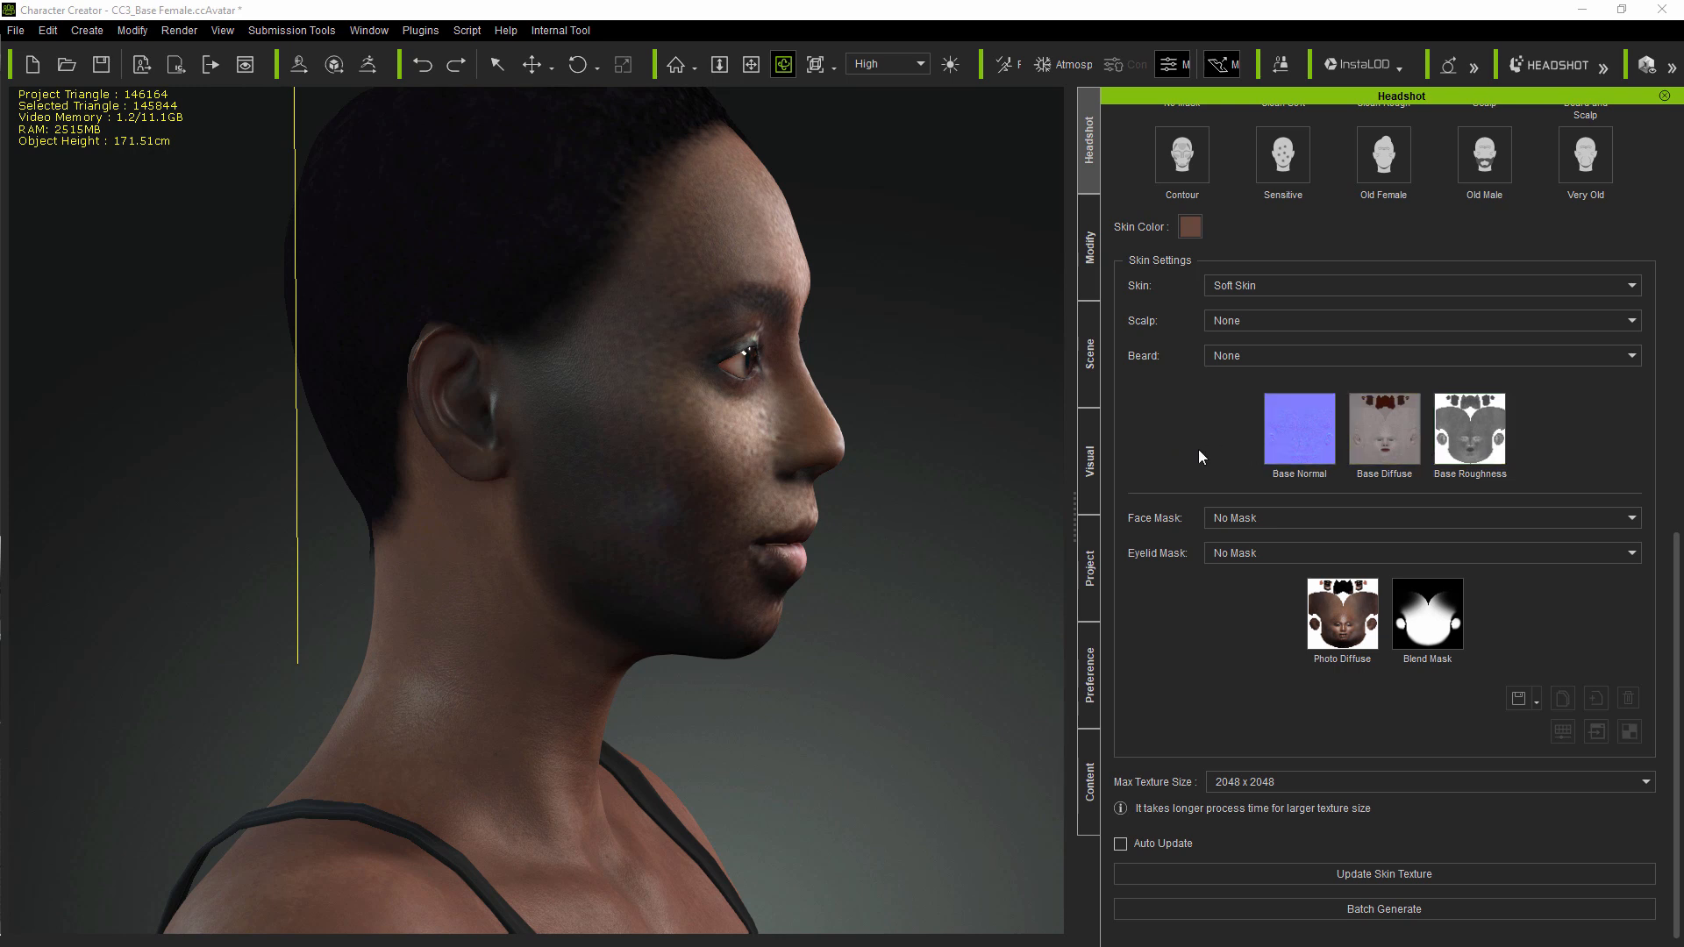
pyautogui.moveTo(1392, 526)
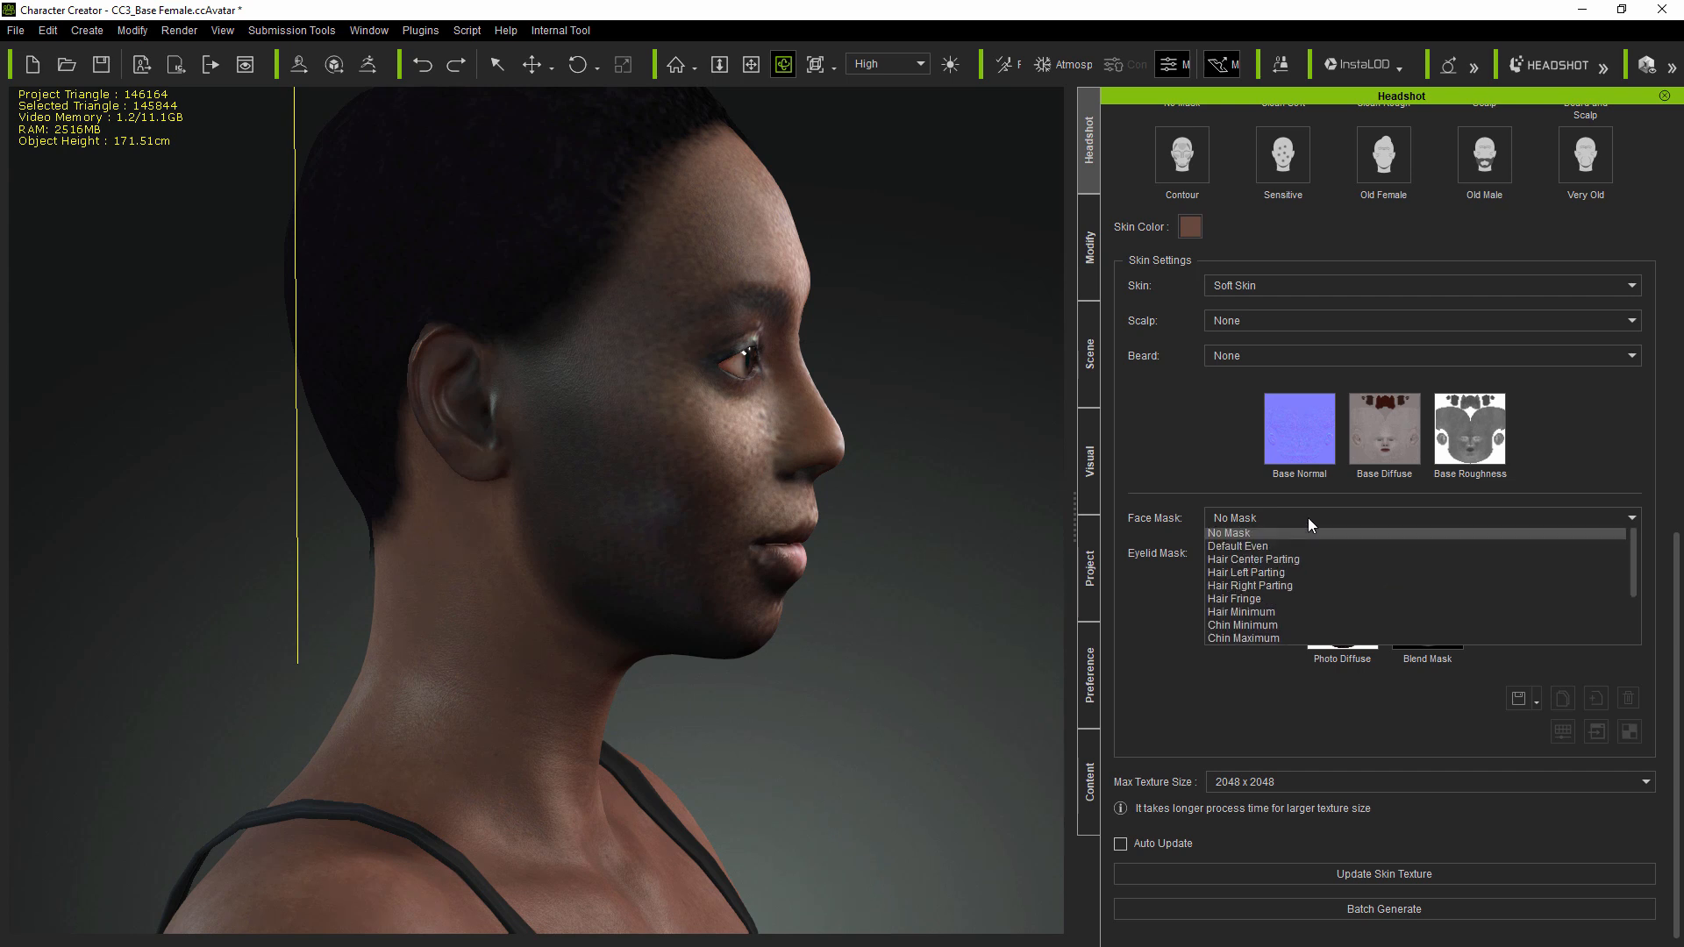
# - Choose the Default Even face mask and Minimum Eyelid Rim eyelid mask, then update the skin texture
pyautogui.click(1228, 533)
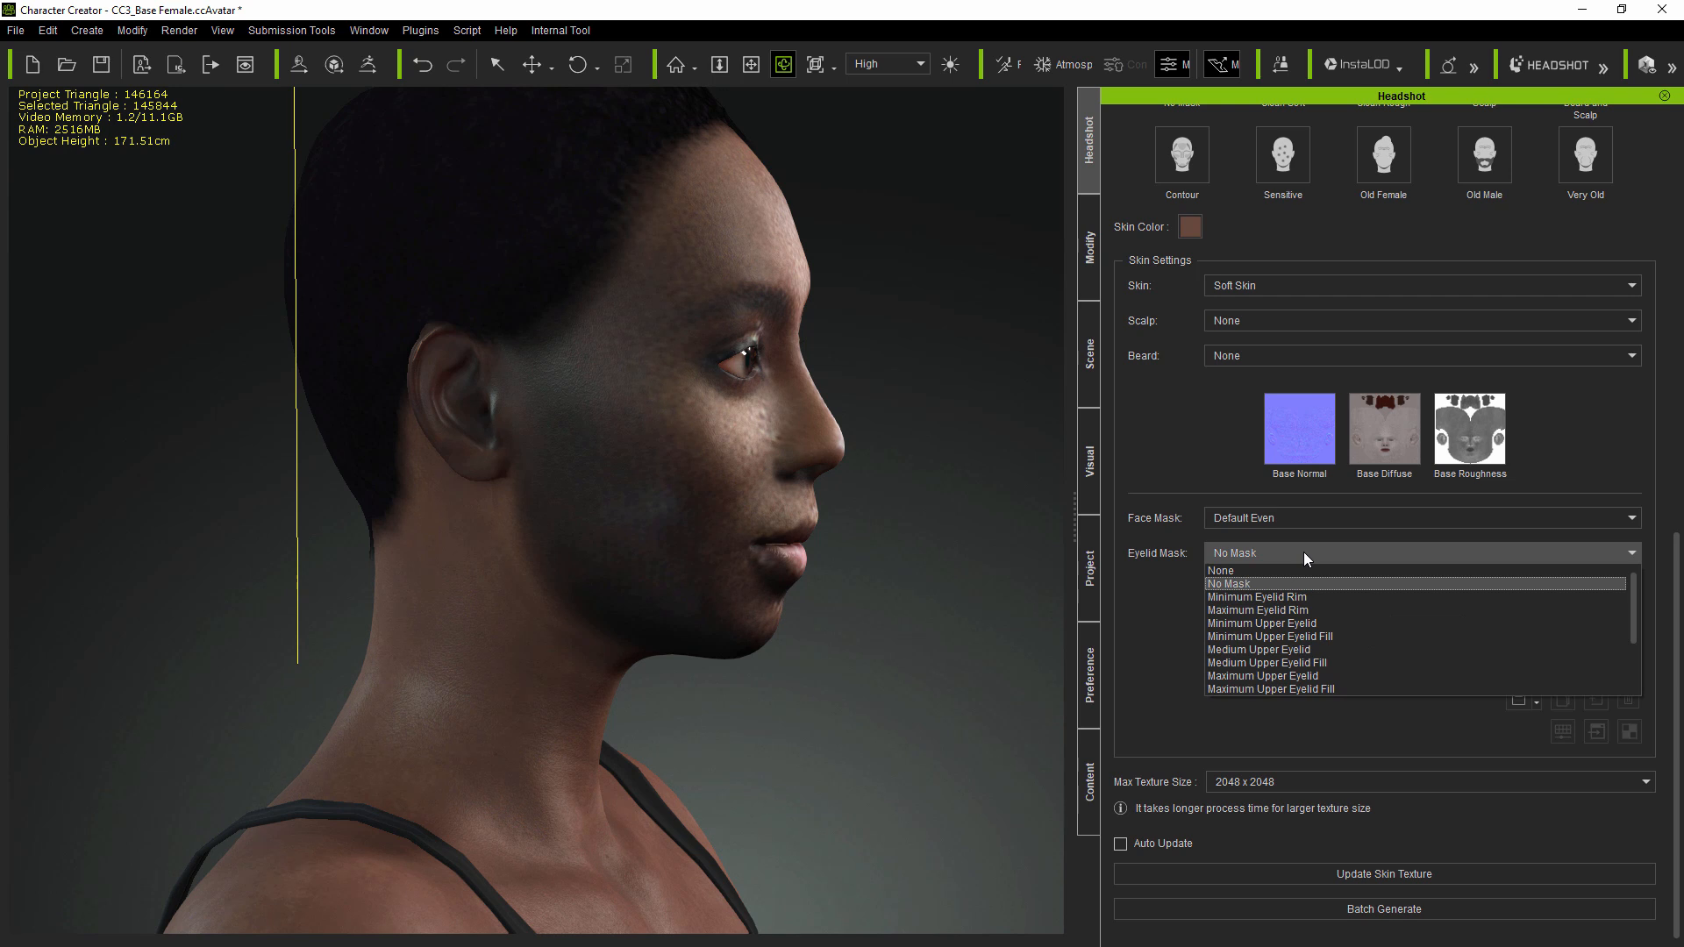
pyautogui.click(1229, 585)
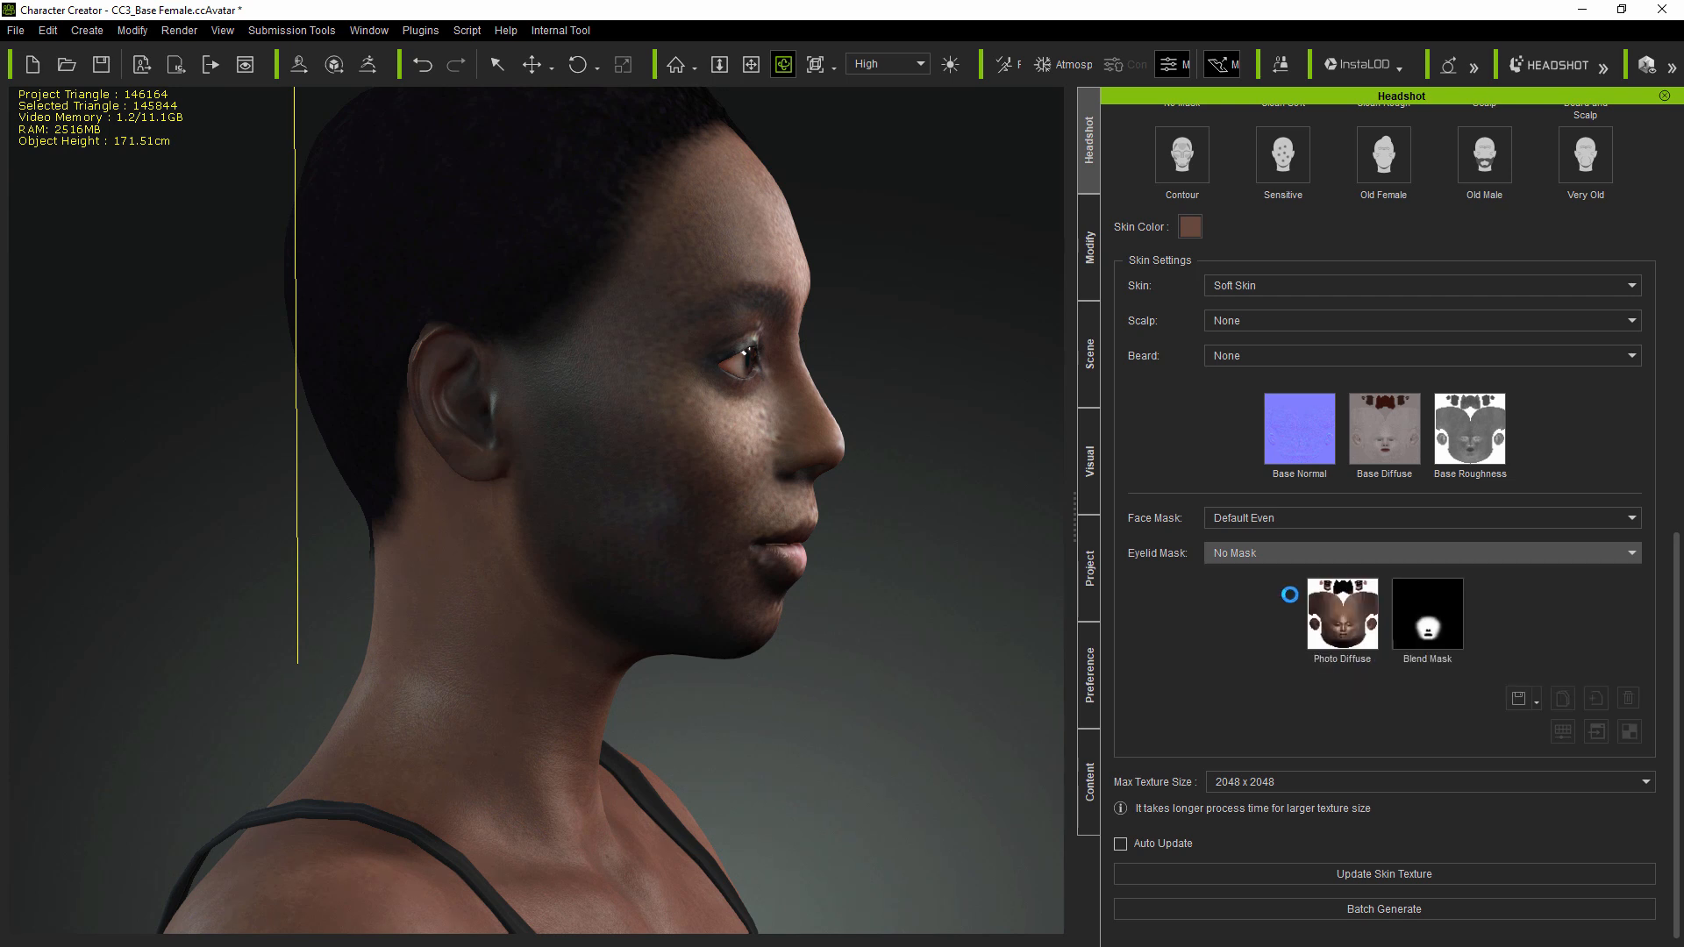
pyautogui.click(1423, 553)
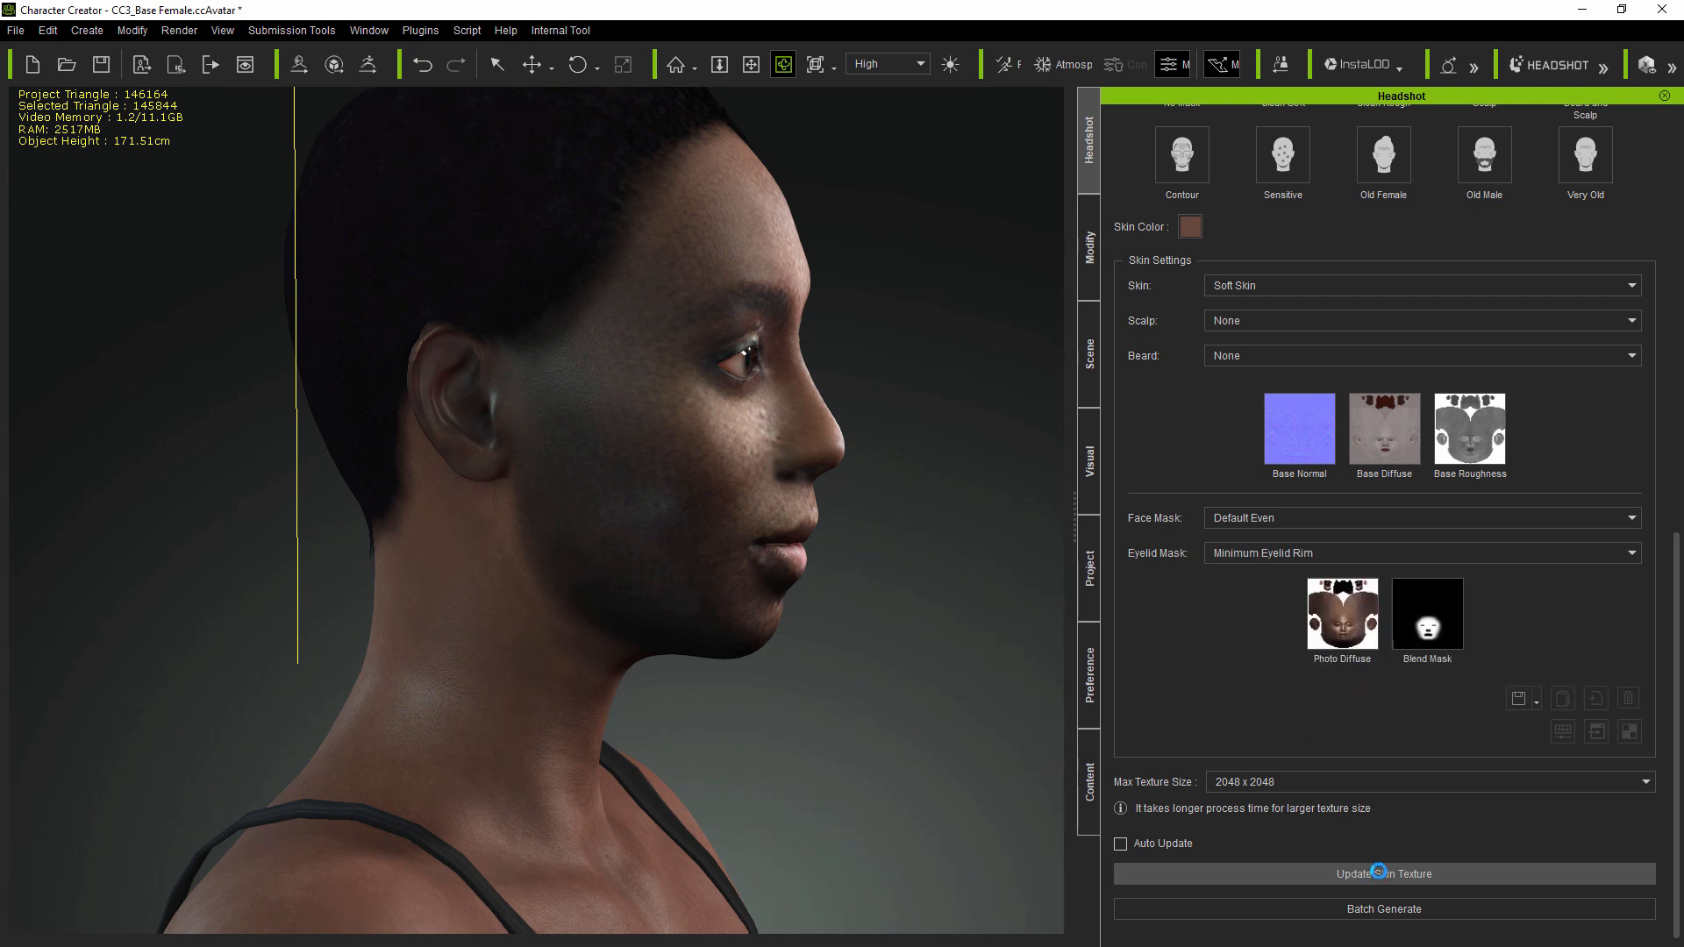
pyautogui.click(1384, 874)
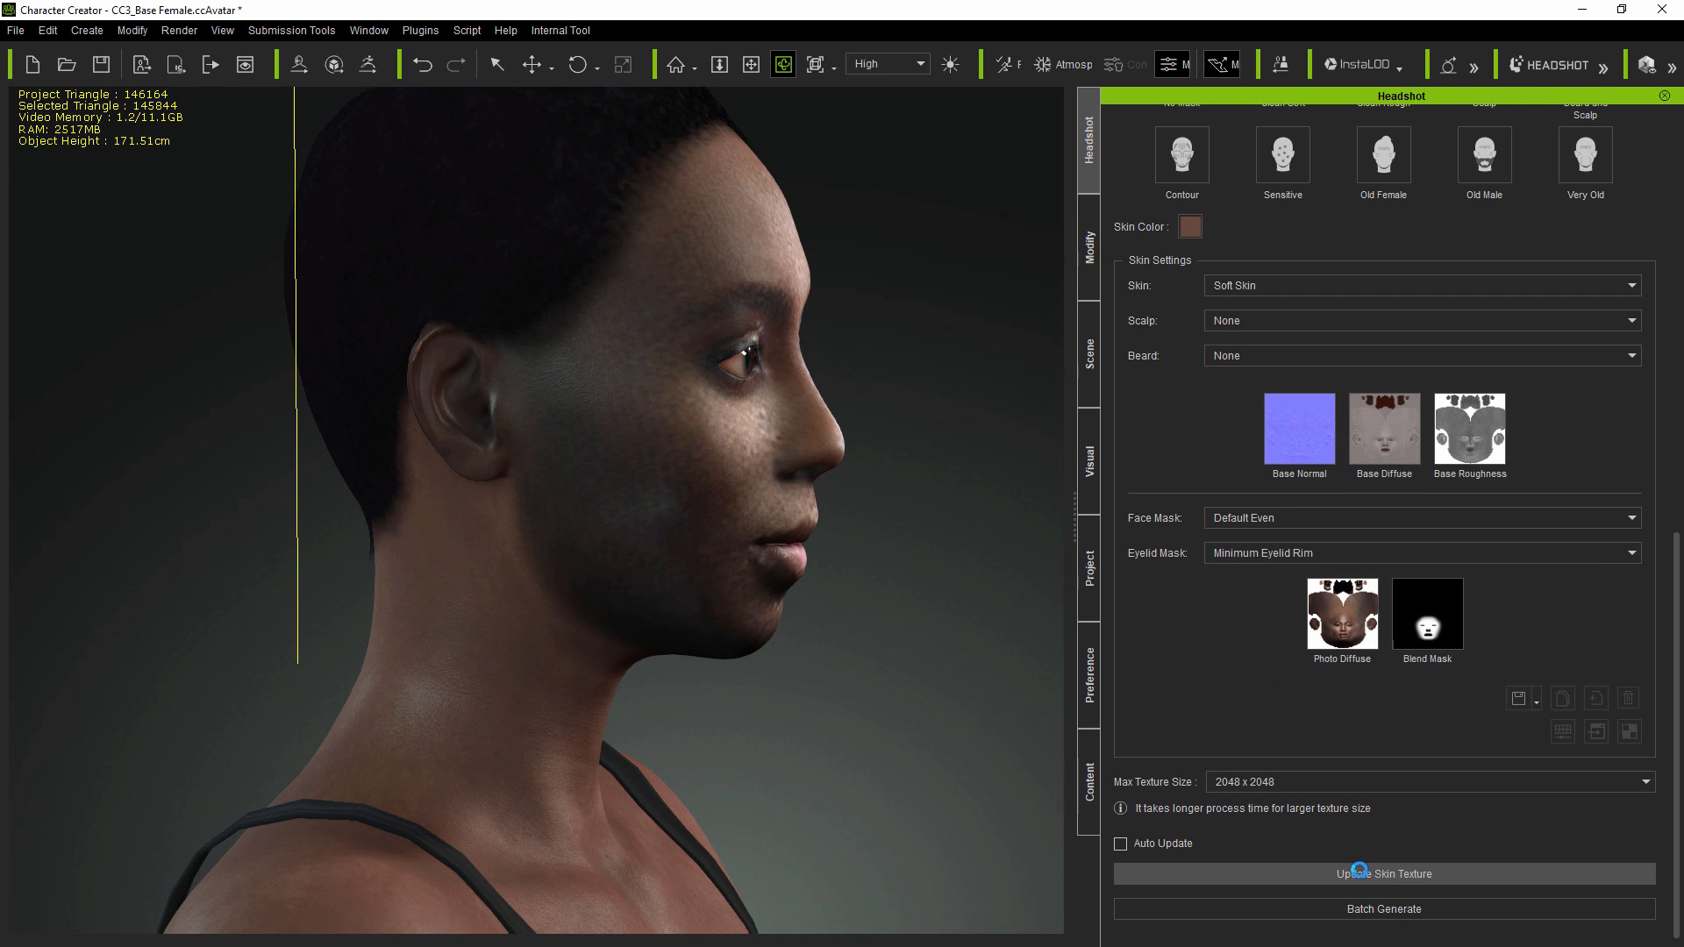
pyautogui.click(1384, 874)
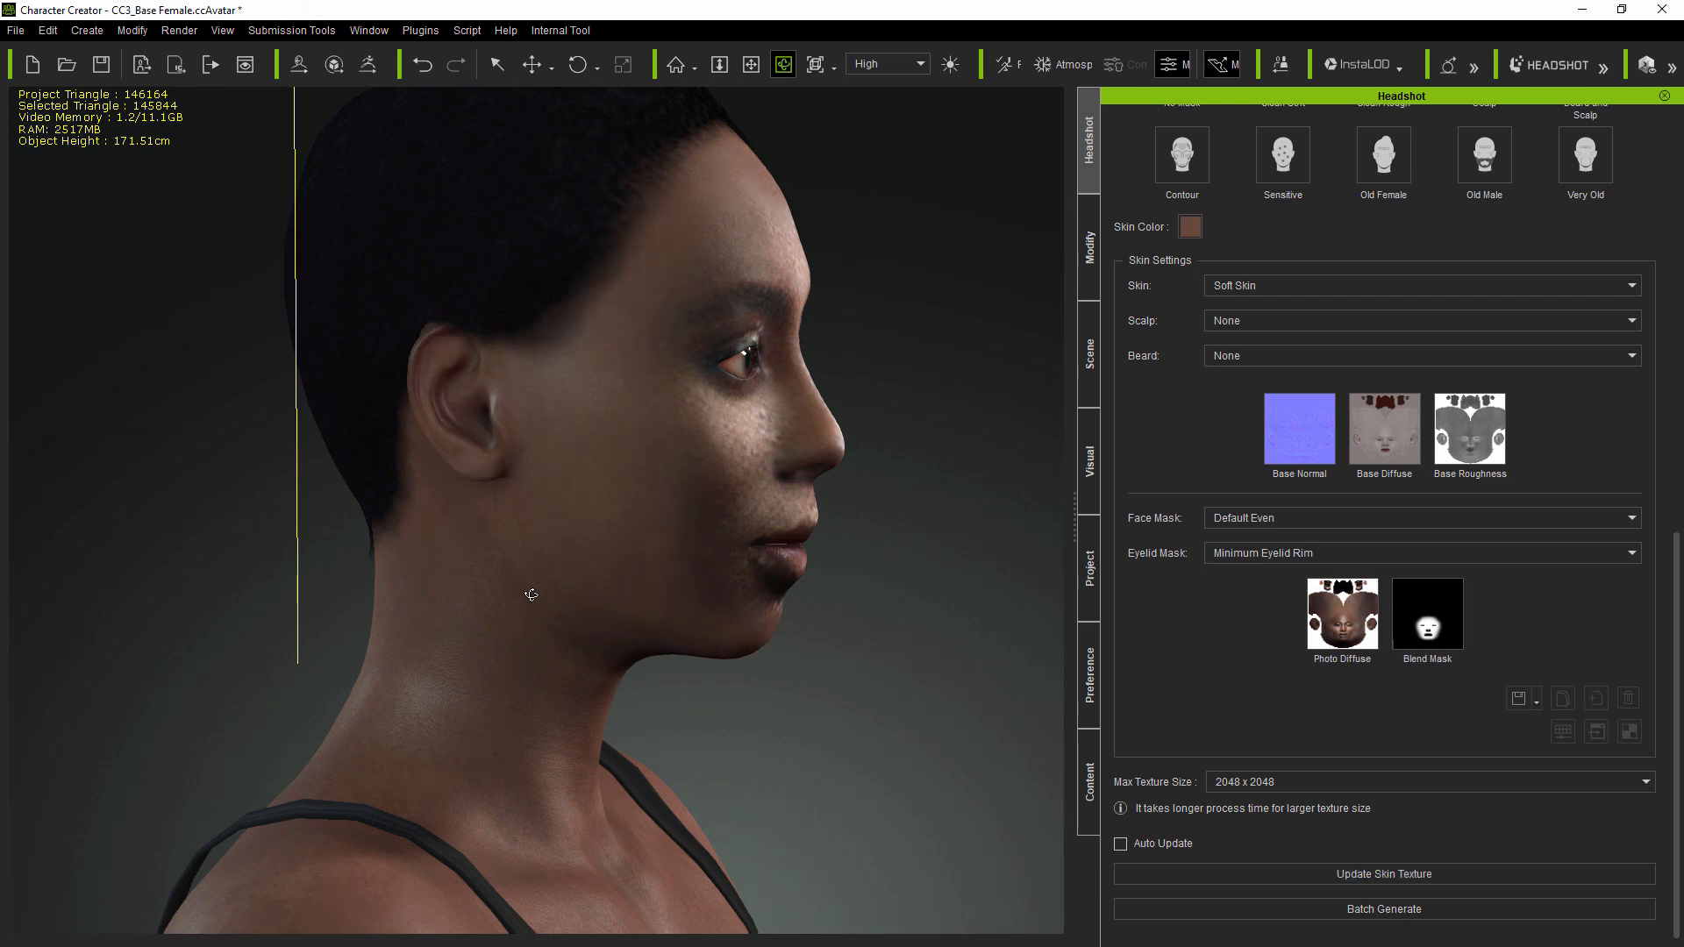
pyautogui.moveTo(532, 595); pyautogui.dragTo(653, 654)
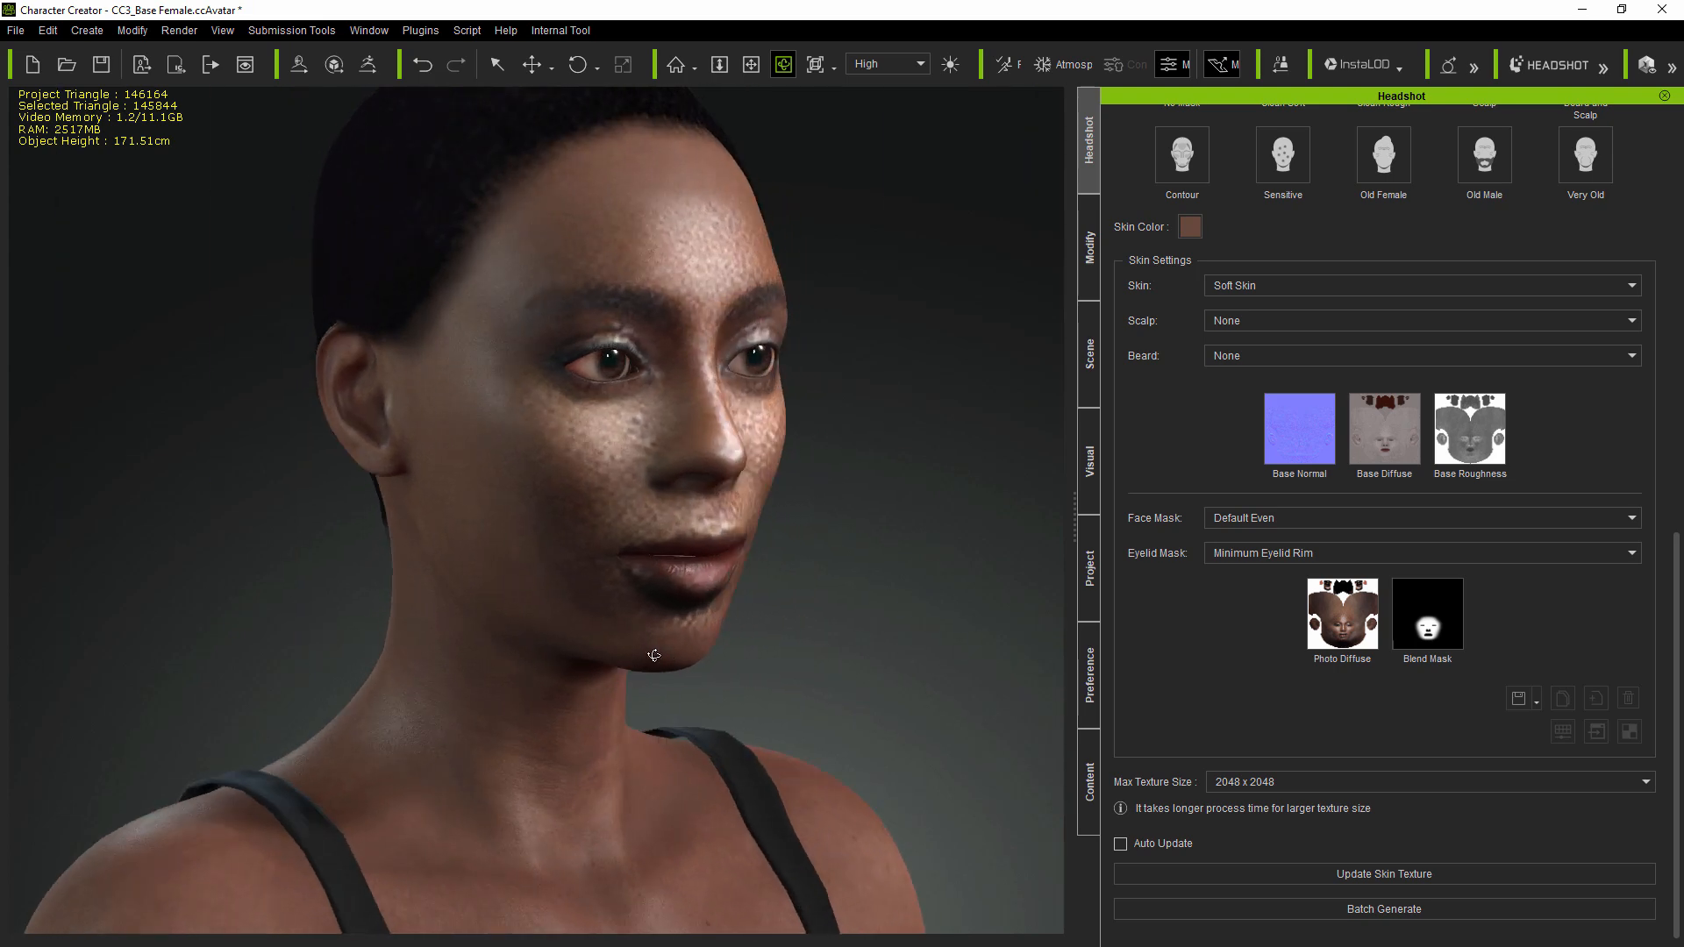
pyautogui.moveTo(653, 654); pyautogui.dragTo(707, 661)
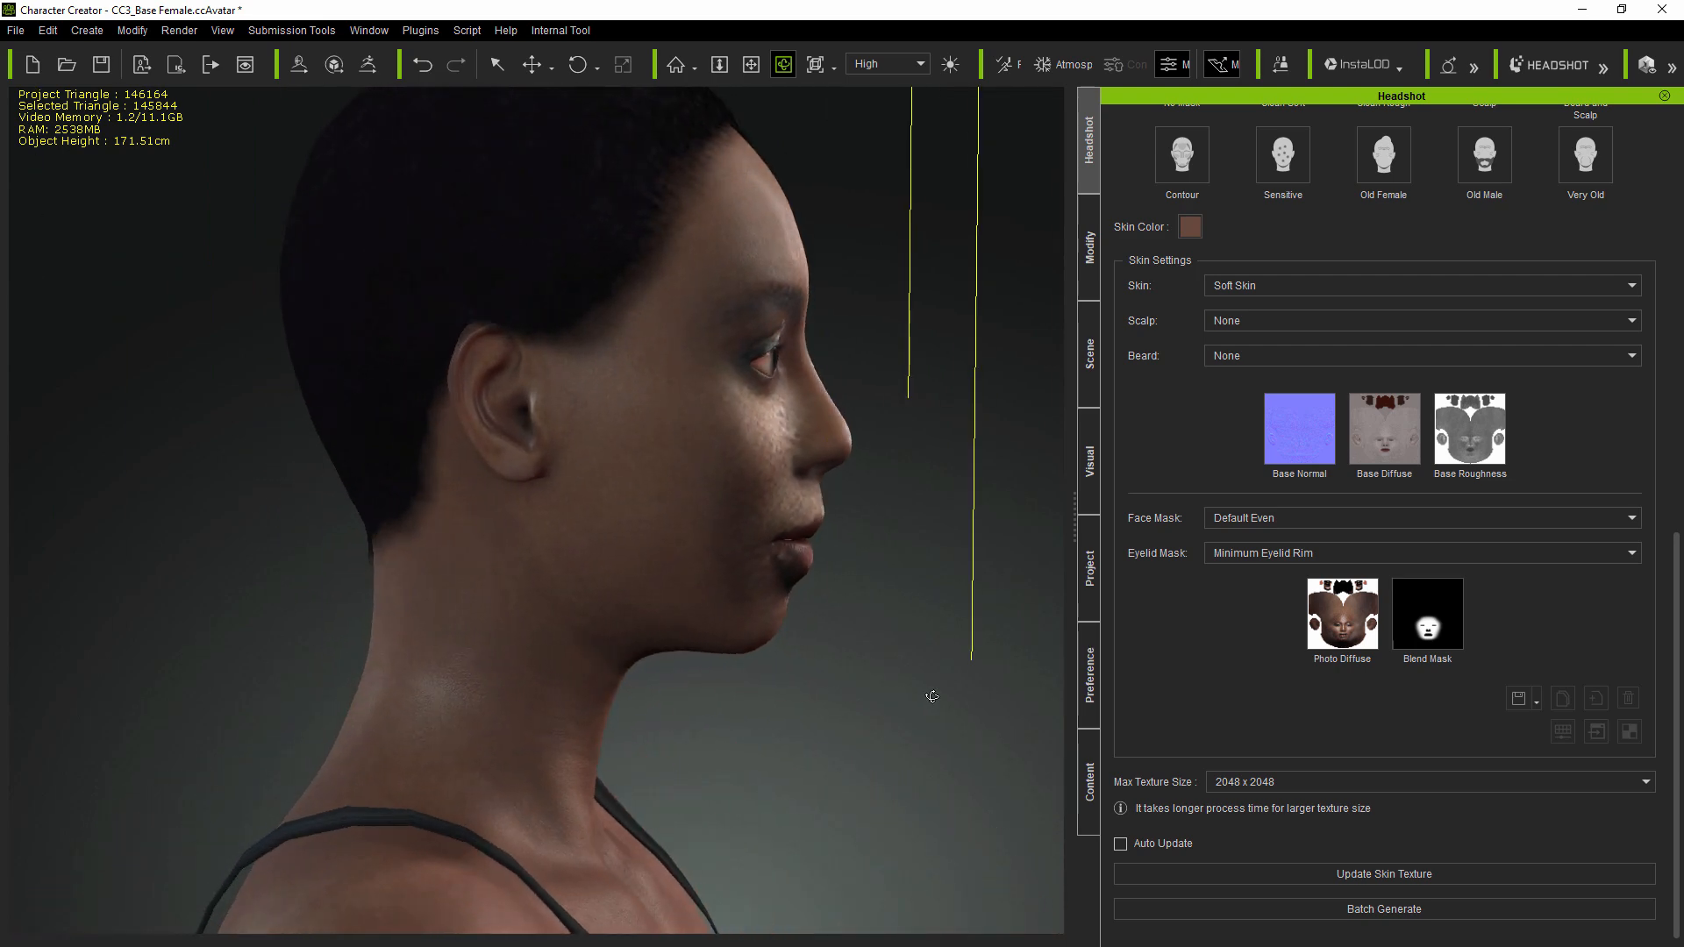
pyautogui.moveTo(932, 696); pyautogui.dragTo(639, 734)
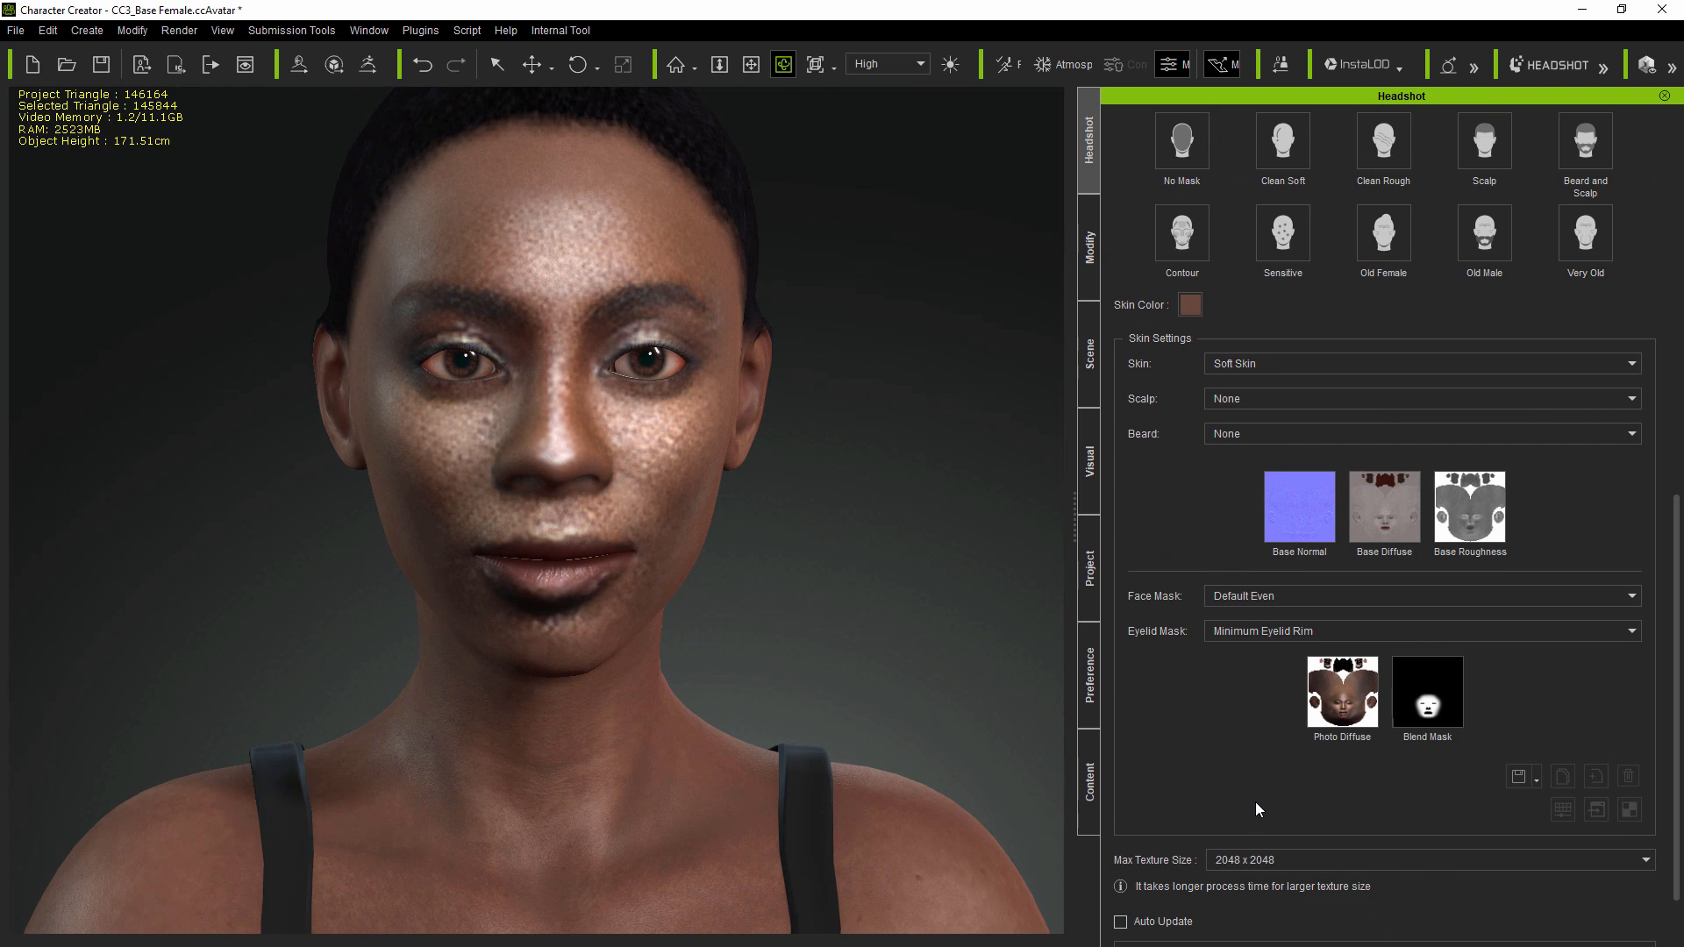
# - Give the woman Rough Skin with the DeLight face mask and check it from her profile
pyautogui.click(1421, 363)
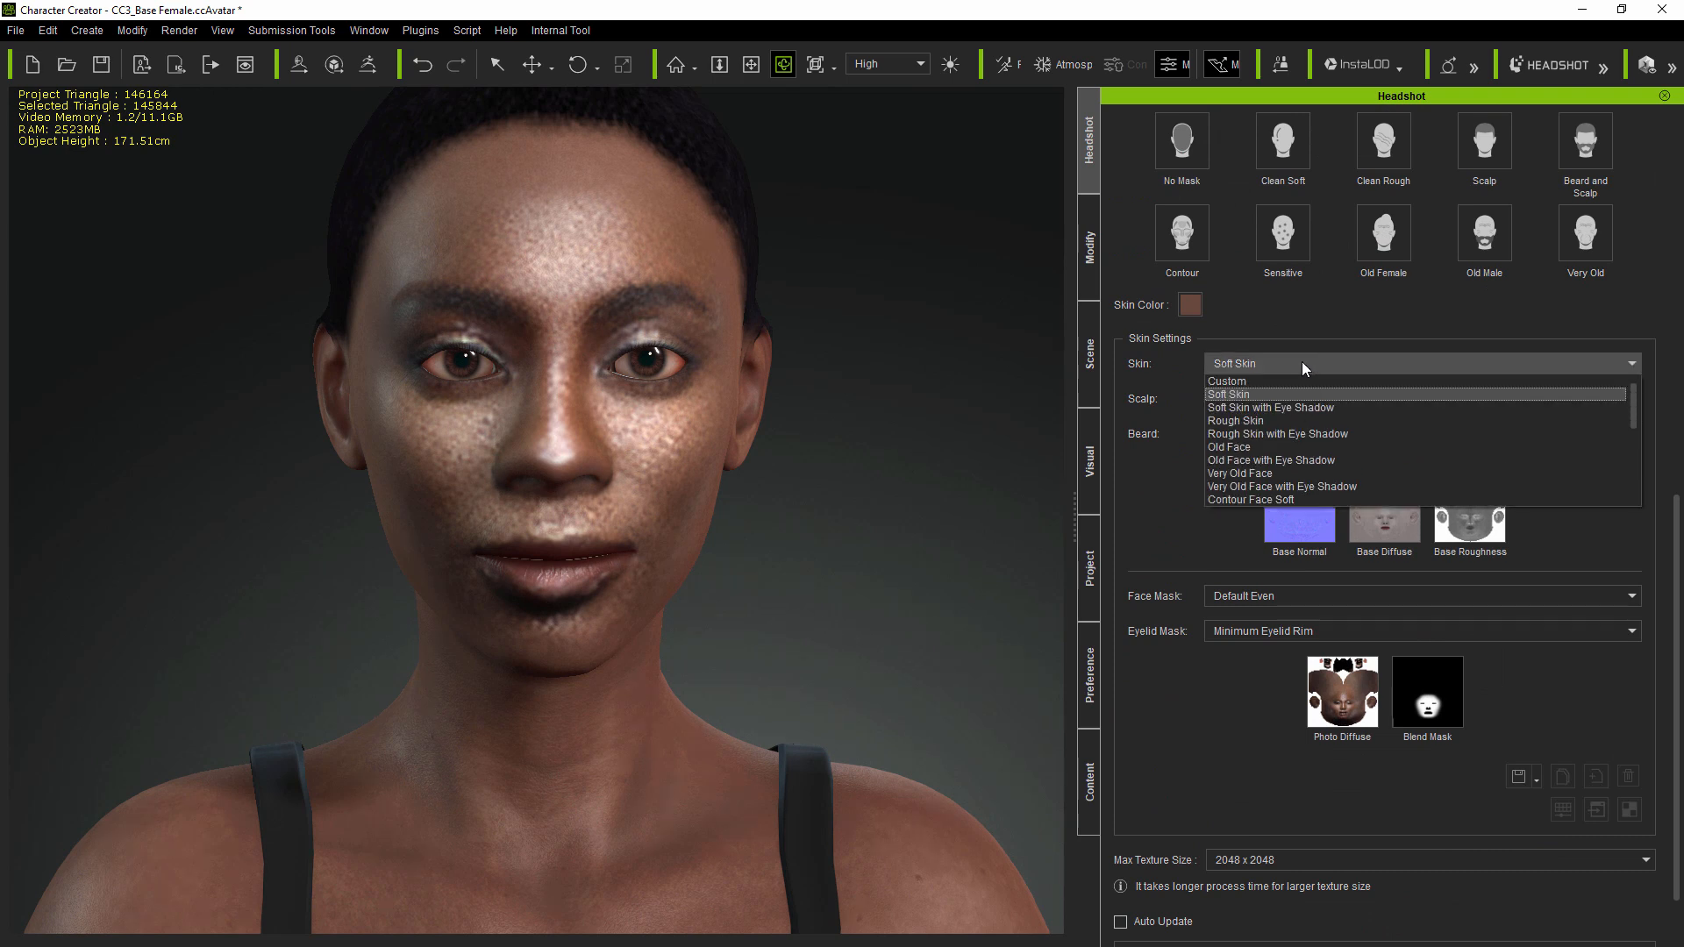
pyautogui.moveTo(1269, 427)
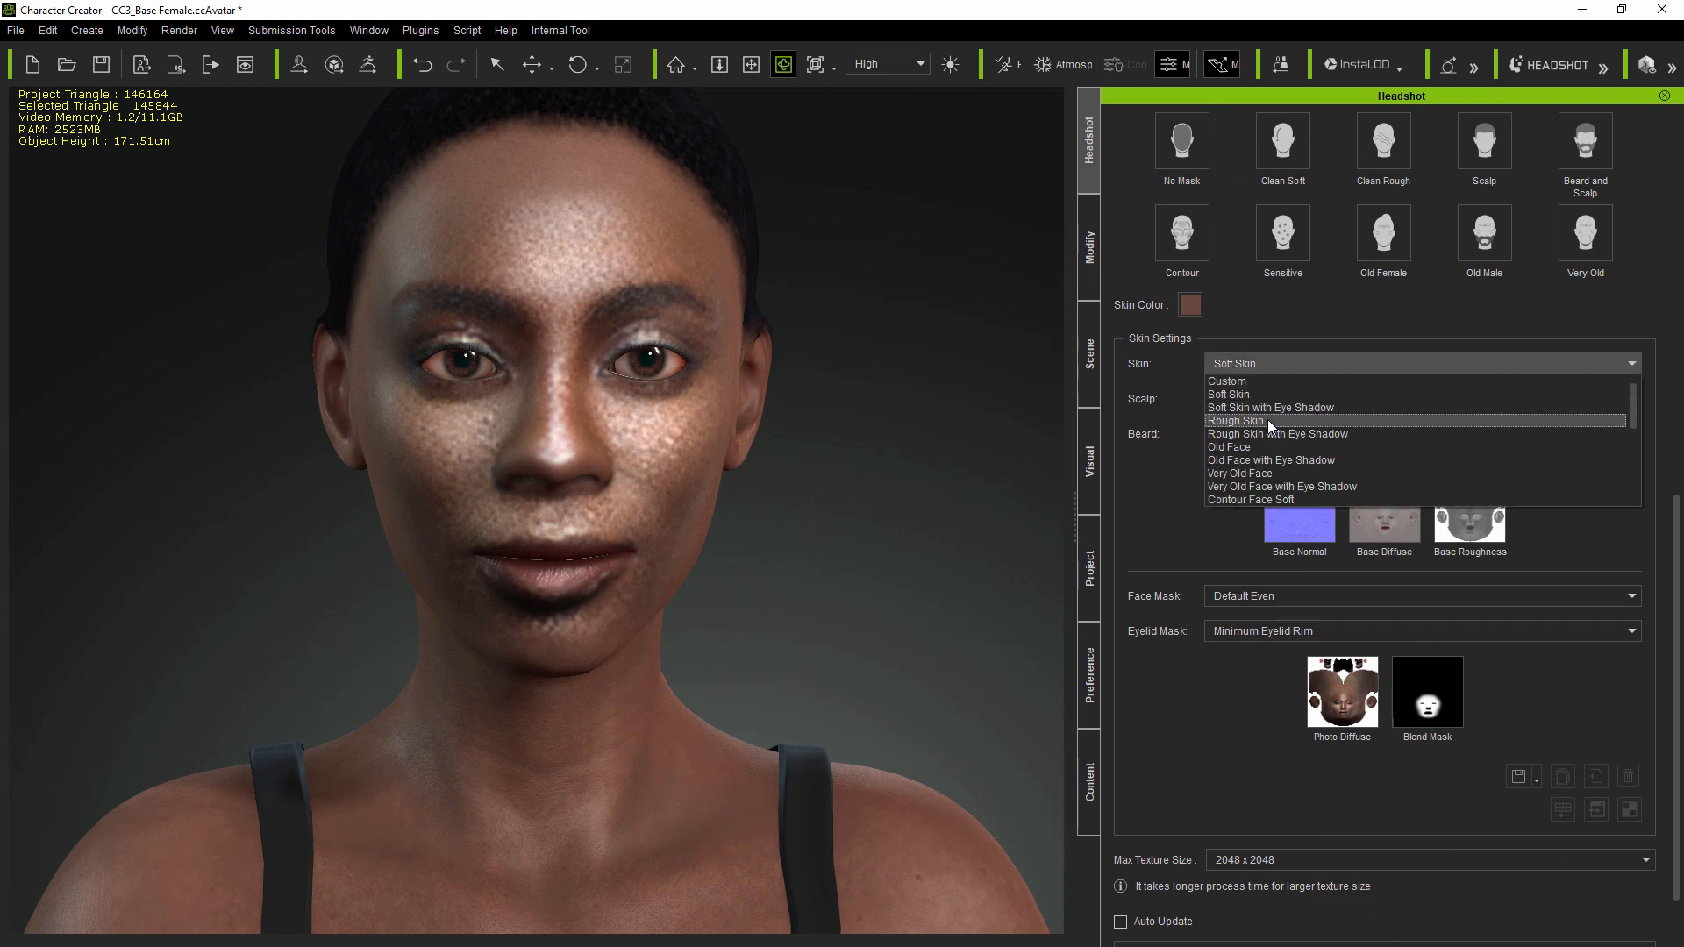
pyautogui.click(1236, 421)
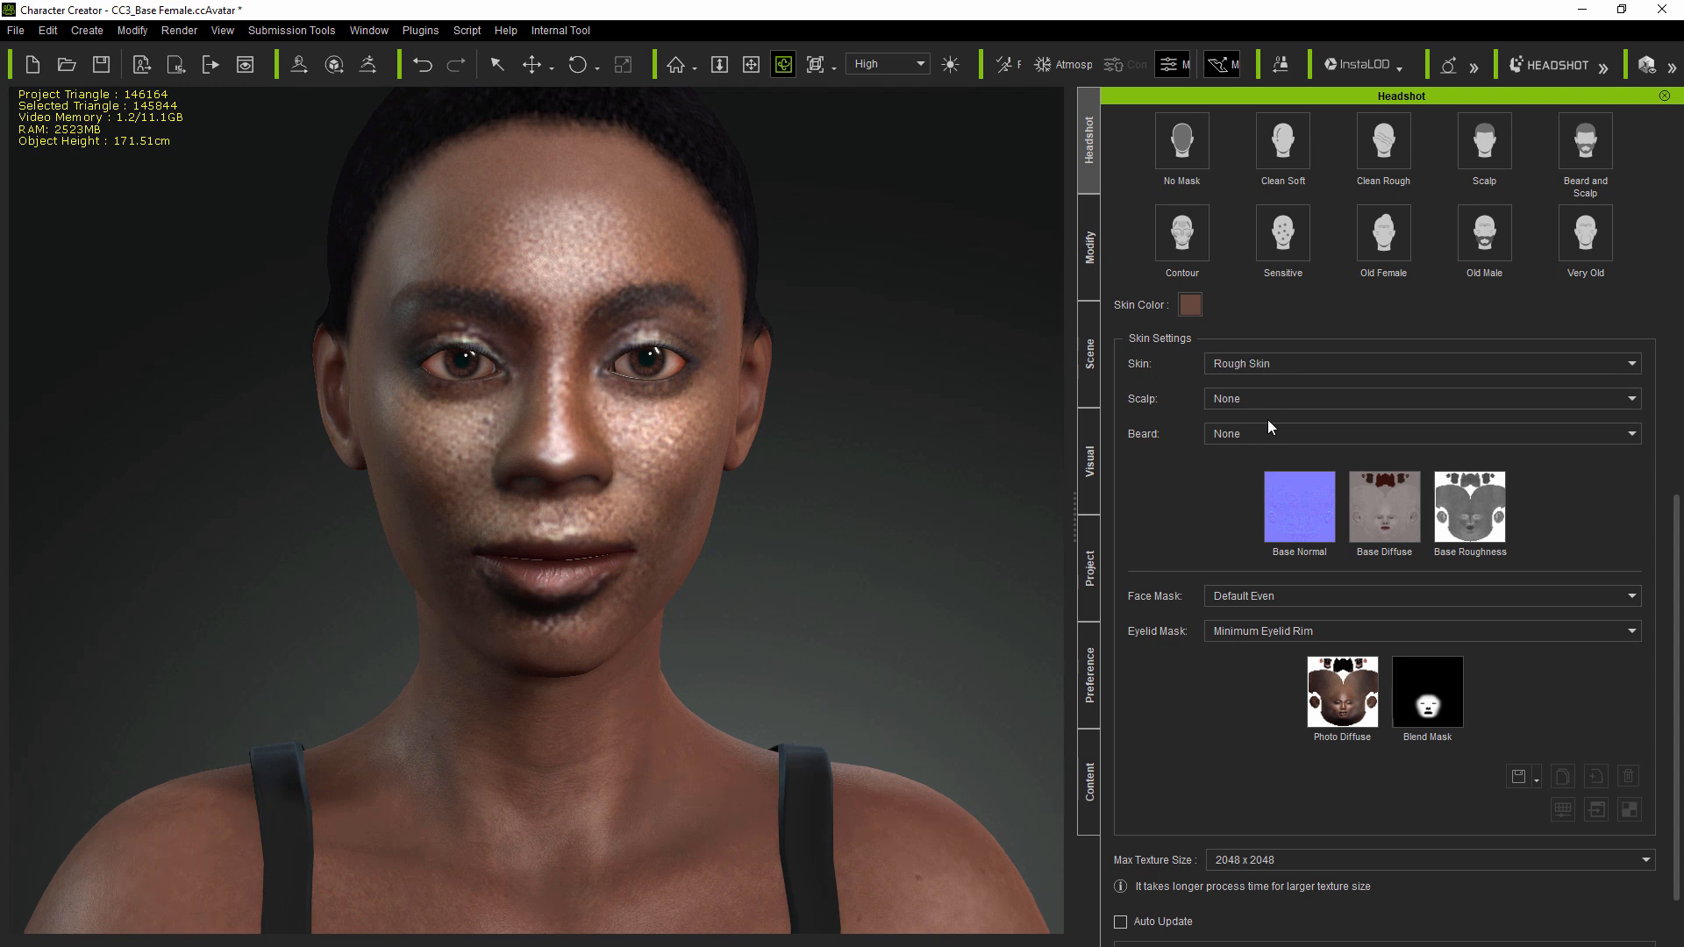
pyautogui.moveTo(1326, 639)
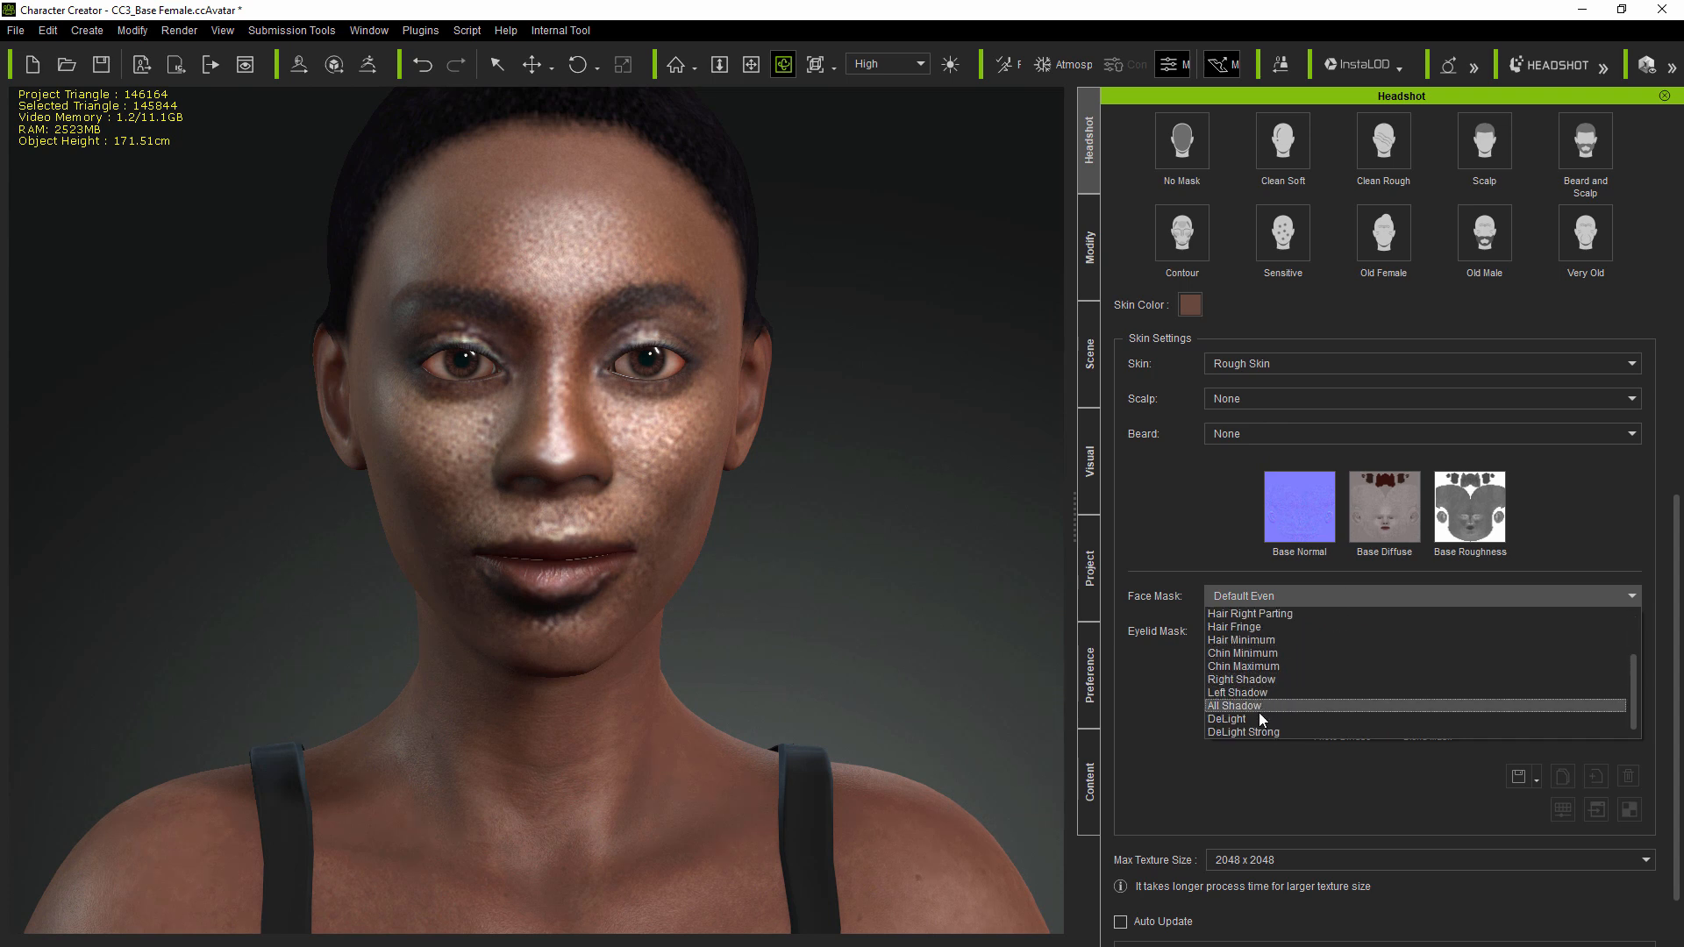
pyautogui.click(1227, 719)
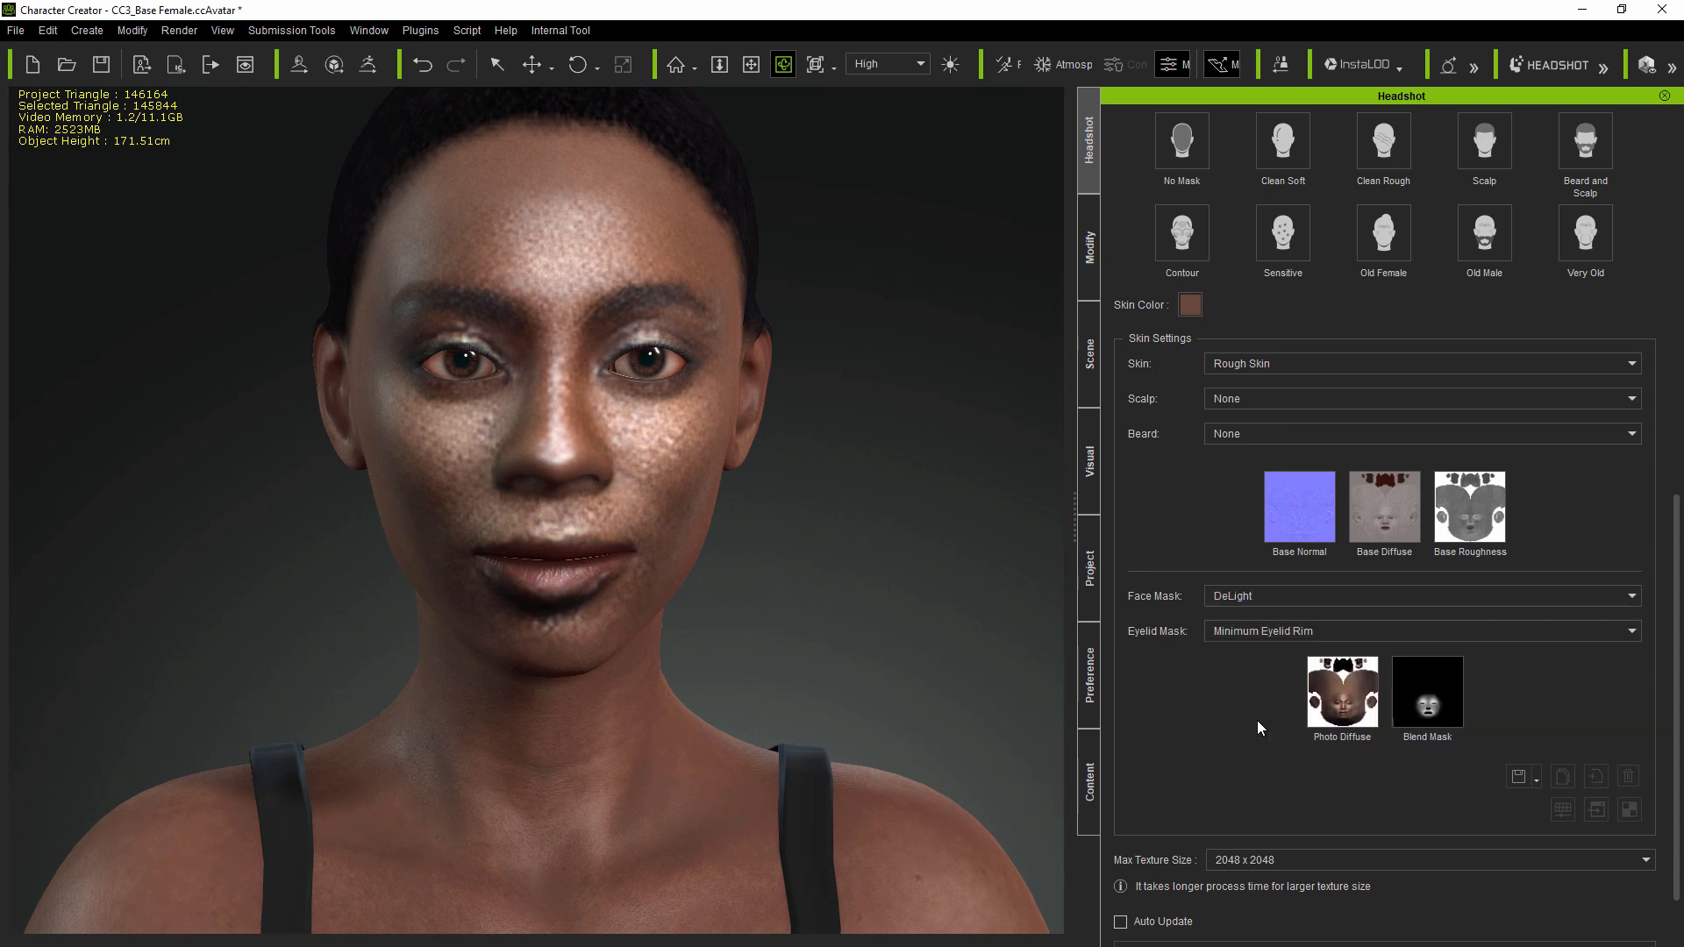
pyautogui.scroll(-3)
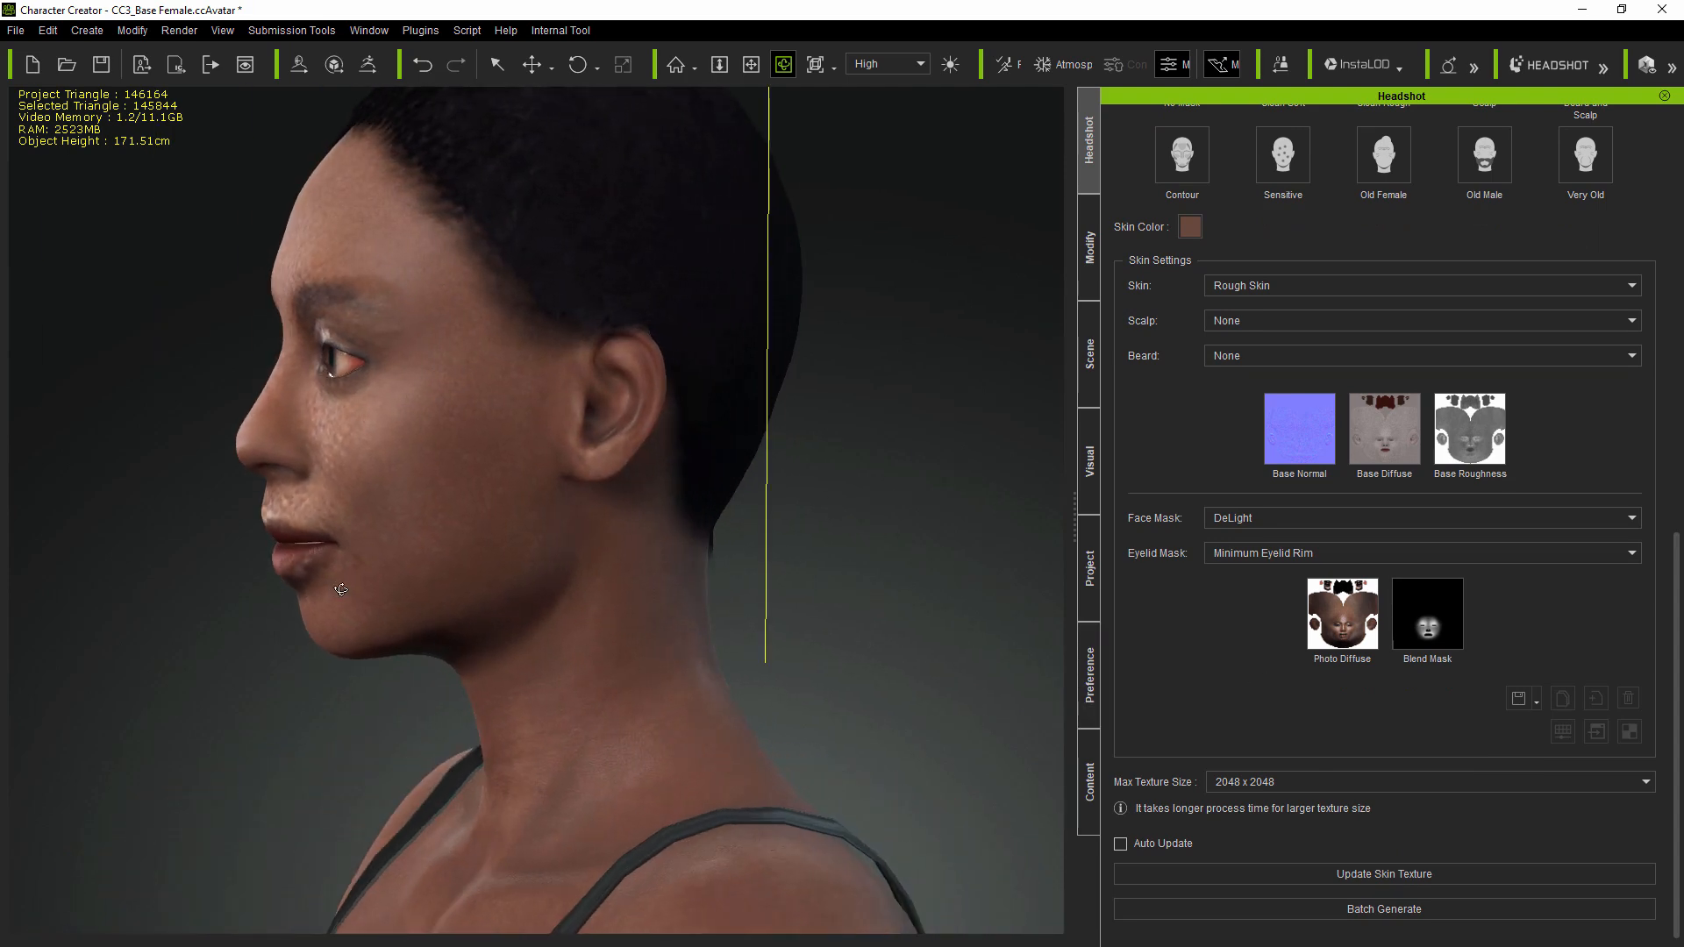
pyautogui.moveTo(338, 589); pyautogui.dragTo(693, 477)
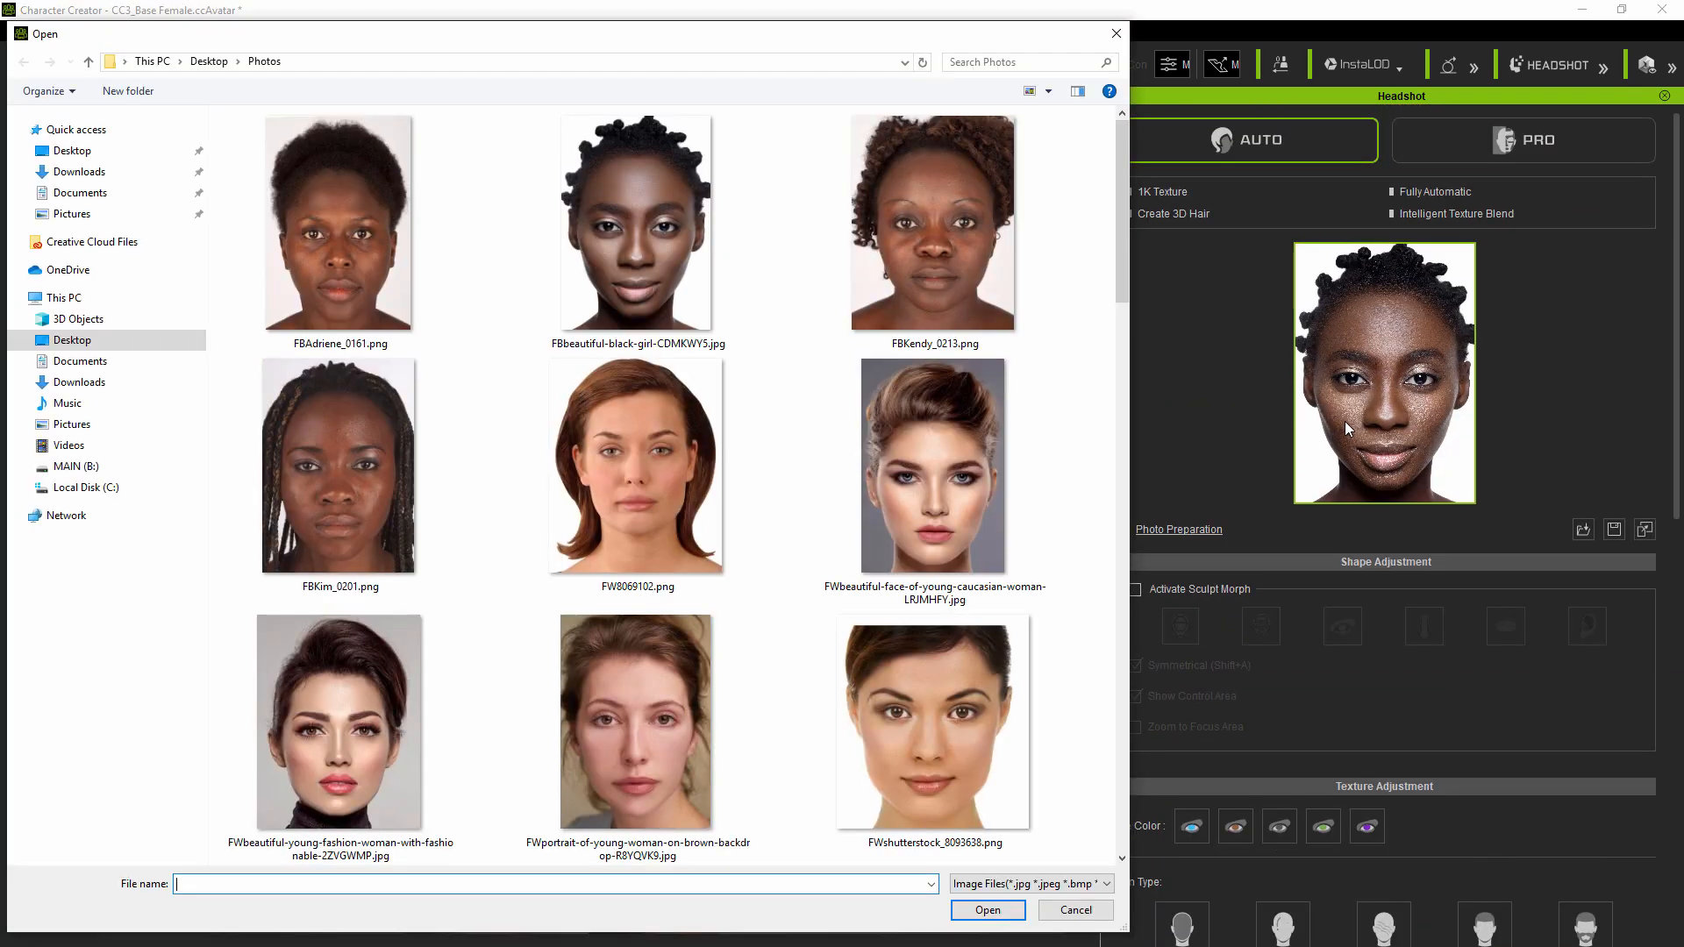
# - Pick the dark-haired young man's photo and generate the avatar with the Male body type
pyautogui.scroll(-3)
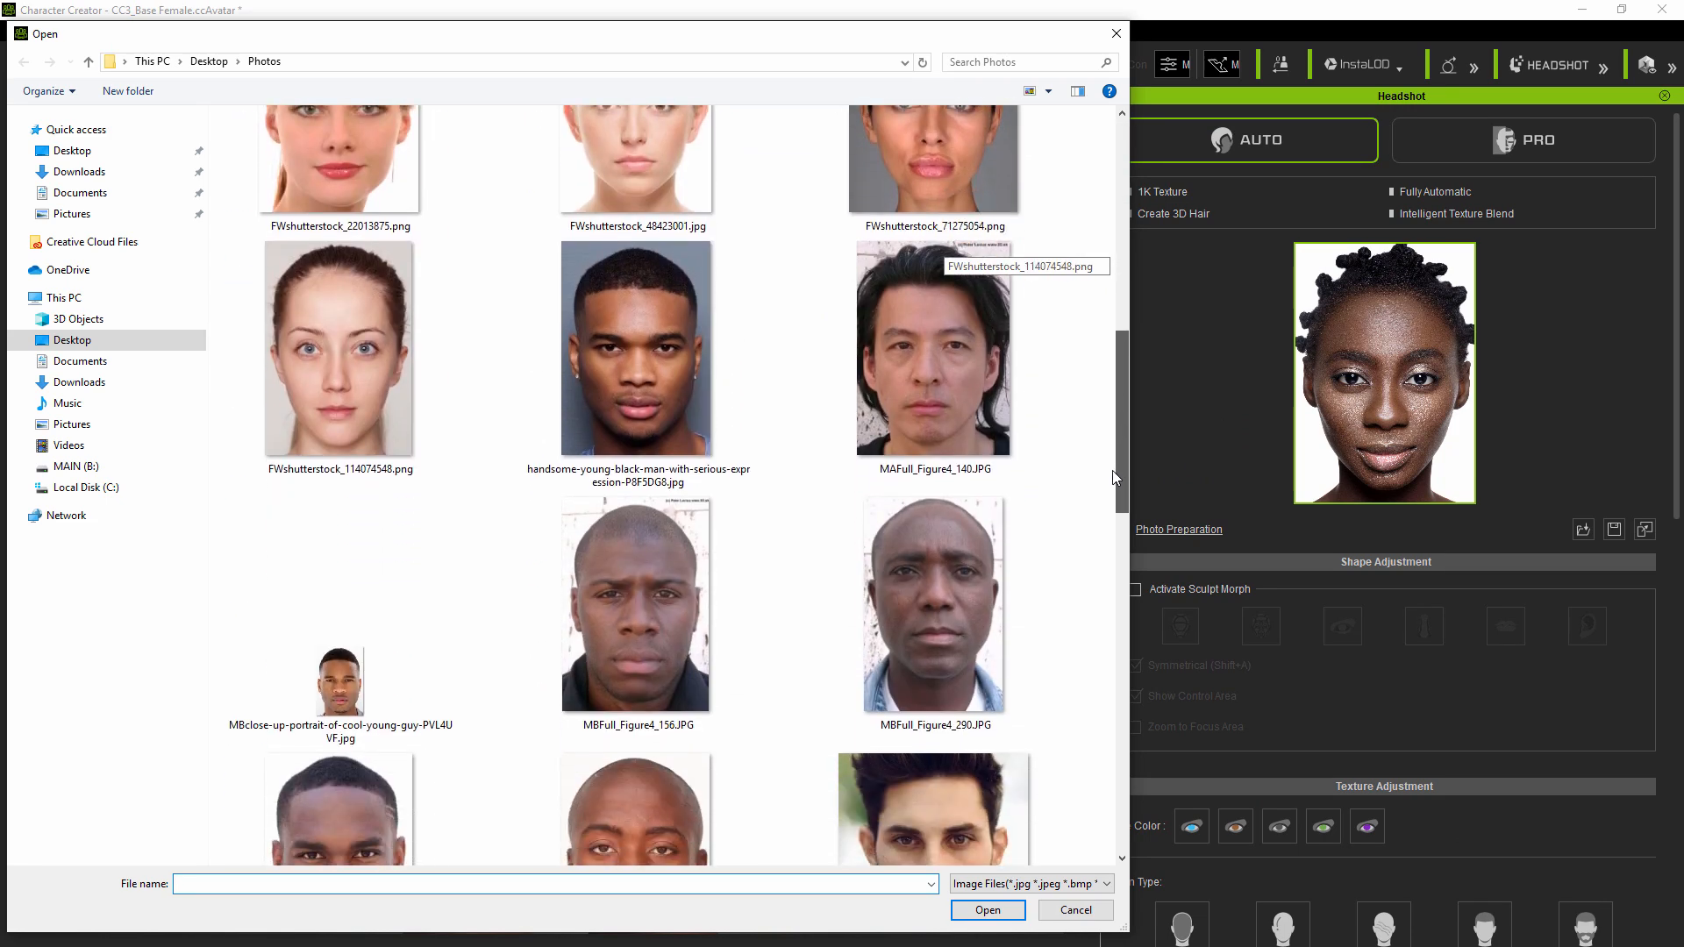
pyautogui.scroll(-3)
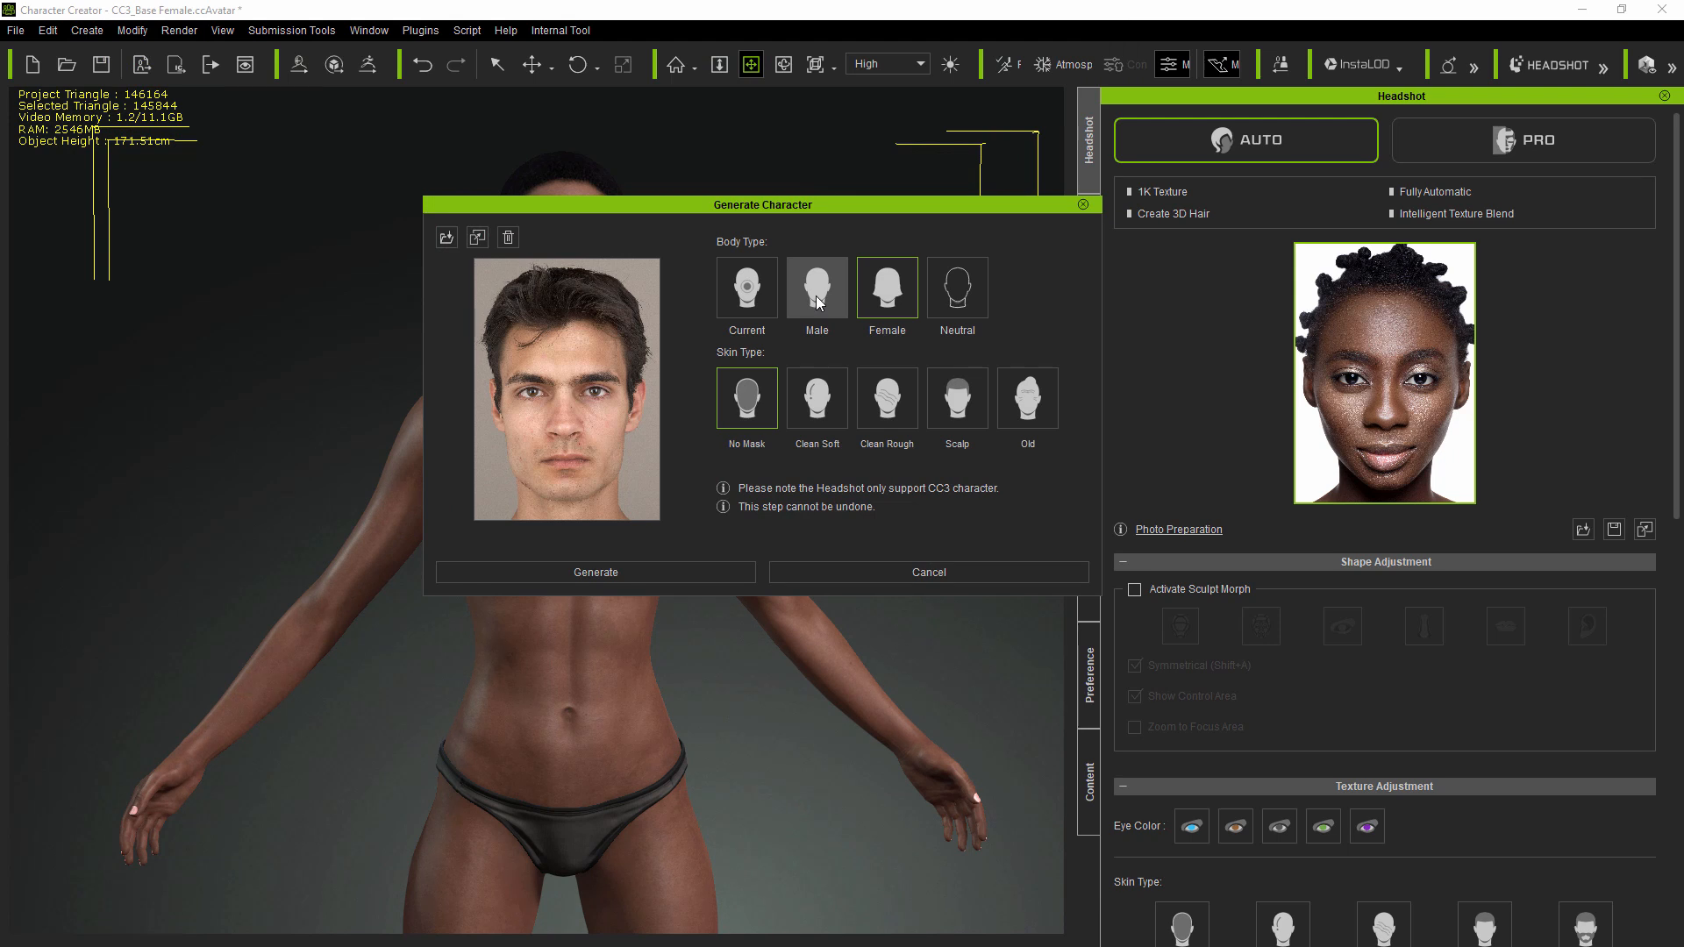
pyautogui.click(596, 572)
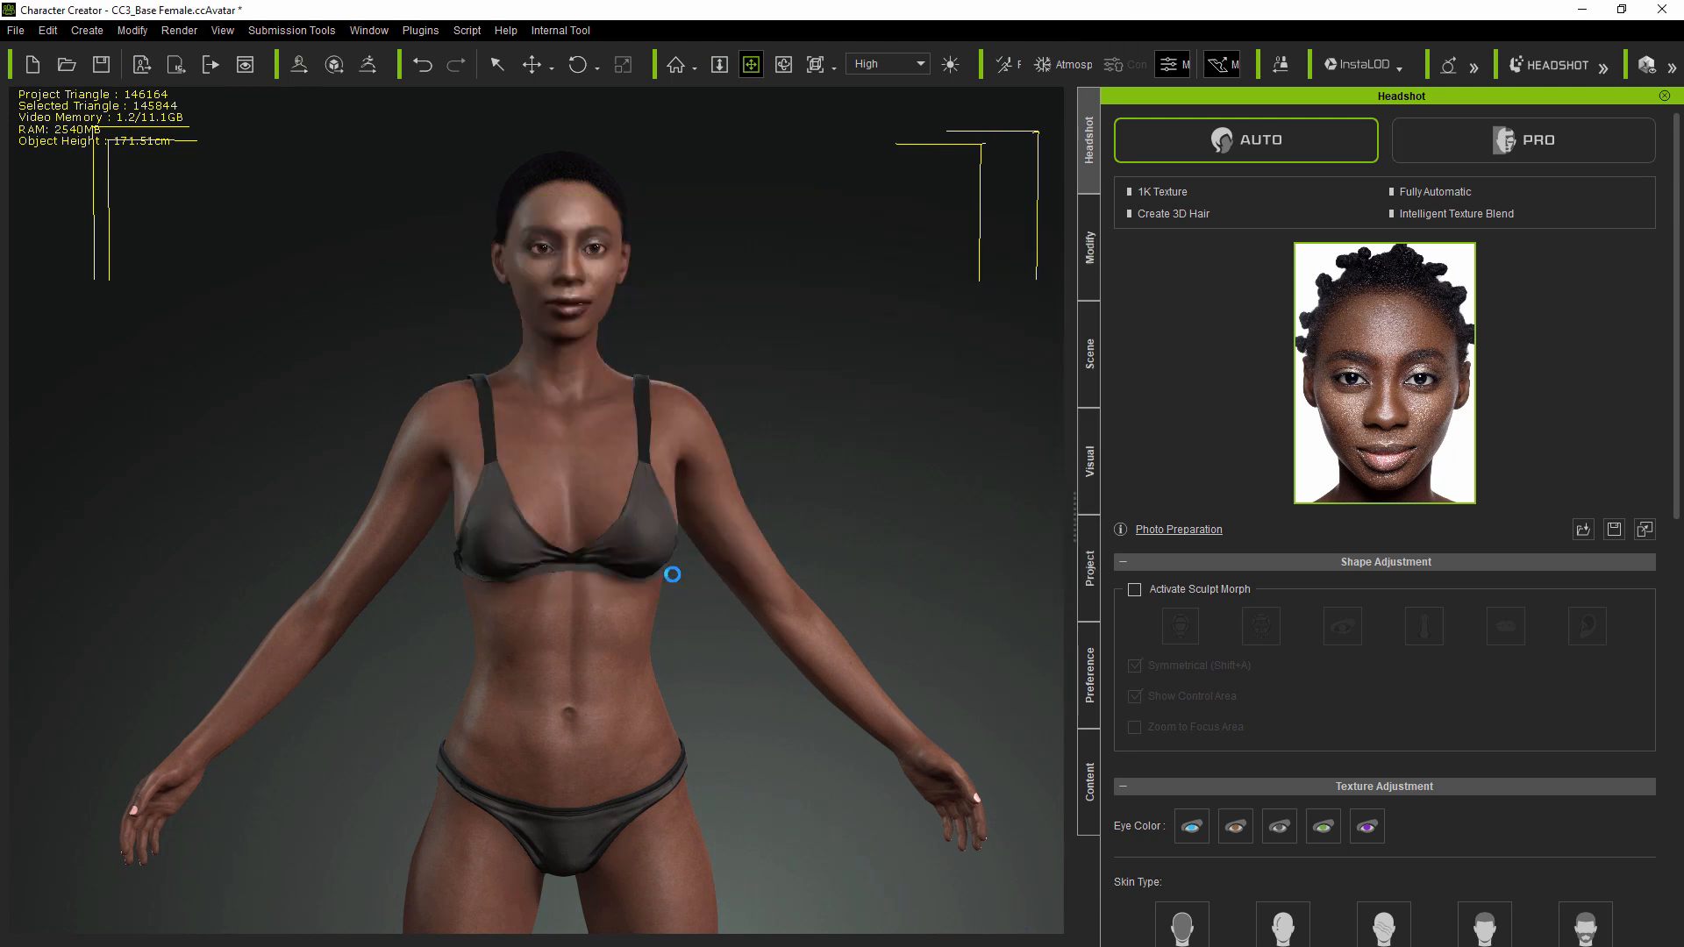
pyautogui.click(1088, 245)
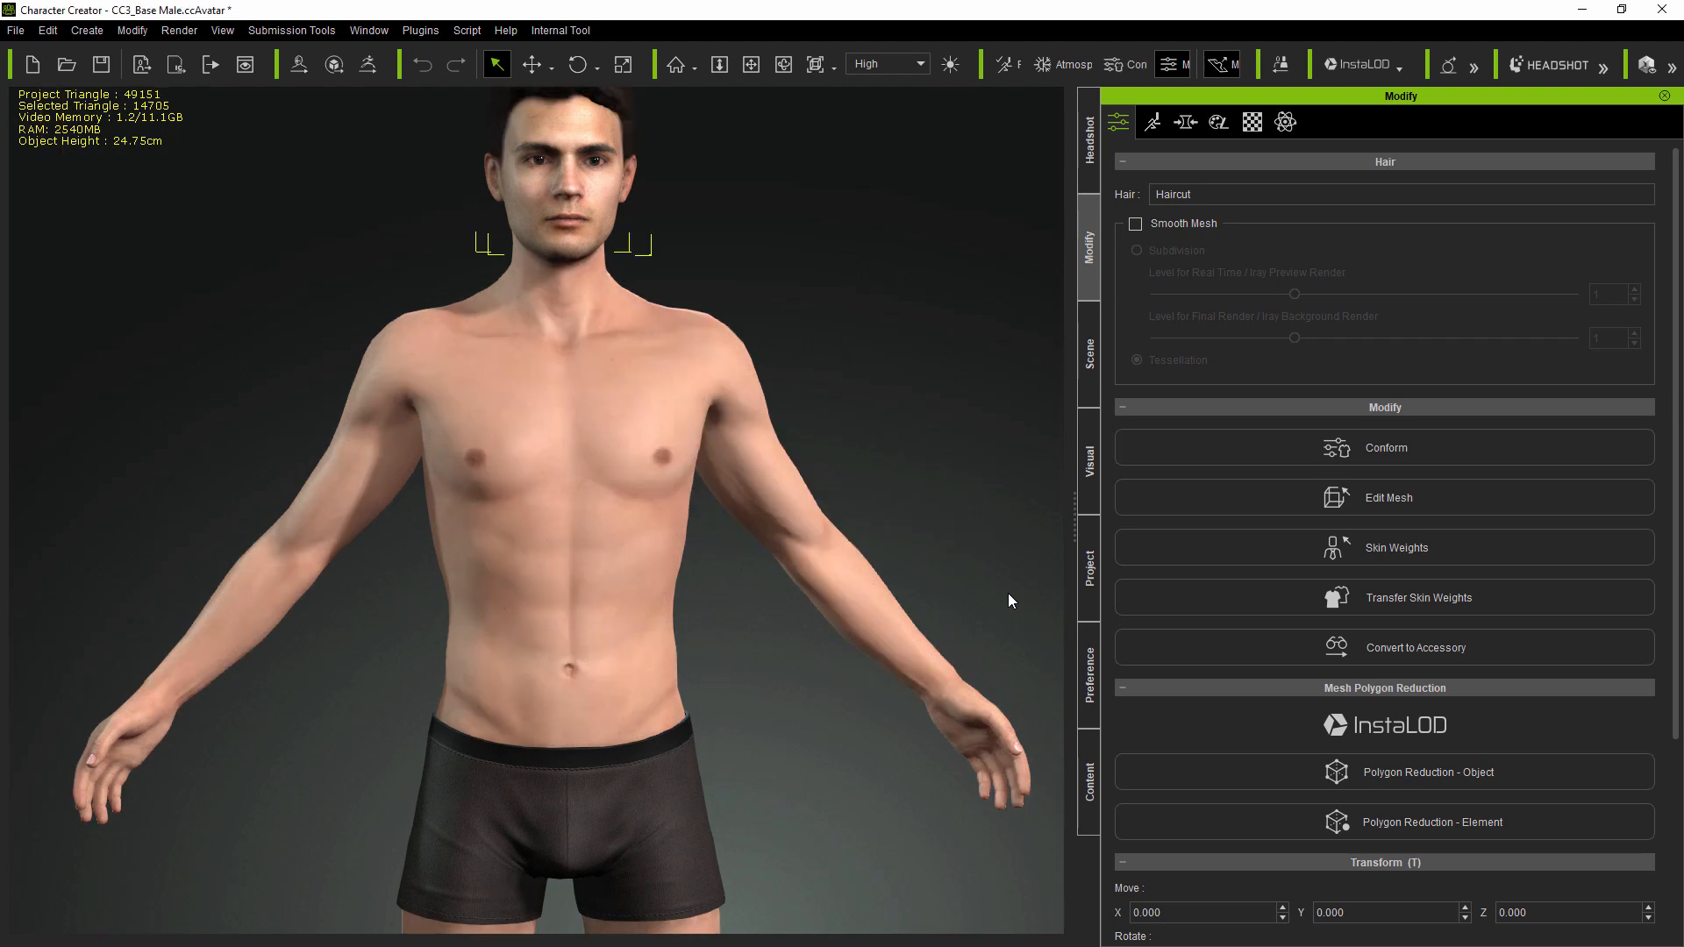
# - Check the new male avatar's Modify settings and return to the Headshot panel
pyautogui.click(1089, 125)
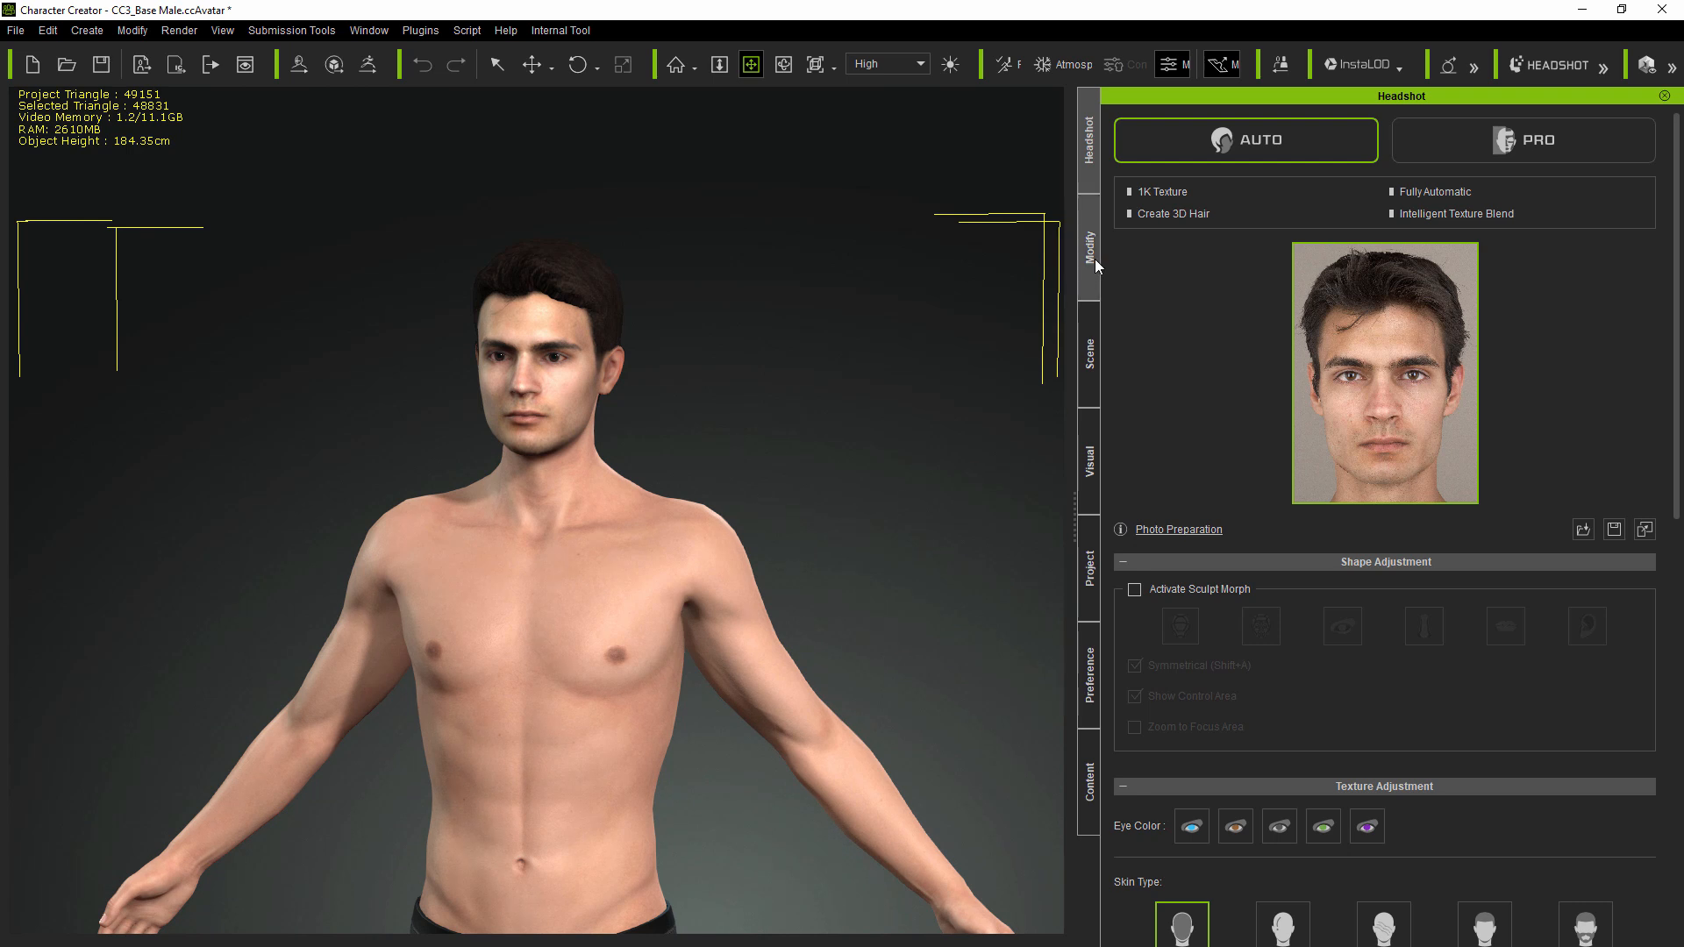
pyautogui.click(1088, 239)
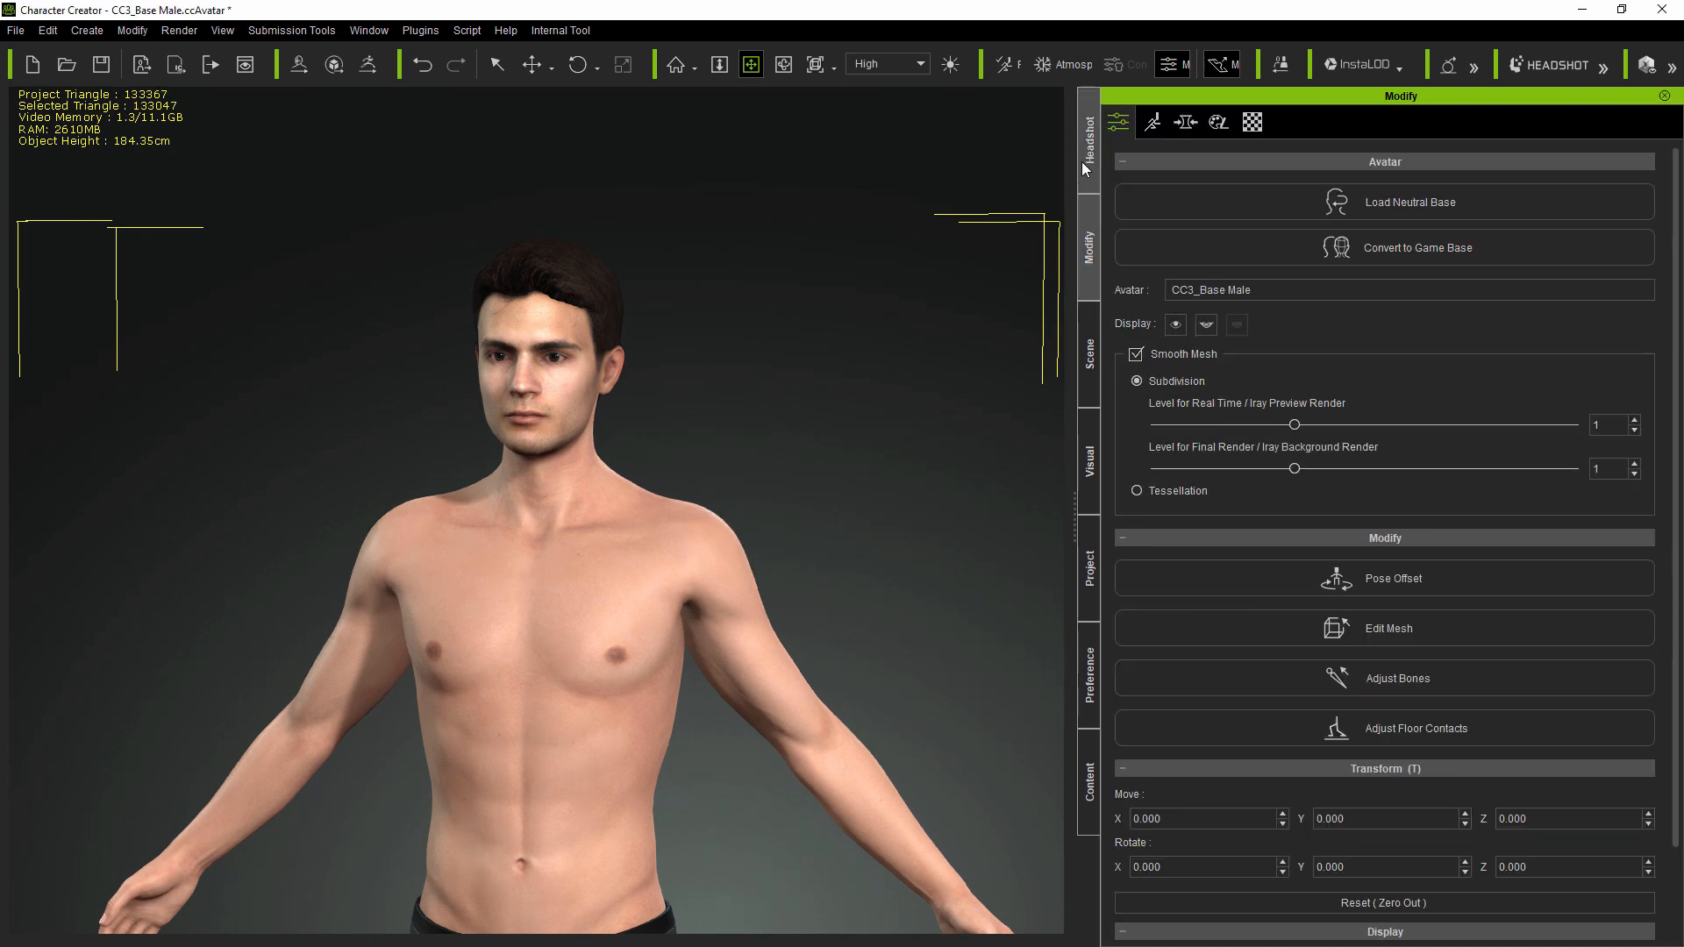
pyautogui.click(1088, 132)
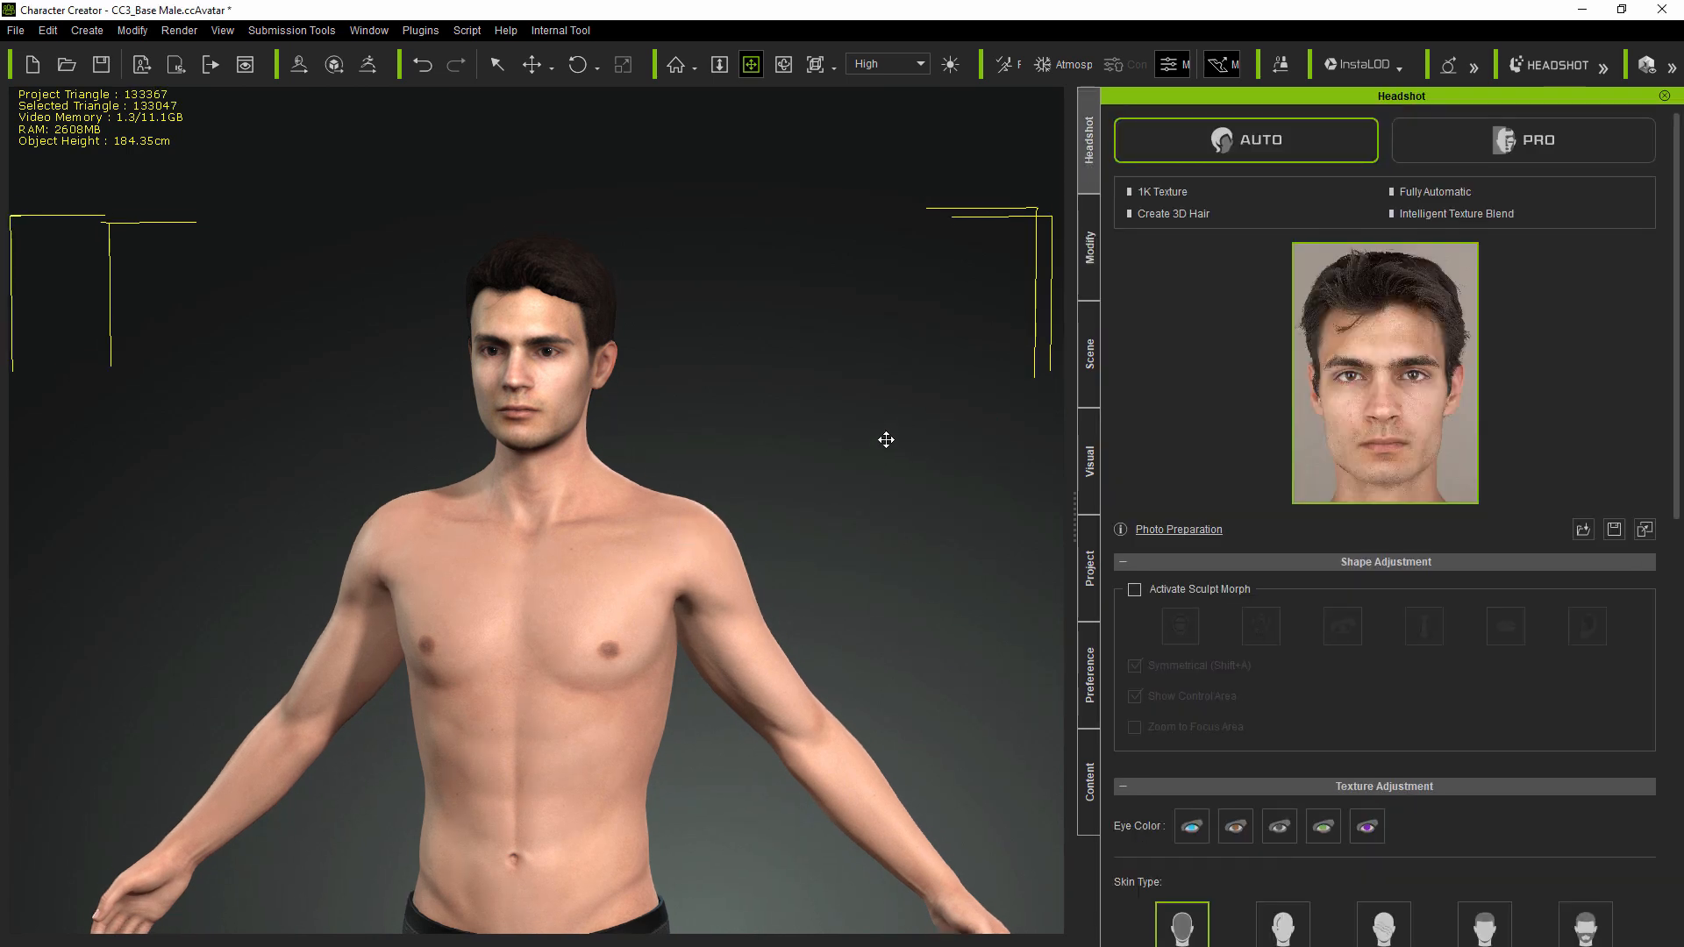